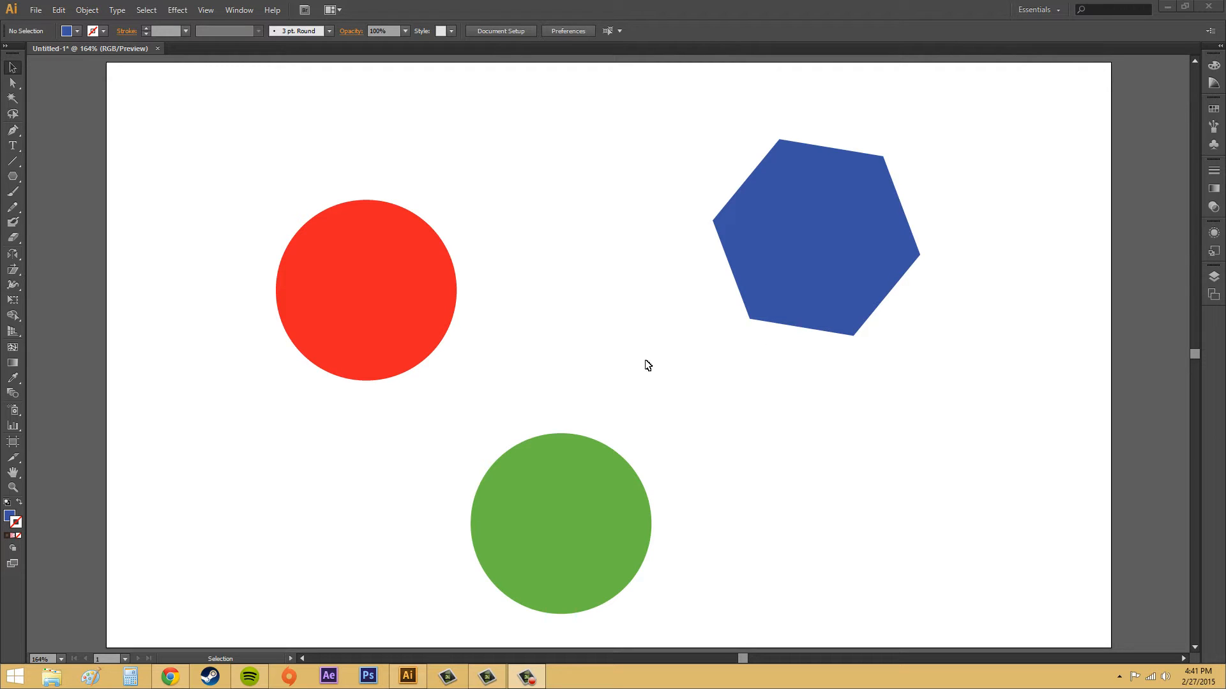
pyautogui.moveTo(563, 367)
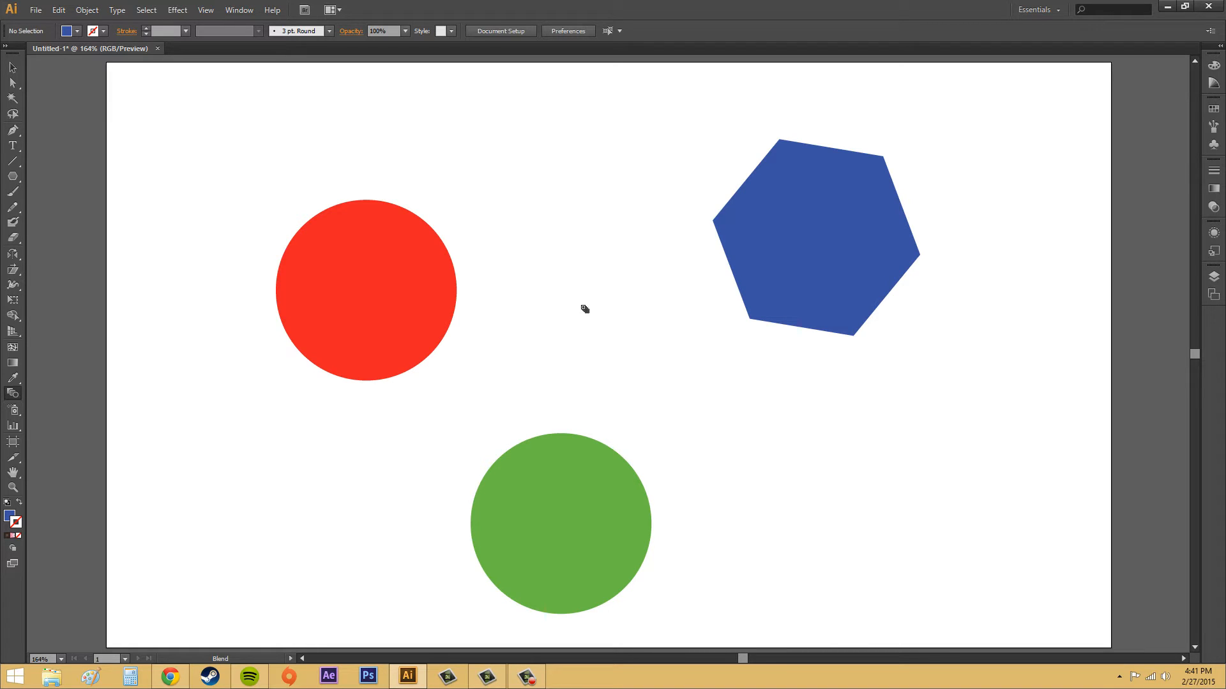
pyautogui.moveTo(582, 308)
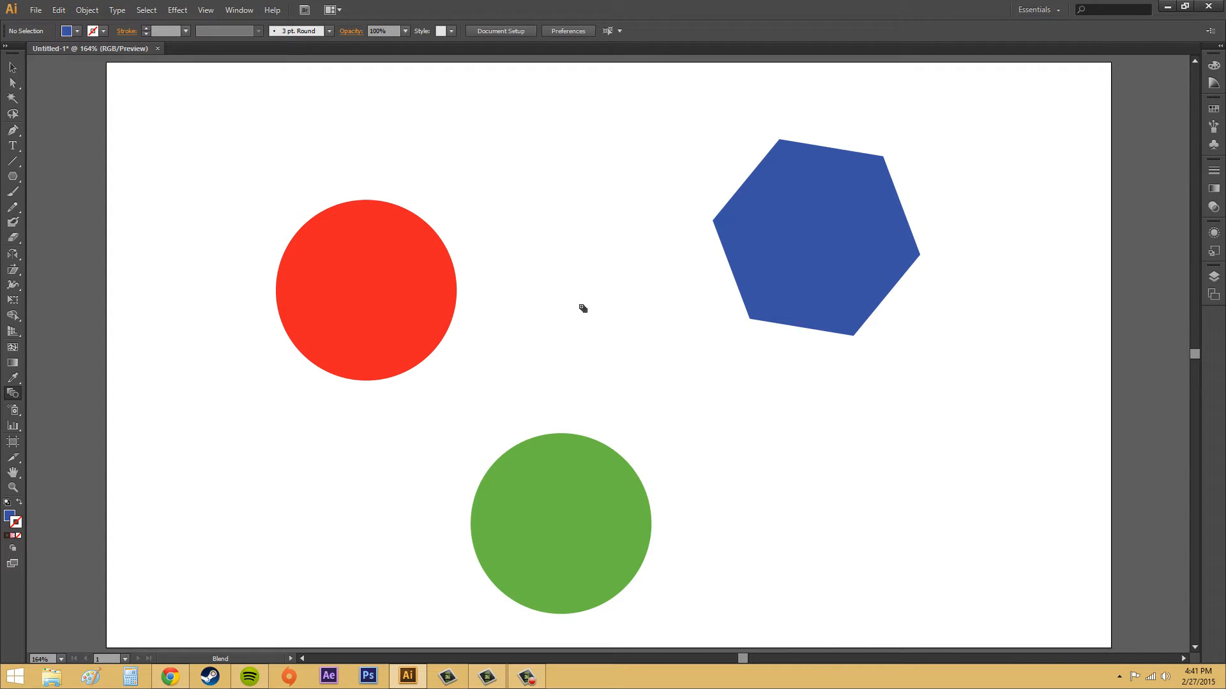
pyautogui.moveTo(582, 325)
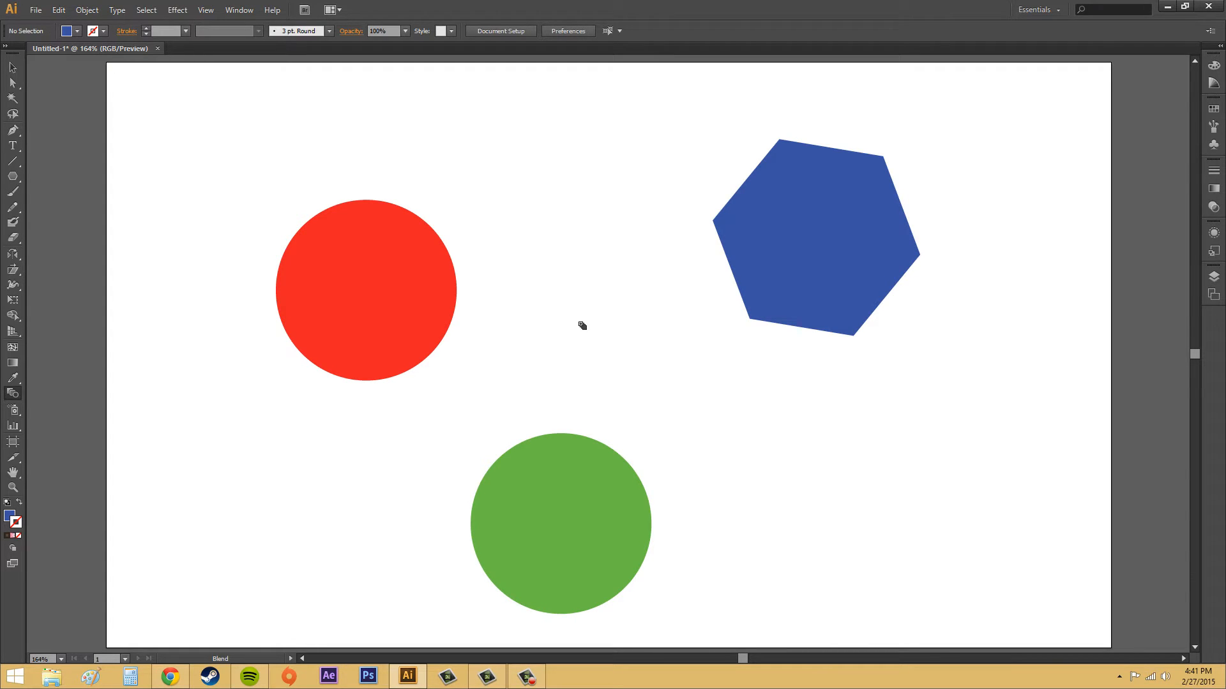
pyautogui.moveTo(580, 322)
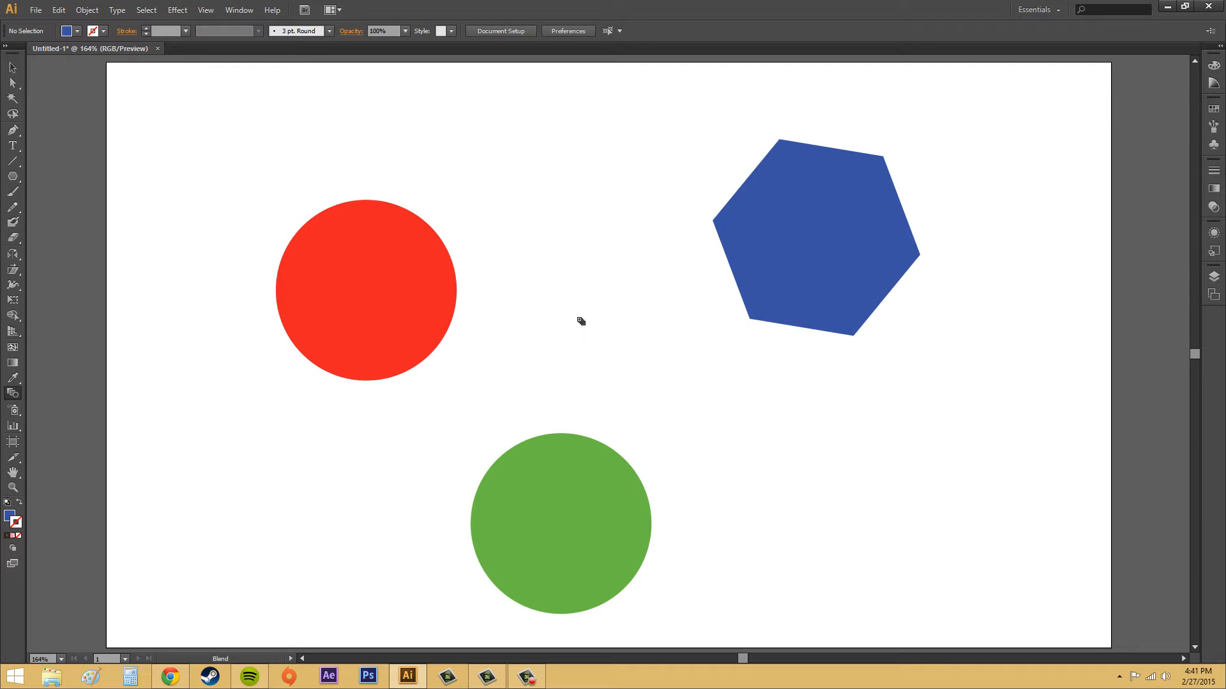
pyautogui.moveTo(881, 228)
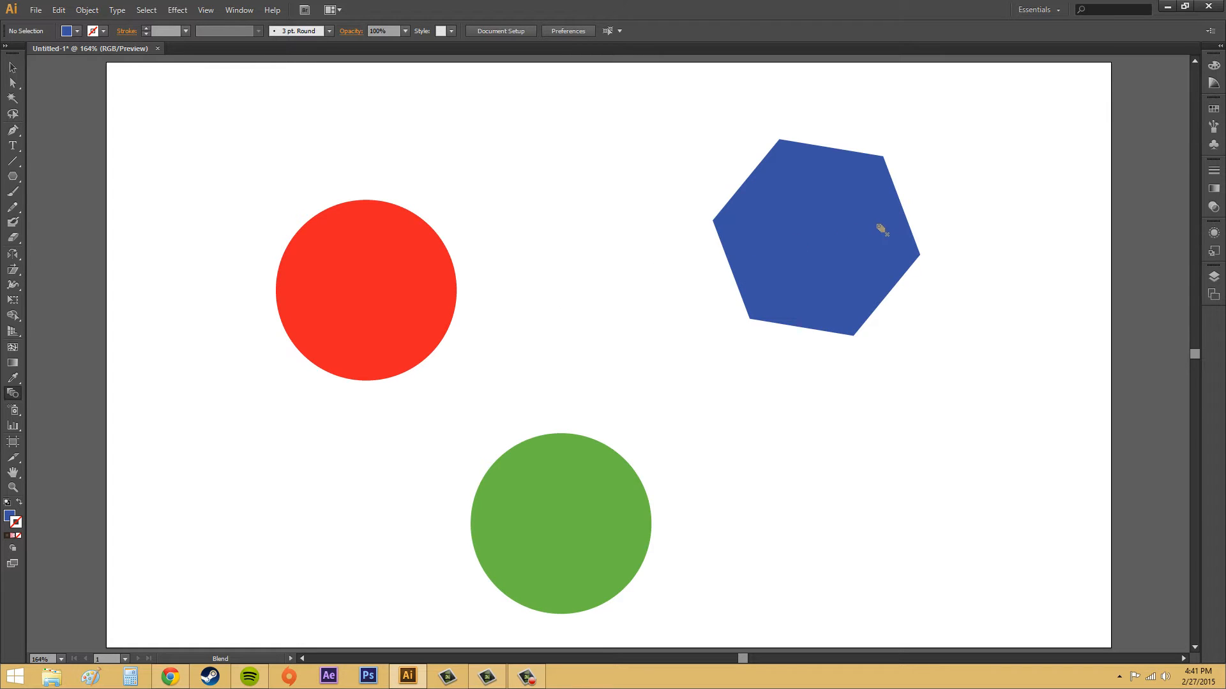
pyautogui.moveTo(864, 239)
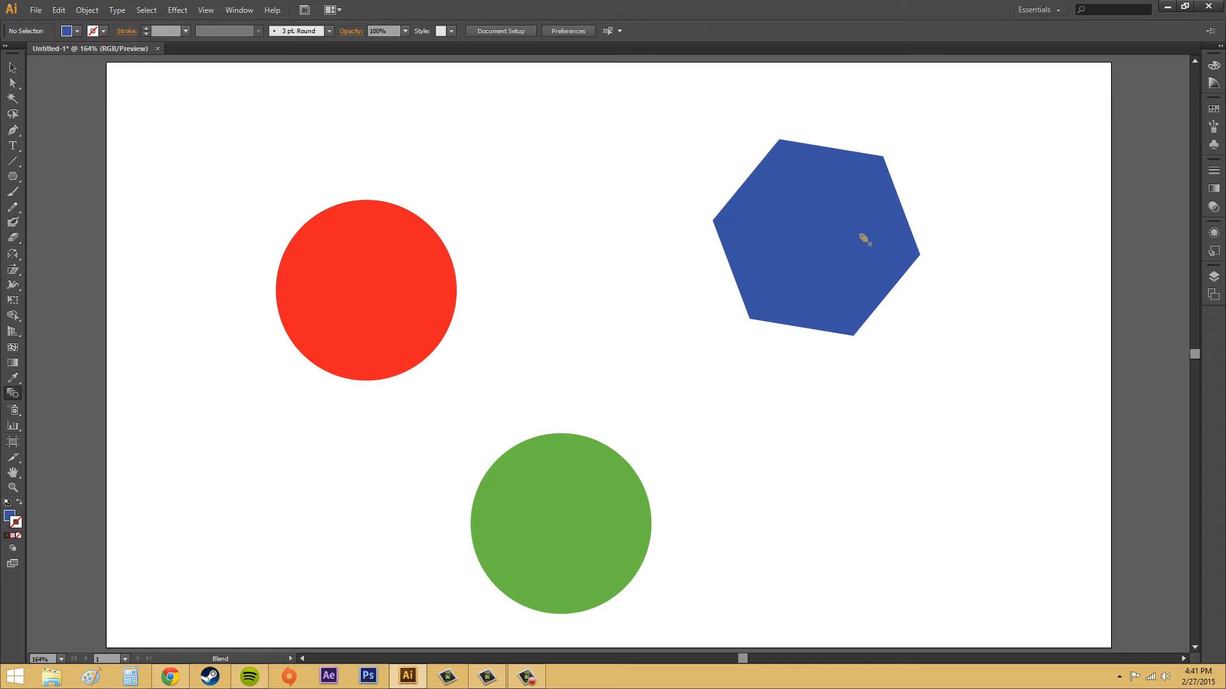
pyautogui.moveTo(597, 559)
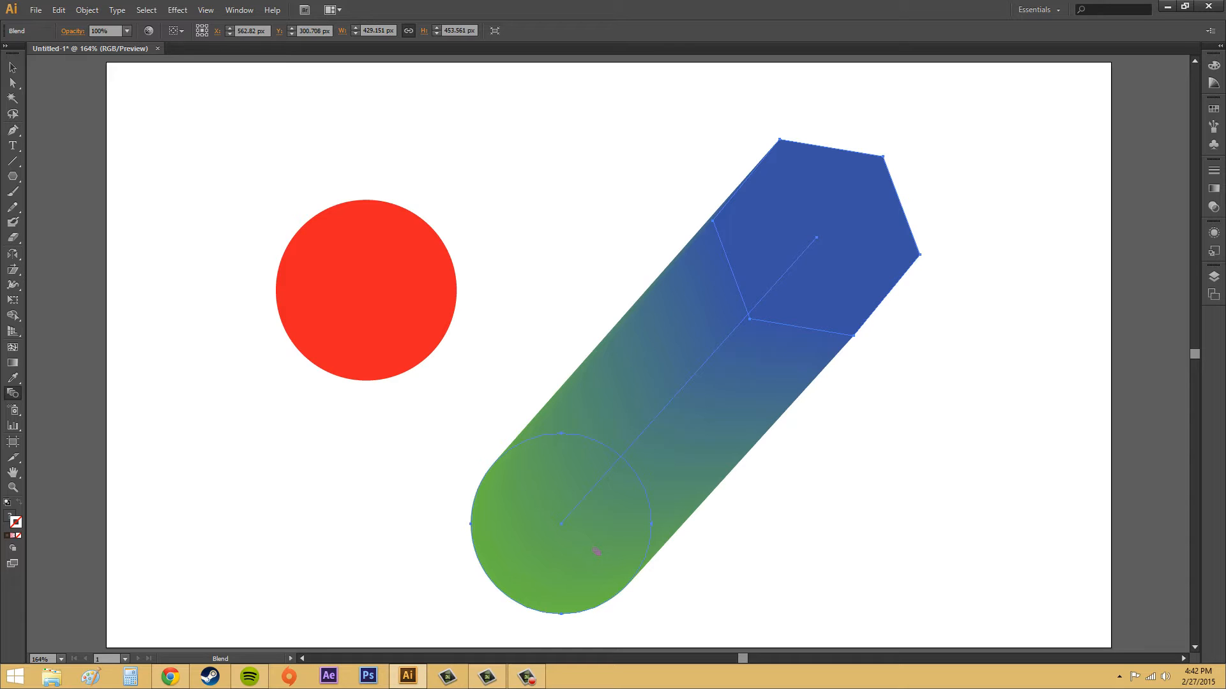
pyautogui.moveTo(436, 311)
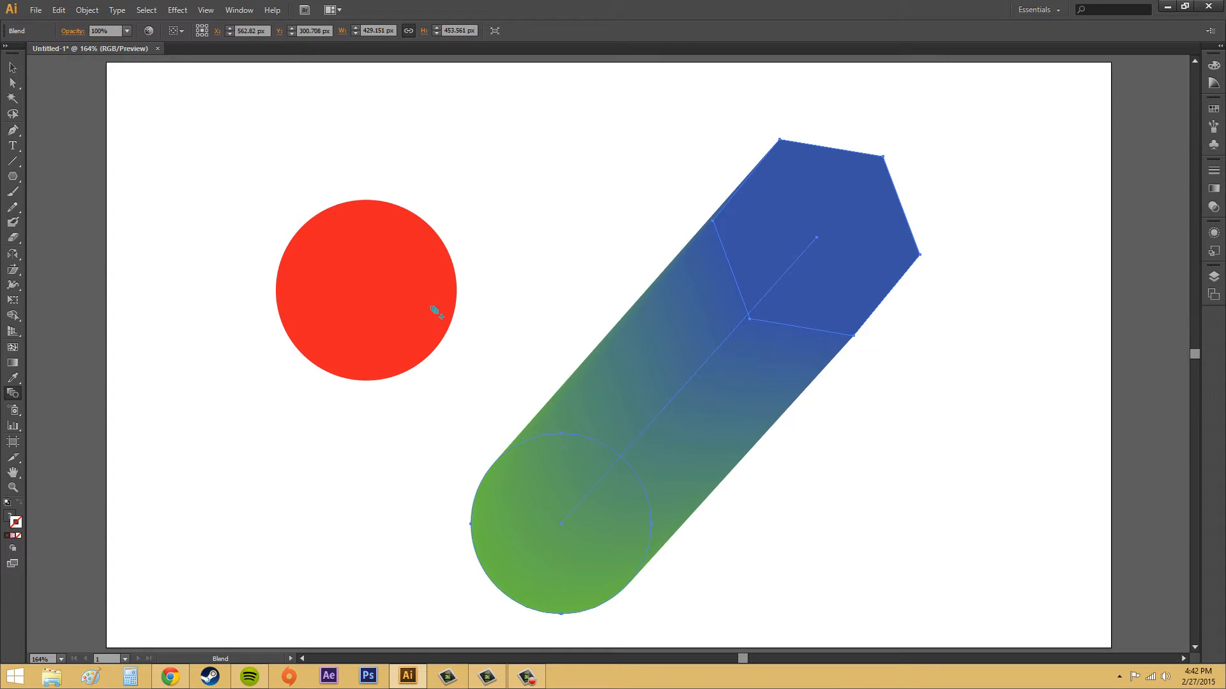
pyautogui.moveTo(511, 413)
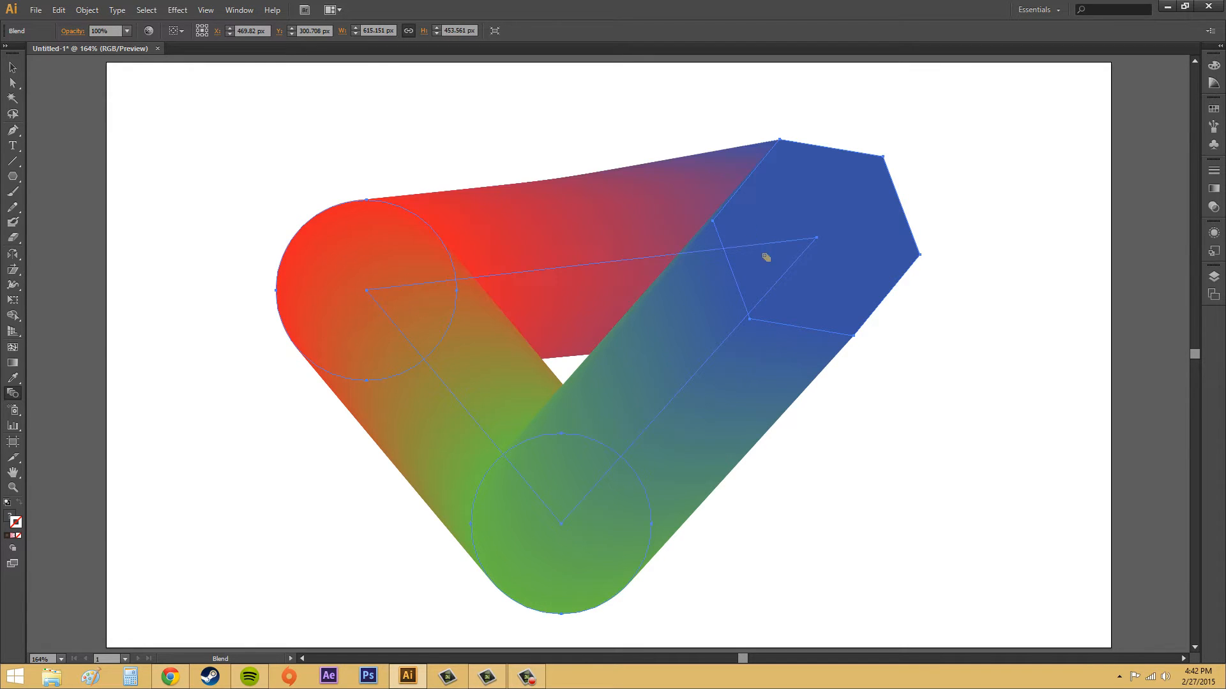
pyautogui.moveTo(860, 463)
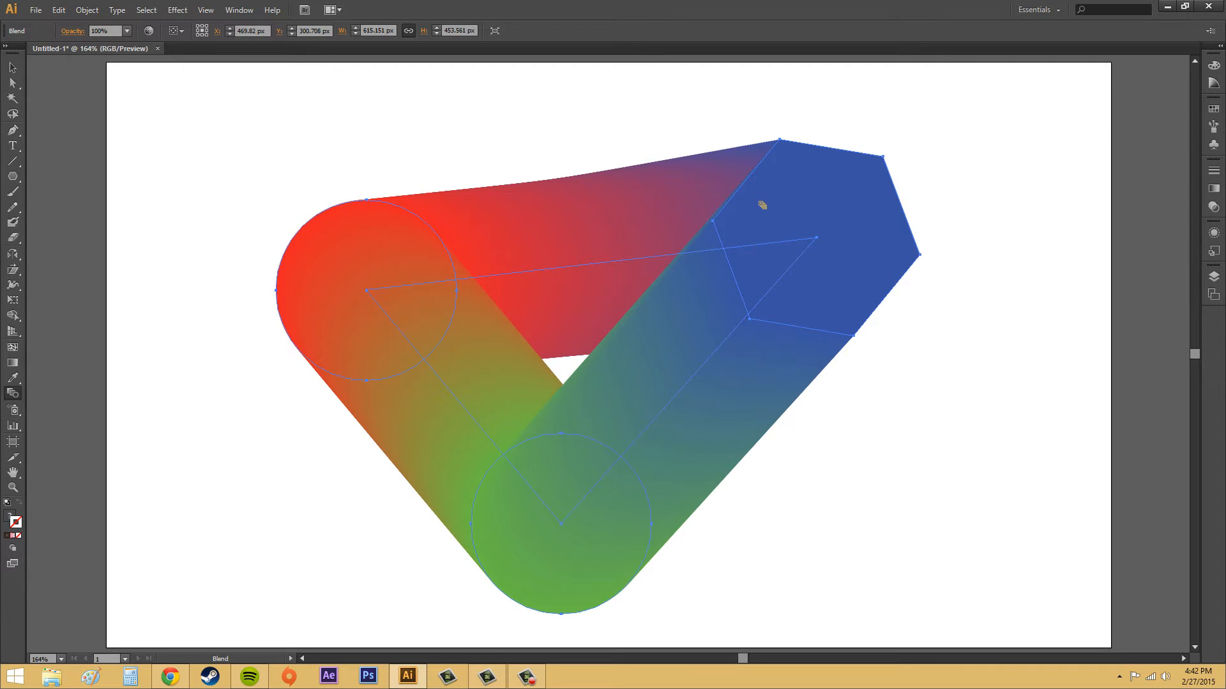
pyautogui.moveTo(817, 240)
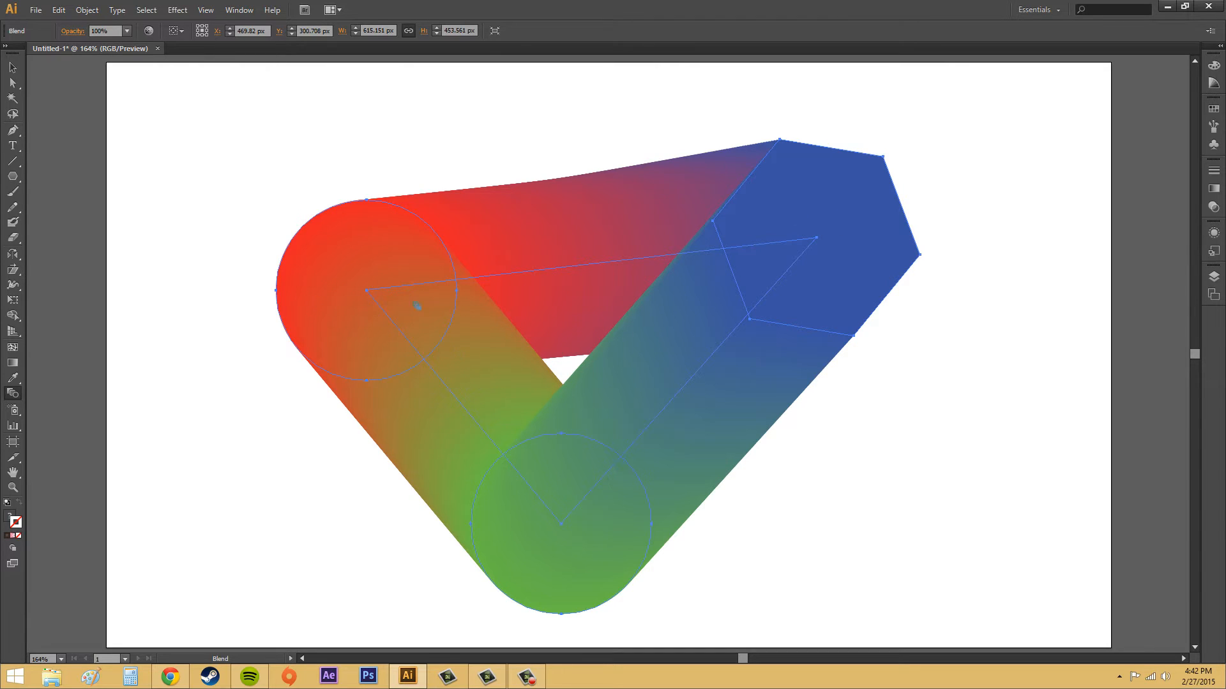
pyautogui.moveTo(475, 239)
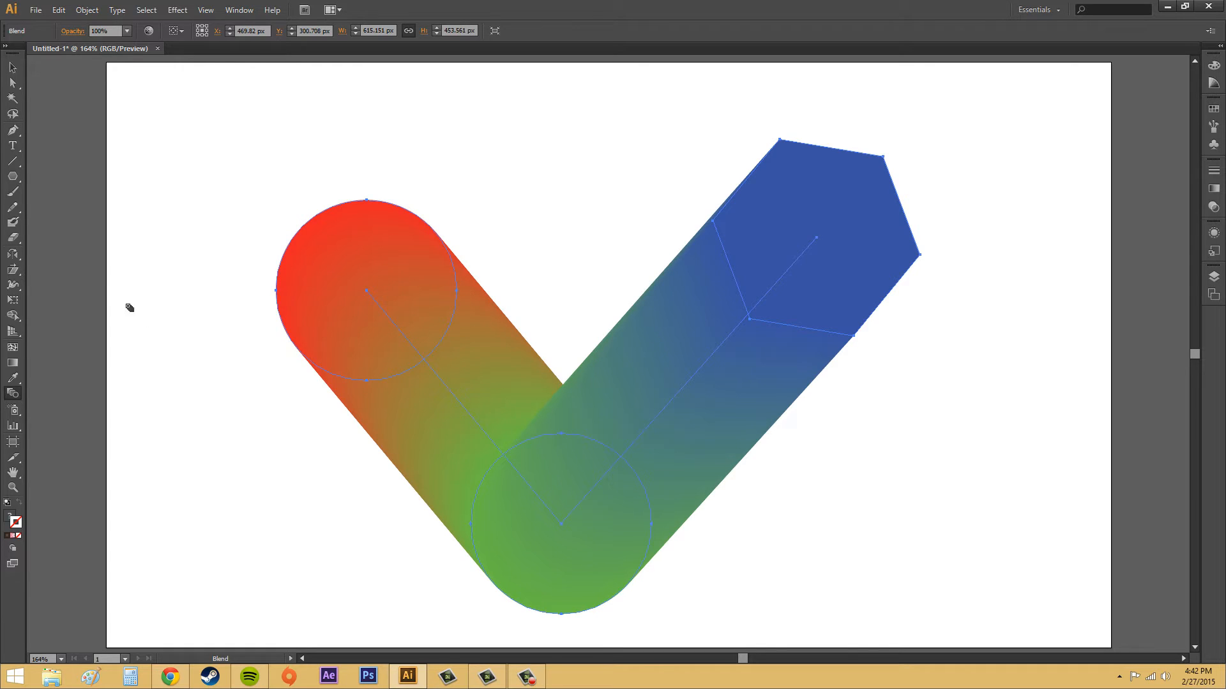
# Deselect, select the whole V-shaped blend, and reach the Object menu for blend commands
pyautogui.click(11, 67)
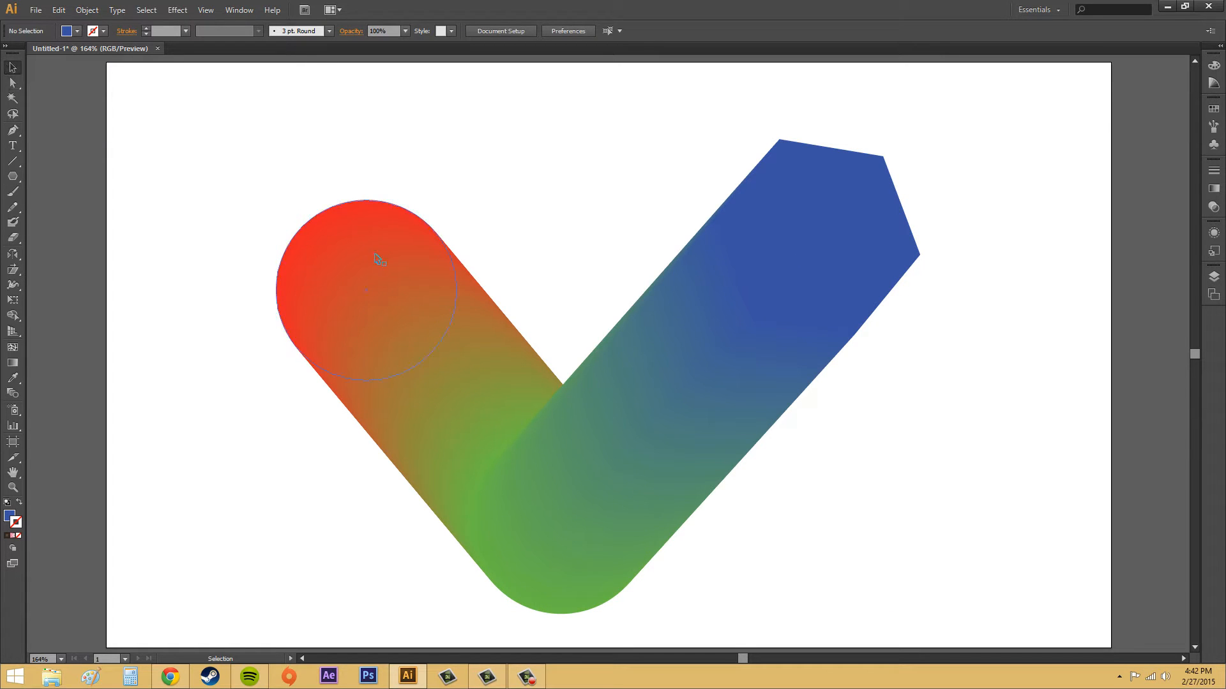
pyautogui.click(379, 258)
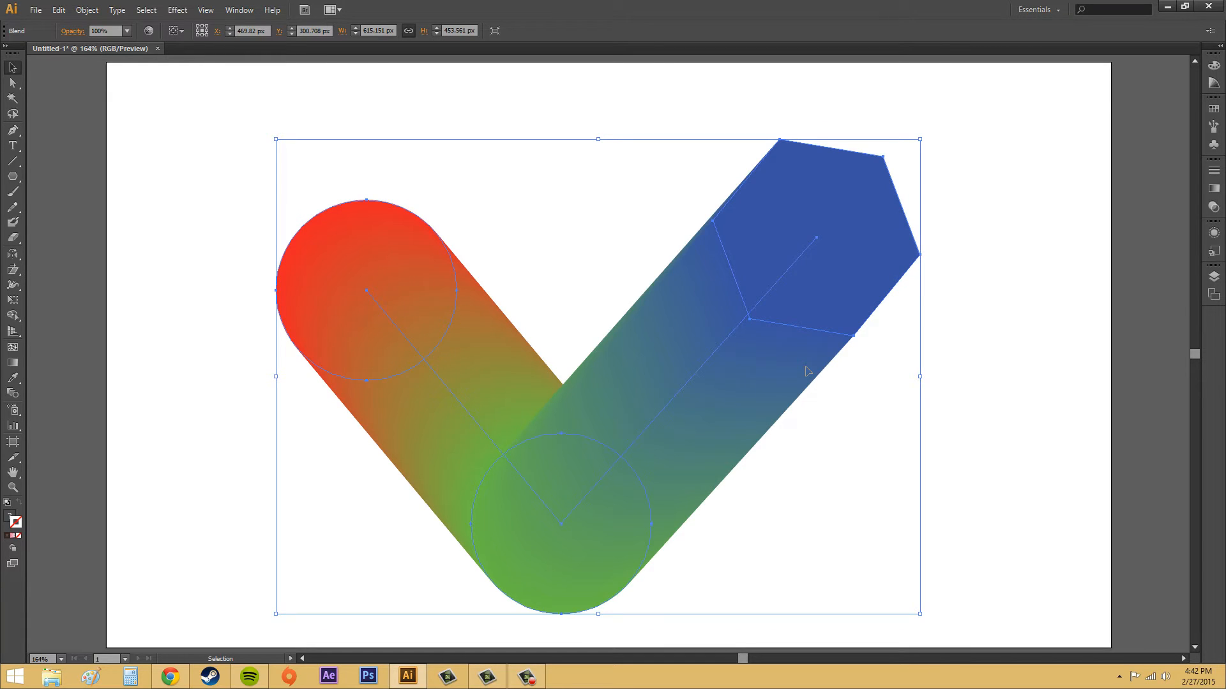
pyautogui.moveTo(795, 373)
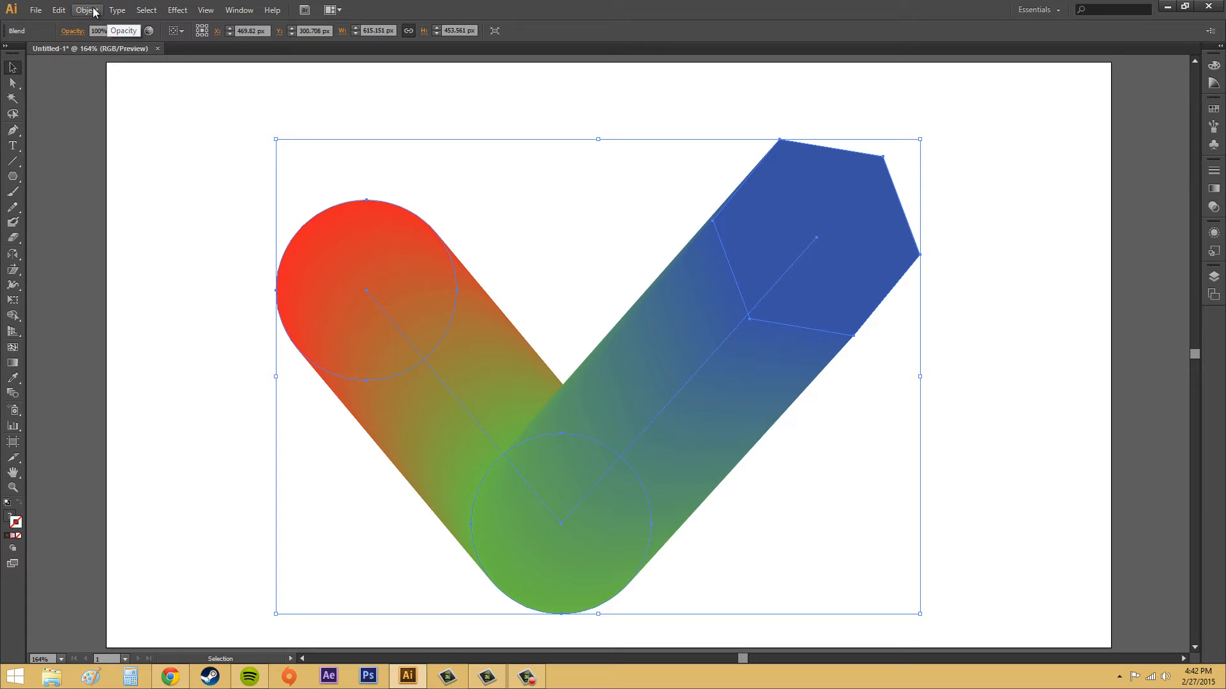
pyautogui.moveTo(180, 62)
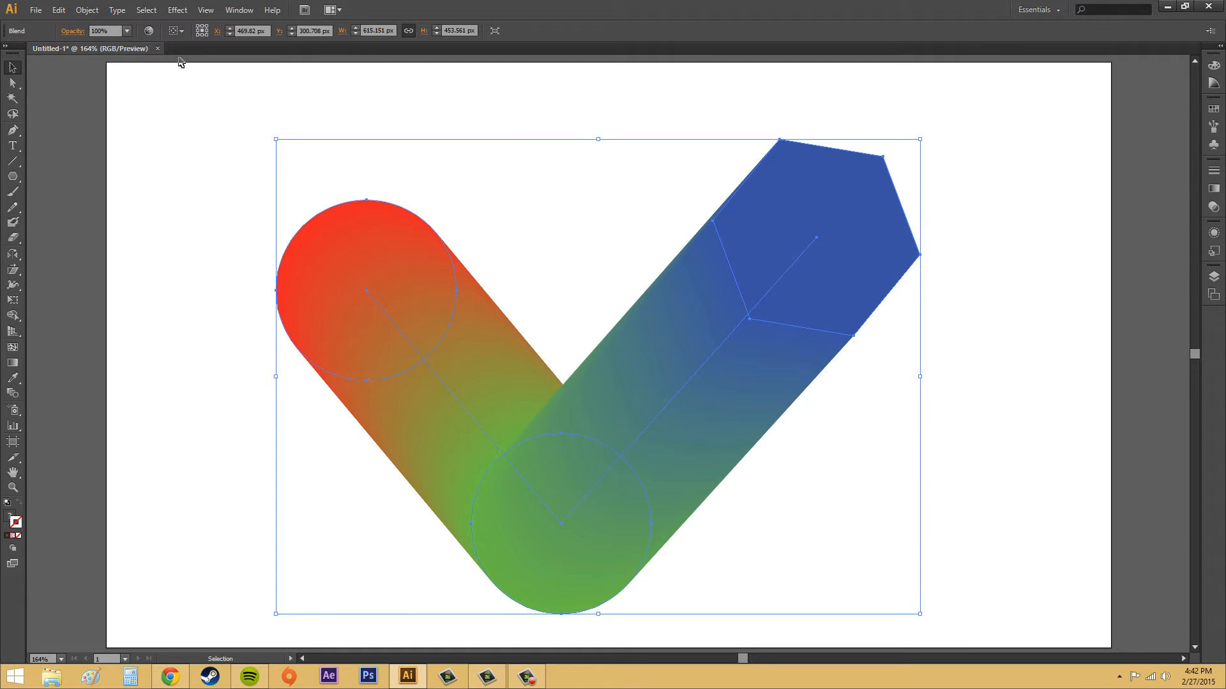
pyautogui.click(87, 9)
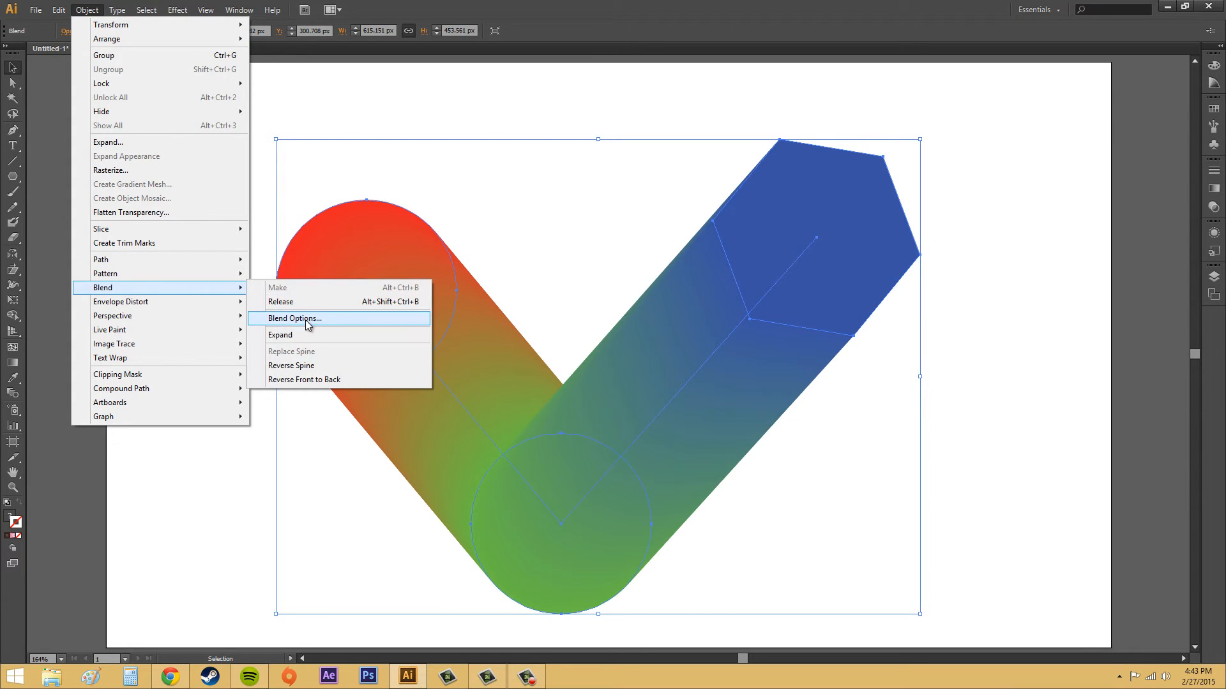
# Bring up Blend Options, move the dialog off the shapes, and enable Preview
pyautogui.click(293, 318)
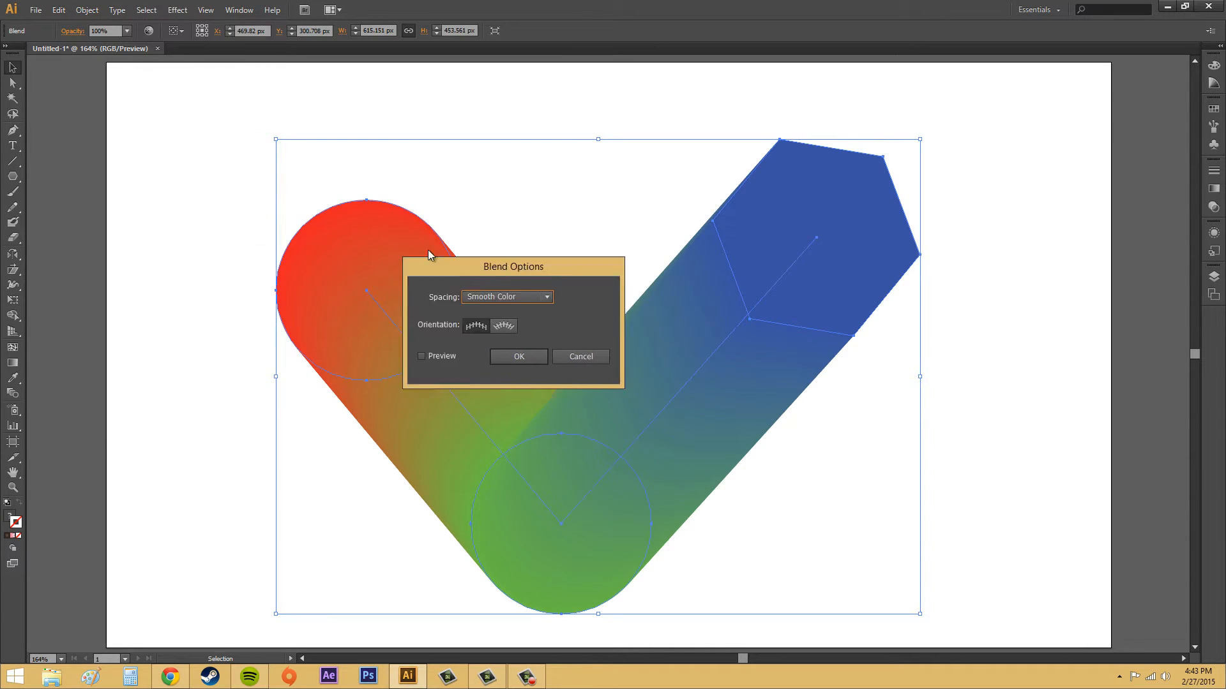
pyautogui.moveTo(514, 267); pyautogui.dragTo(216, 420)
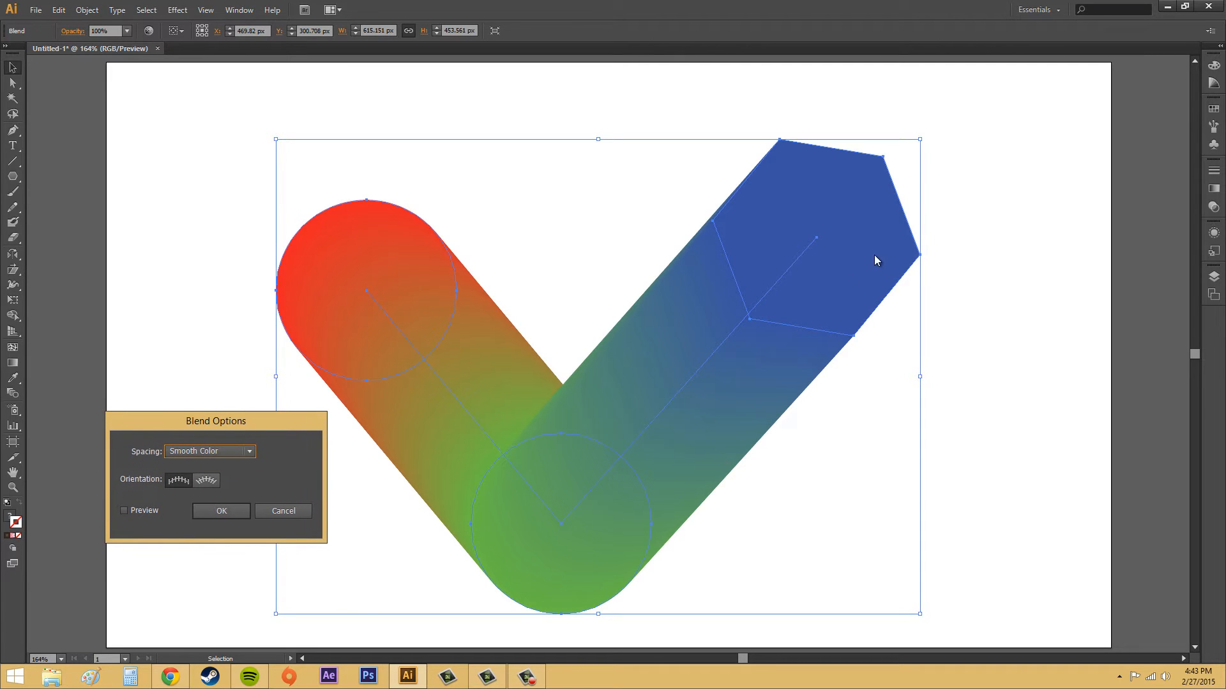
pyautogui.moveTo(246, 459)
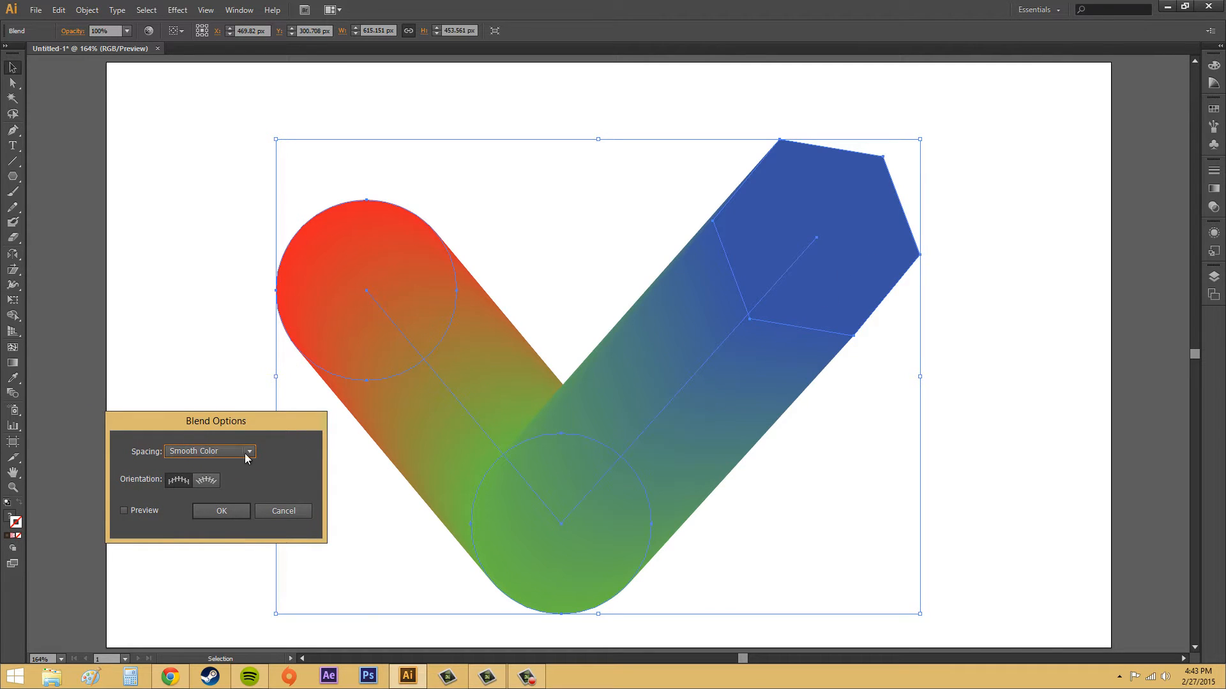
pyautogui.moveTo(864, 259)
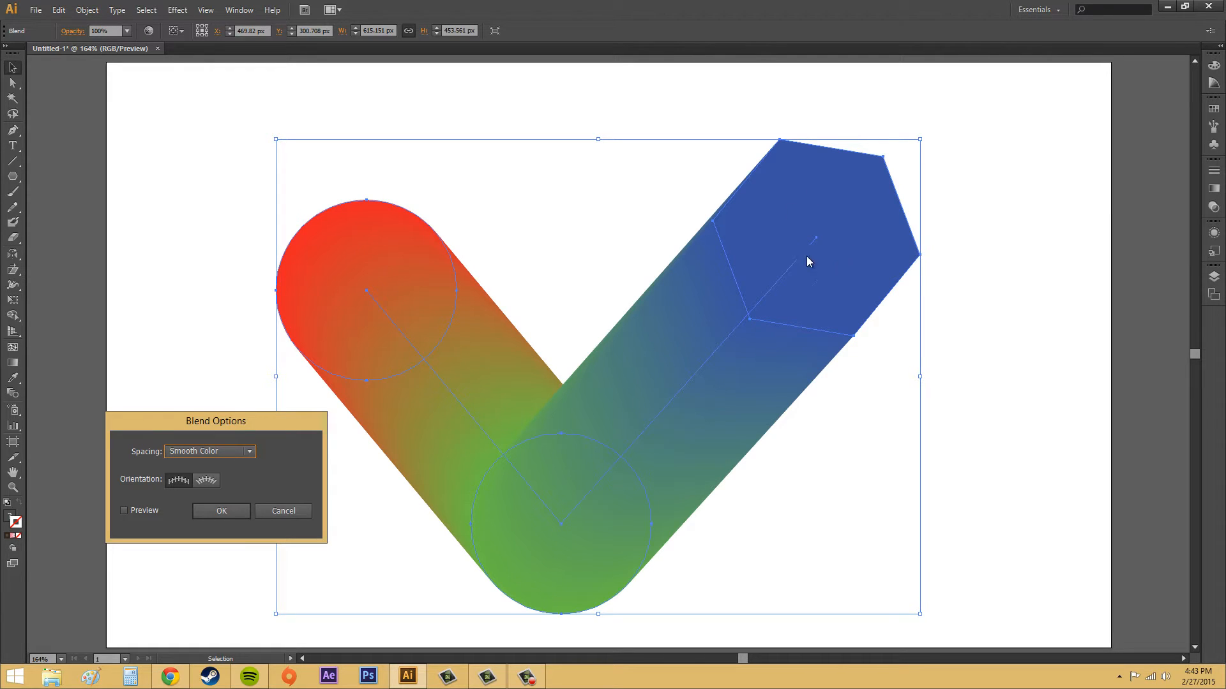
pyautogui.moveTo(807, 232)
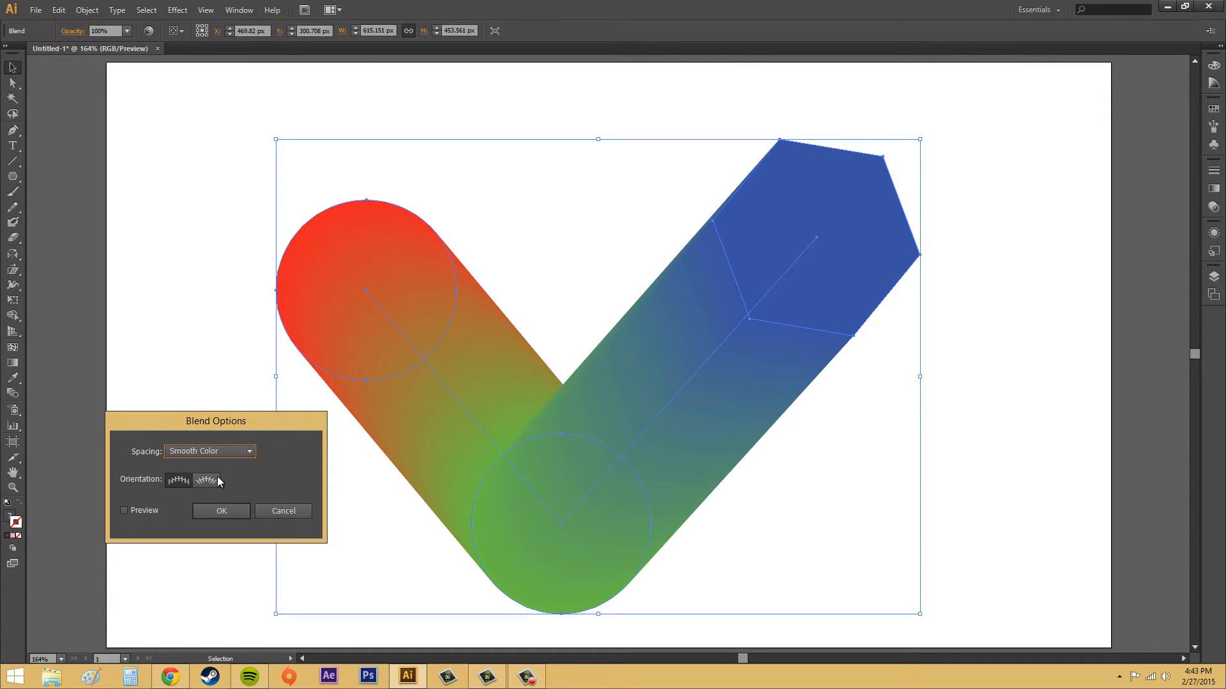
pyautogui.moveTo(280, 471)
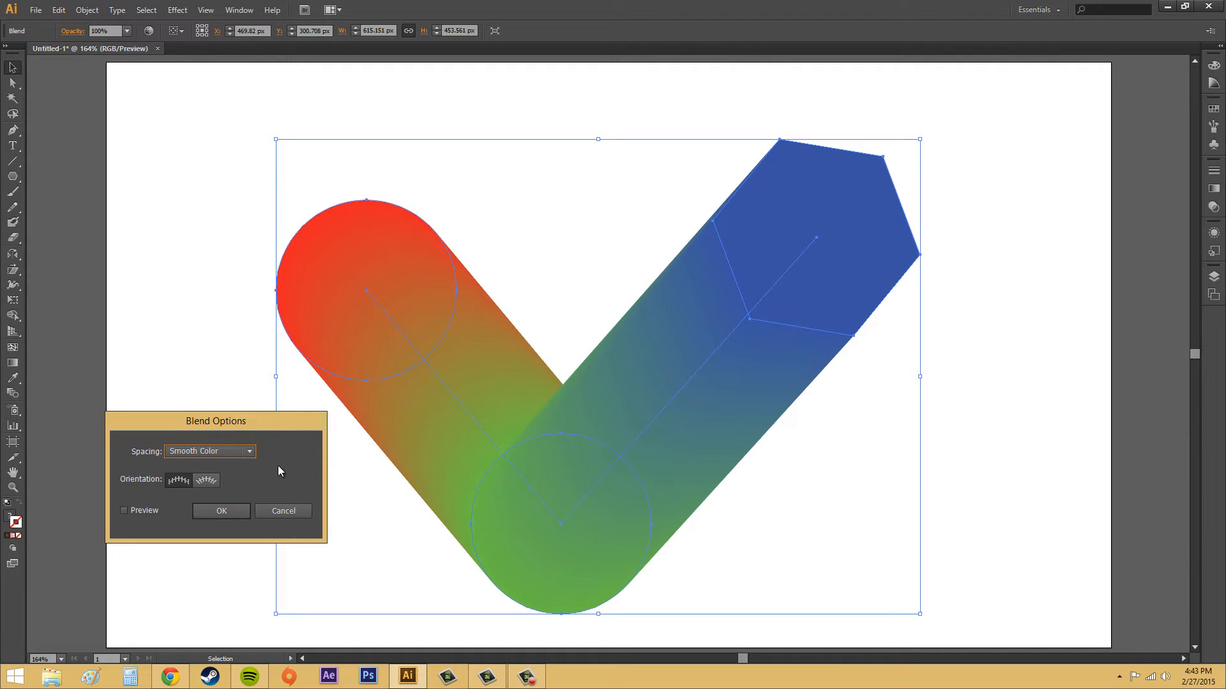
pyautogui.click(124, 510)
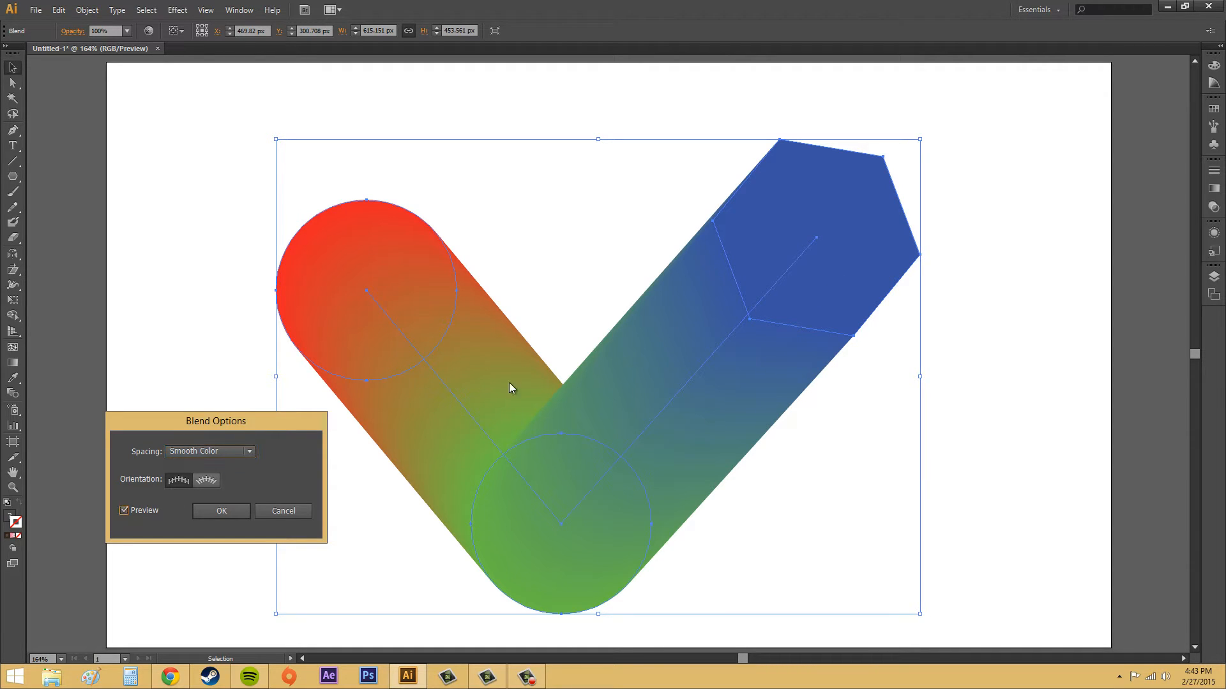
# Set Spacing to Specified Steps and preview the blend at 10 steps
pyautogui.click(209, 451)
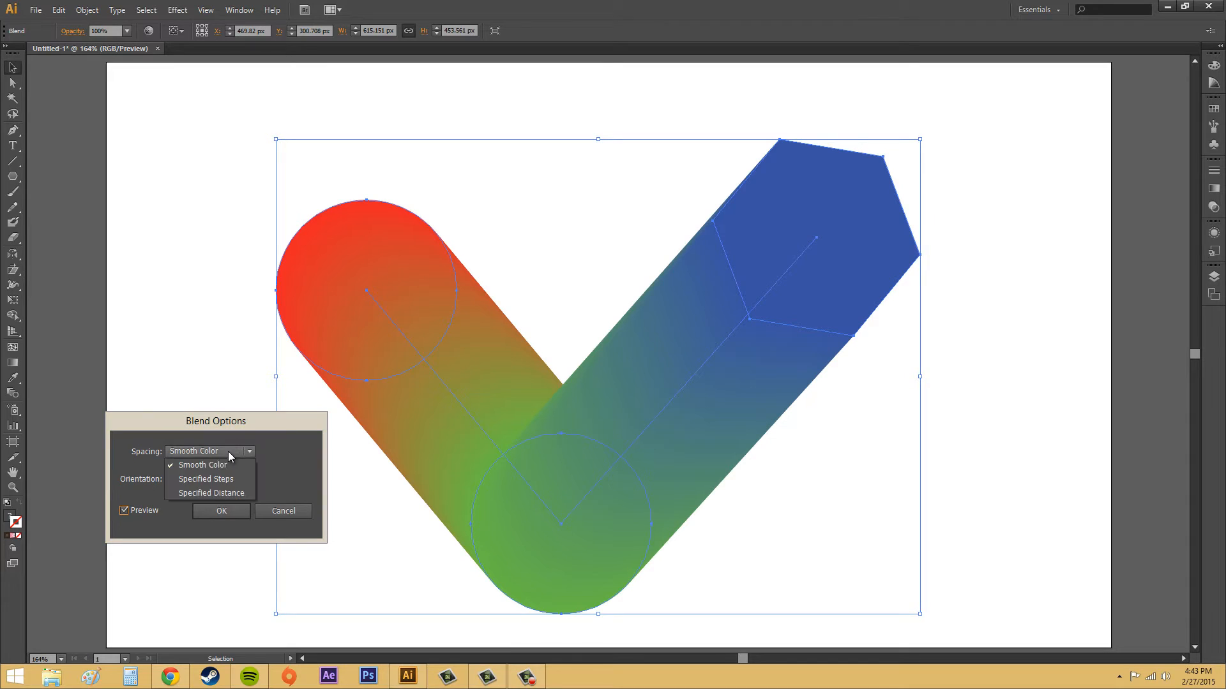
pyautogui.click(207, 479)
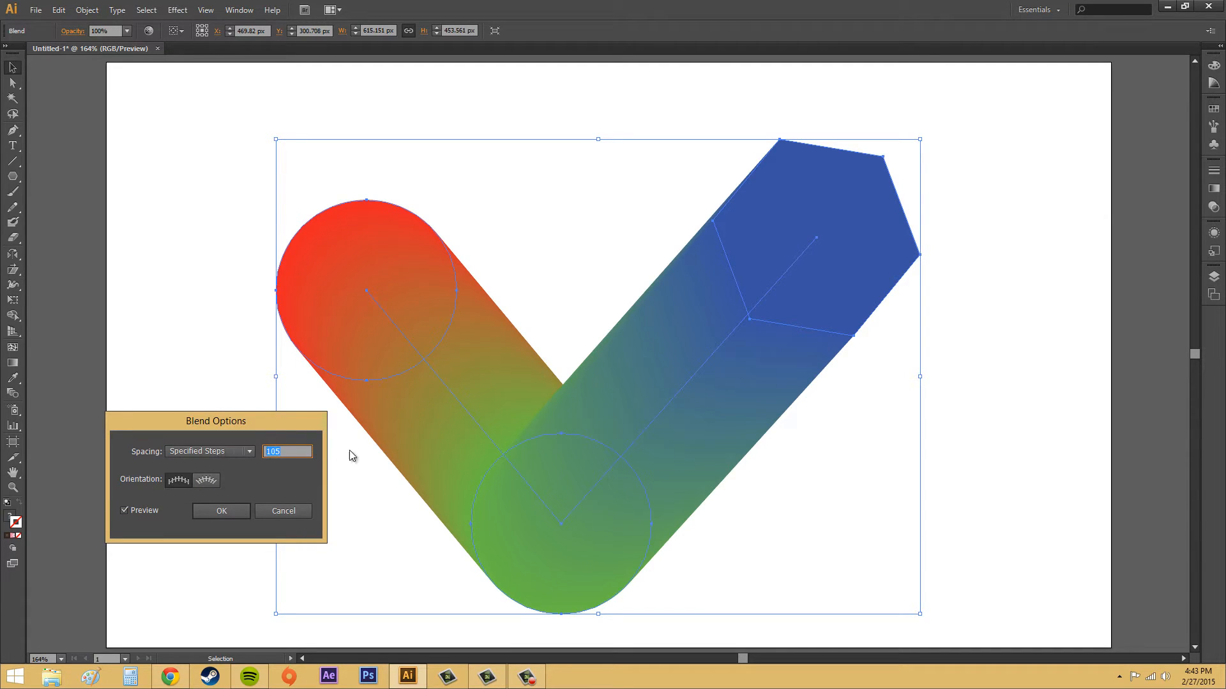
pyautogui.write('10')
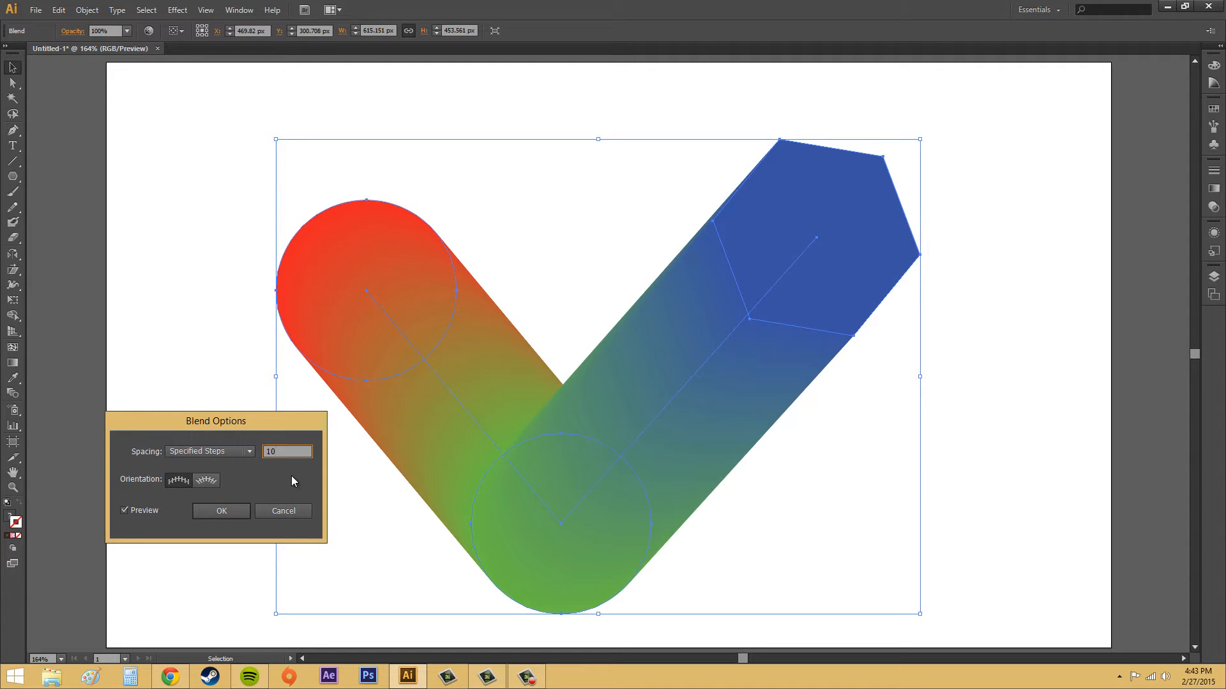
pyautogui.click(208, 451)
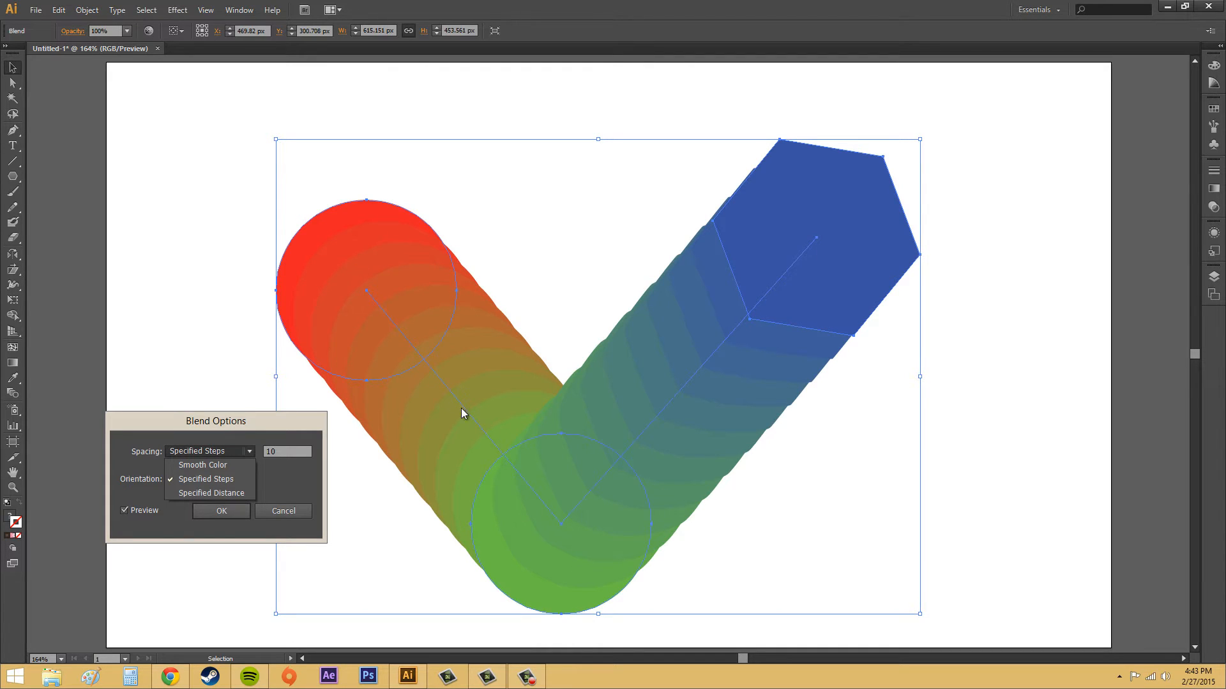
pyautogui.moveTo(799, 323)
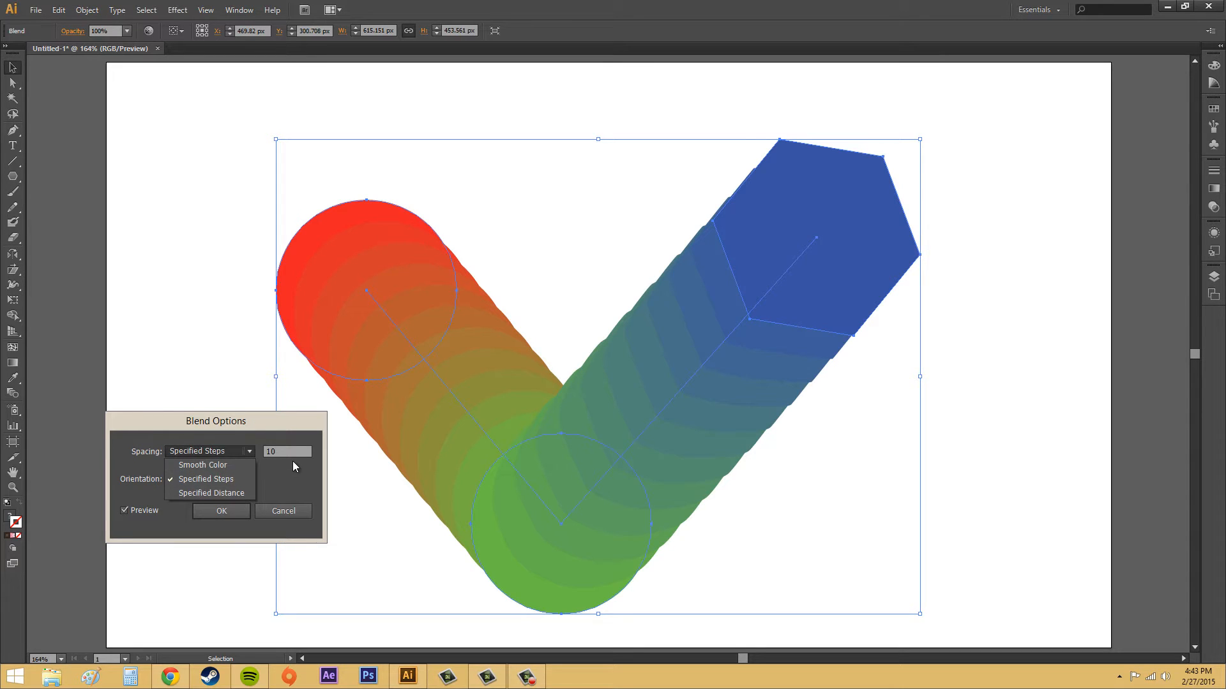
# Try 1000 steps, then settle on 120 steps for a smooth continuous gradient
pyautogui.click(205, 479)
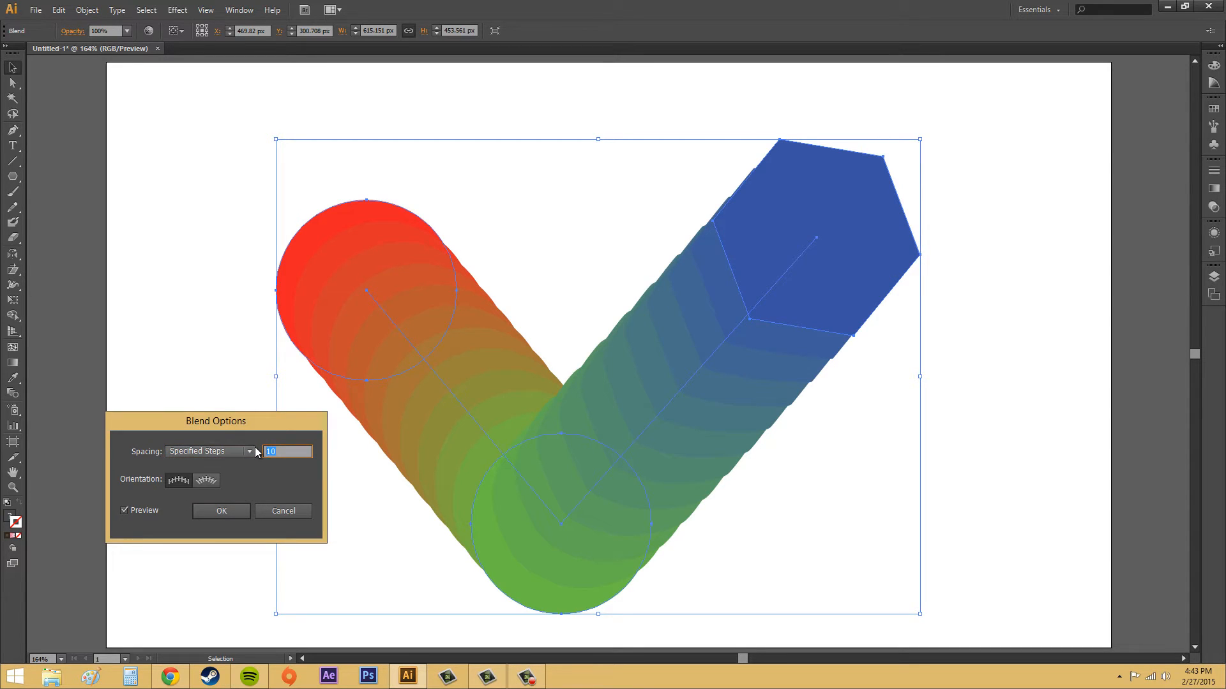
pyautogui.write('1000')
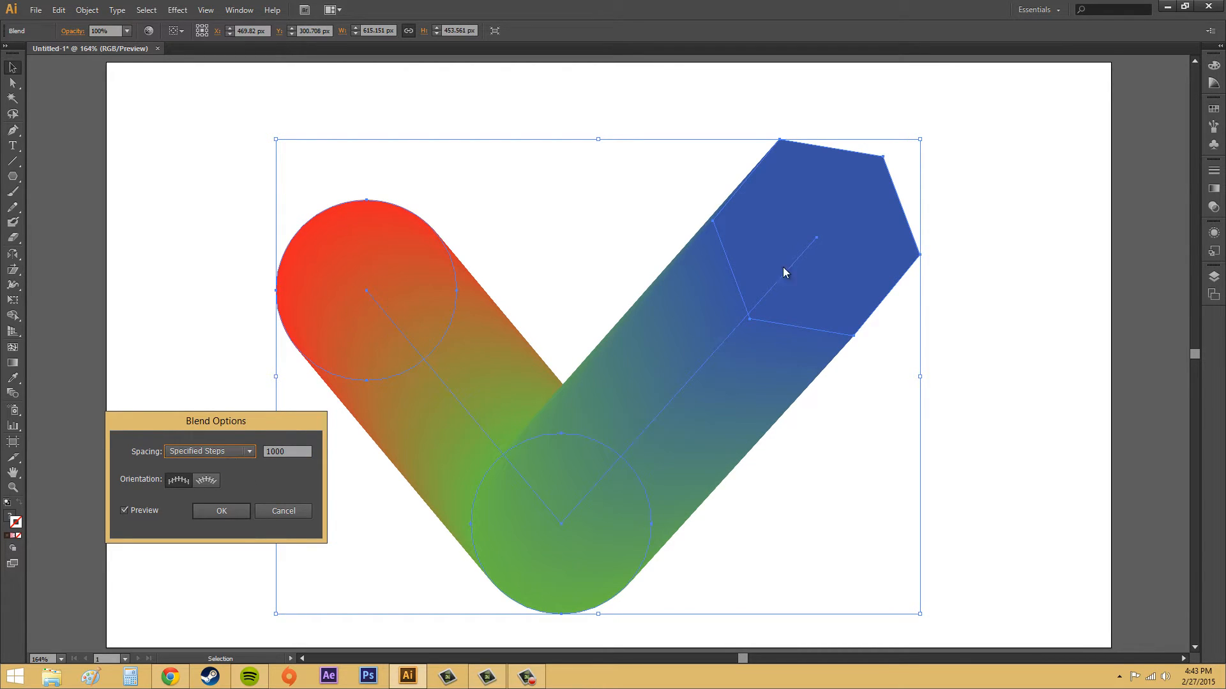
pyautogui.moveTo(464, 318)
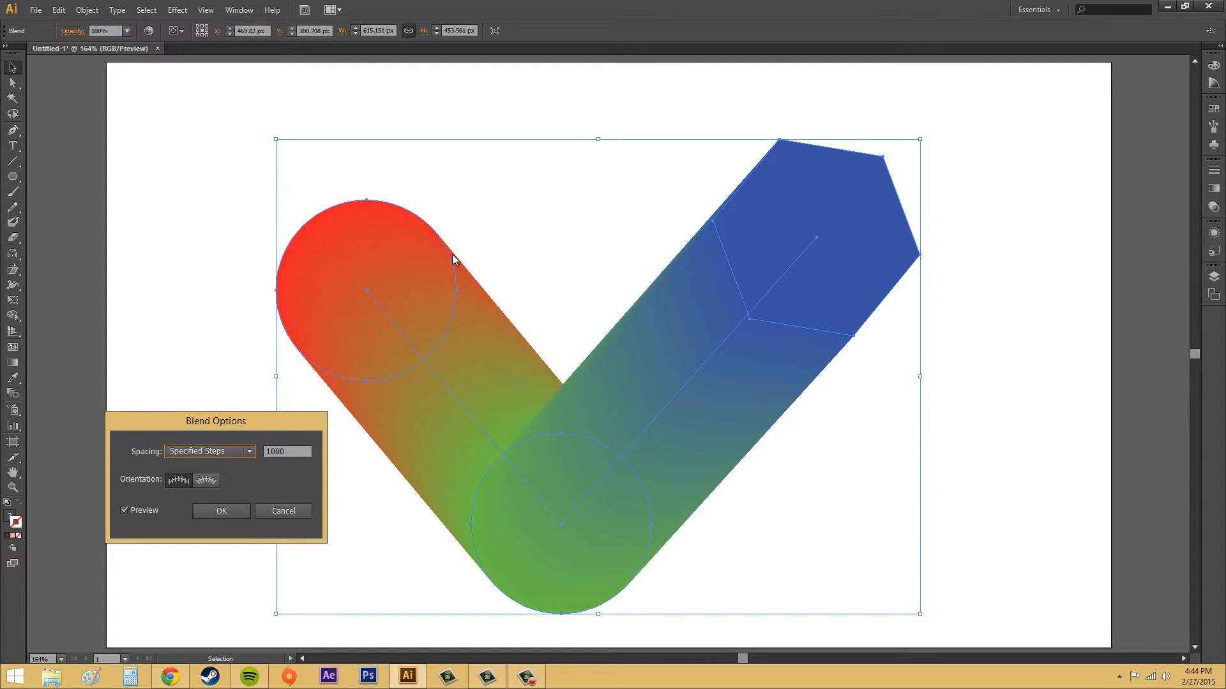
pyautogui.moveTo(644, 302)
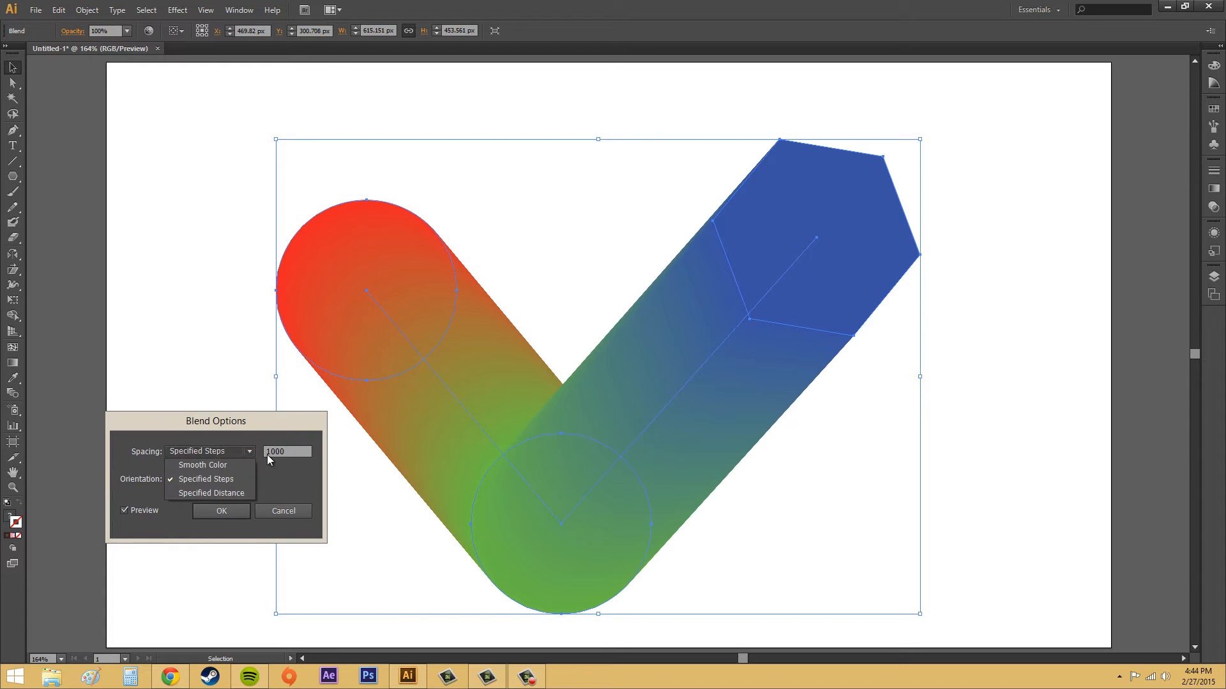
pyautogui.click(206, 479)
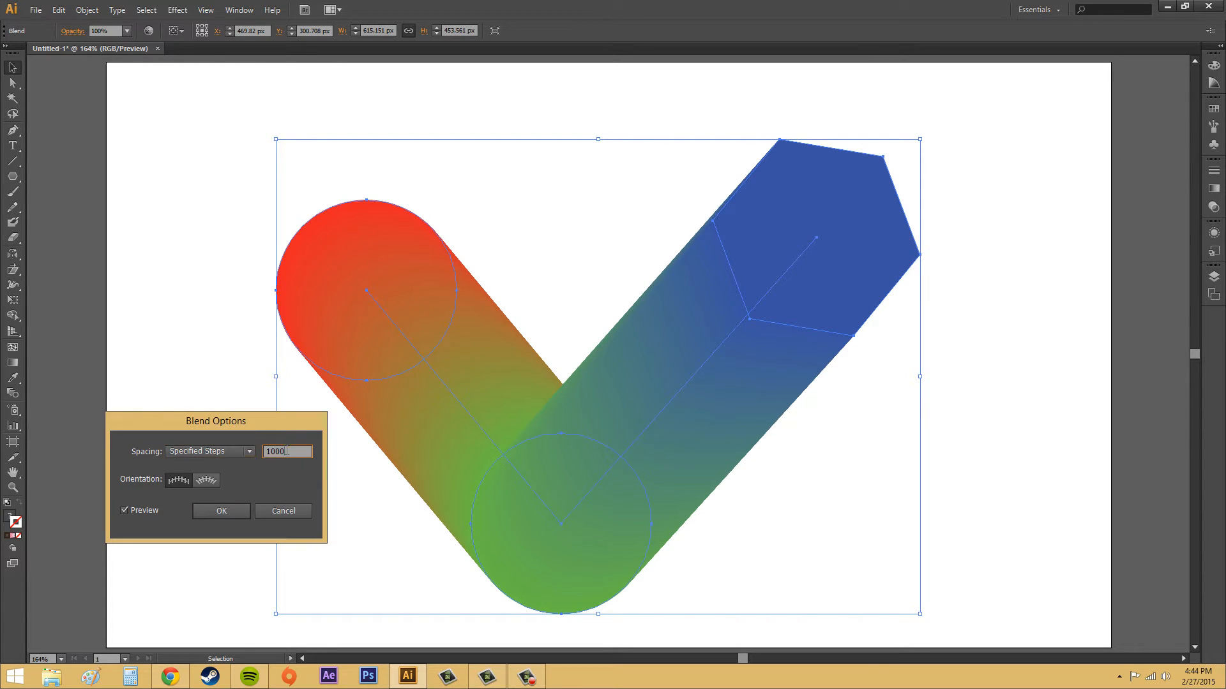
pyautogui.write('120')
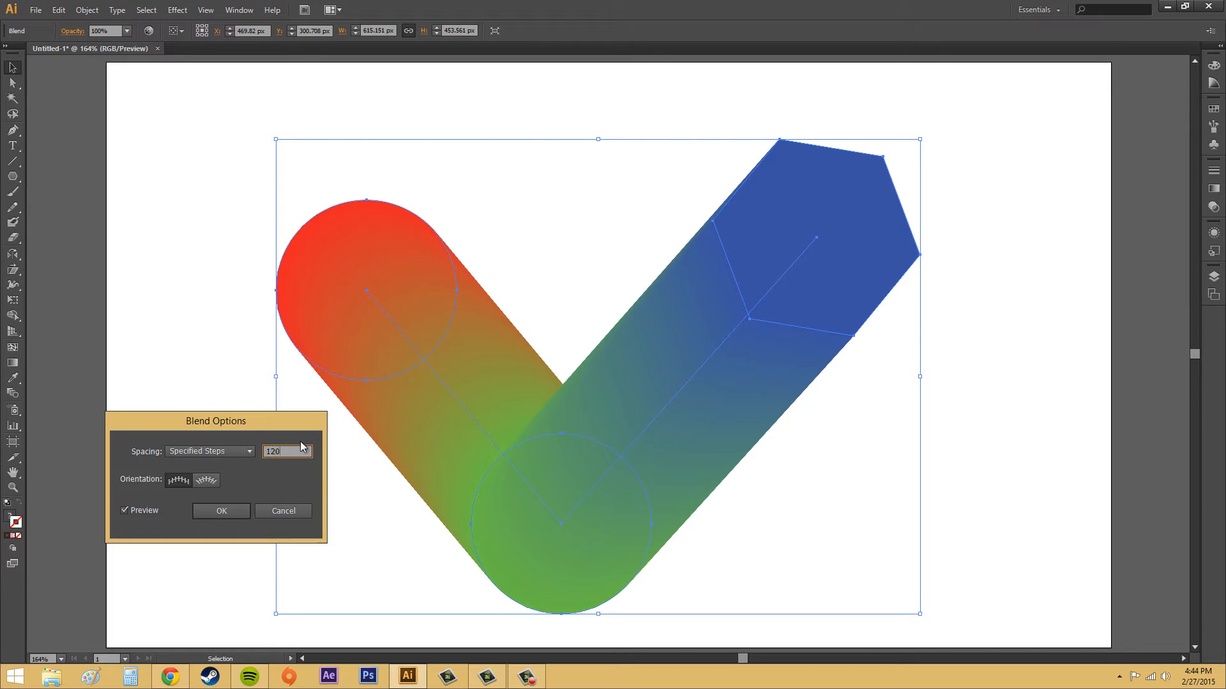
pyautogui.click(208, 451)
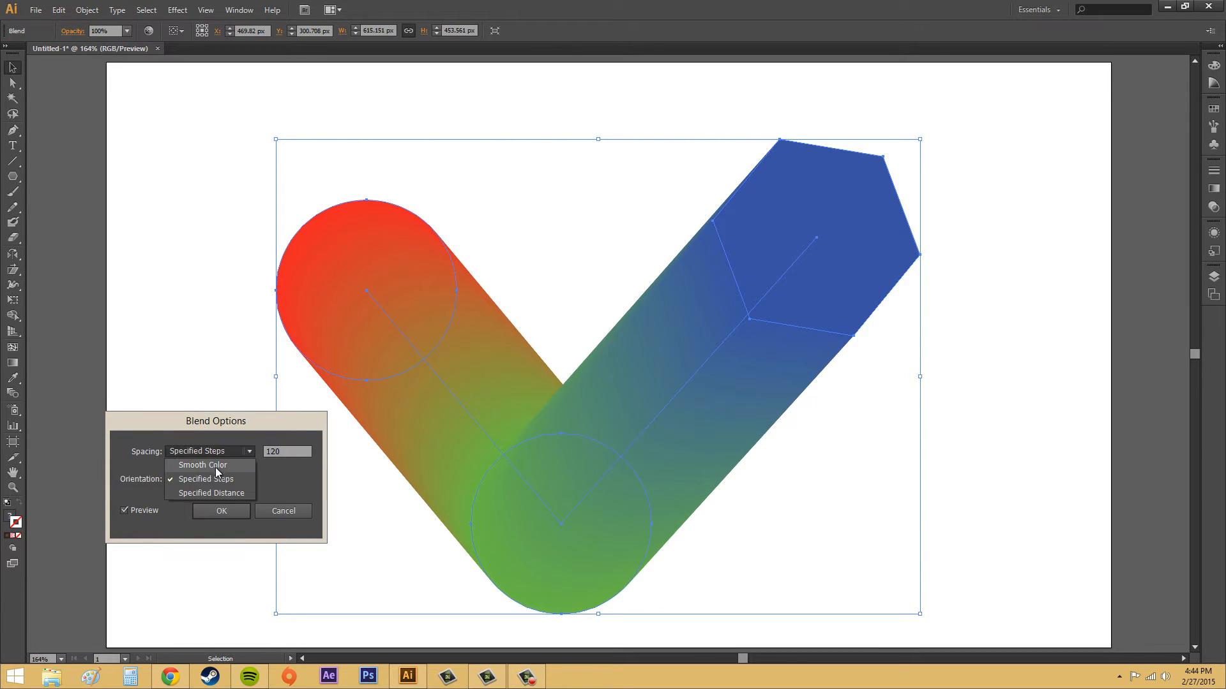
# Switch Spacing to Specified Distance, try large distances, then preview a 5 px spacing
pyautogui.click(205, 479)
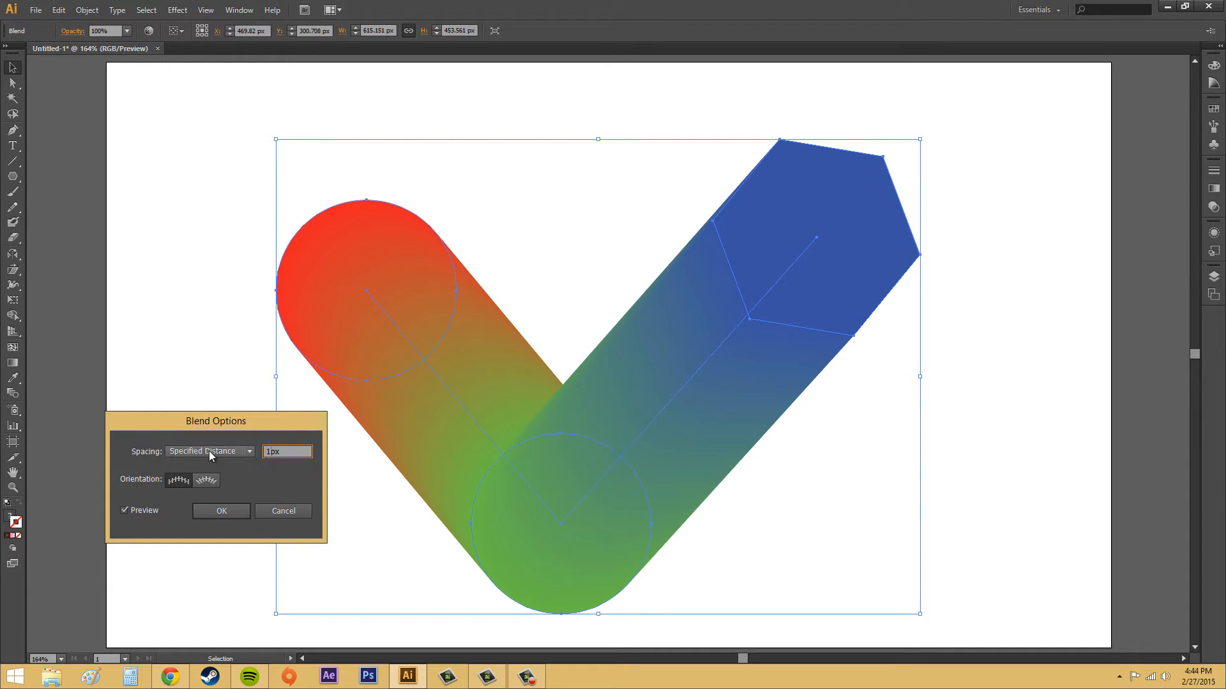
pyautogui.click(208, 450)
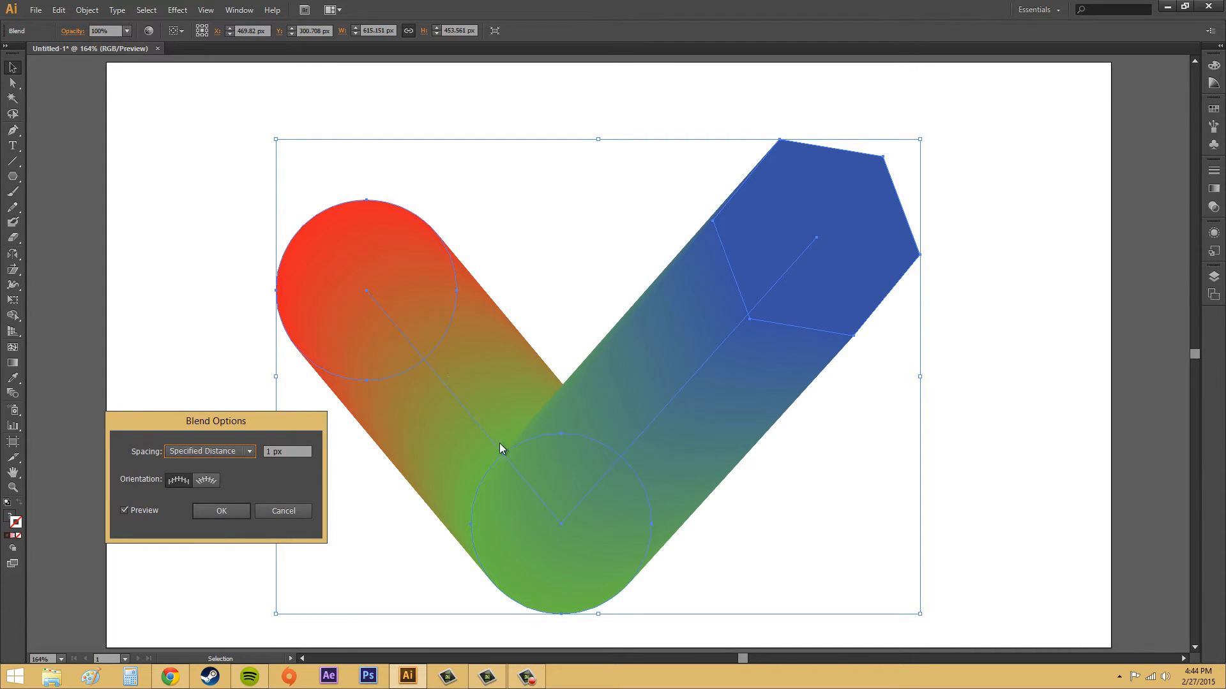
pyautogui.moveTo(473, 285)
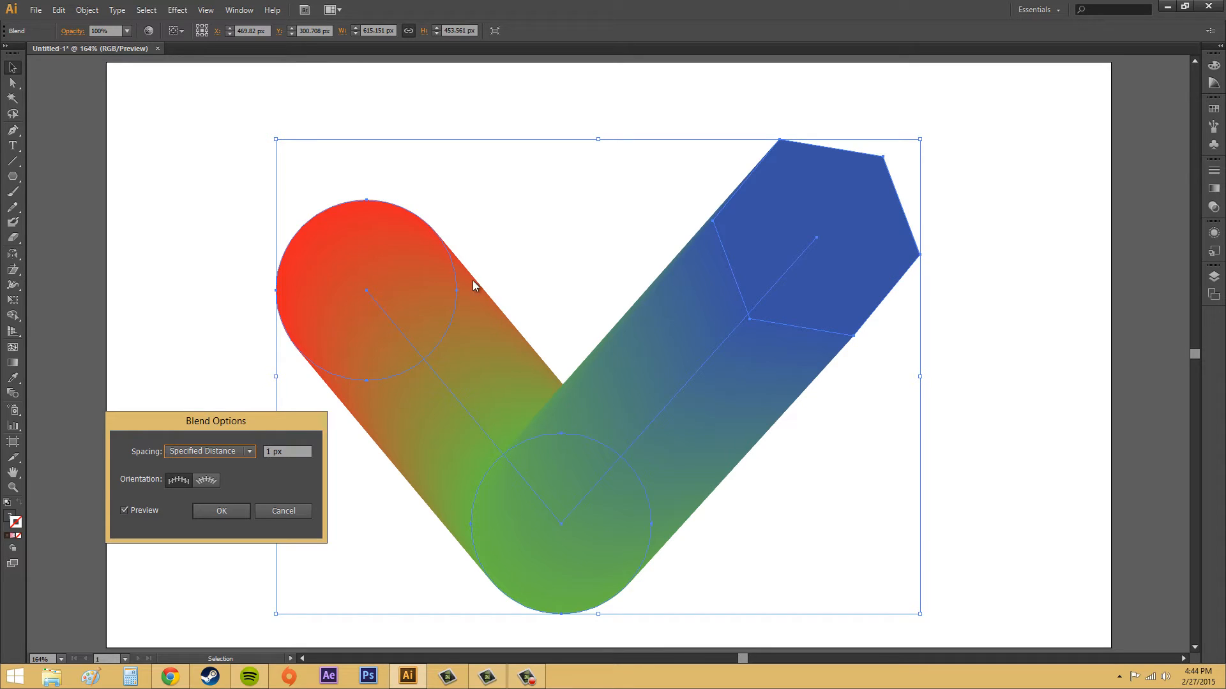
pyautogui.moveTo(328, 443)
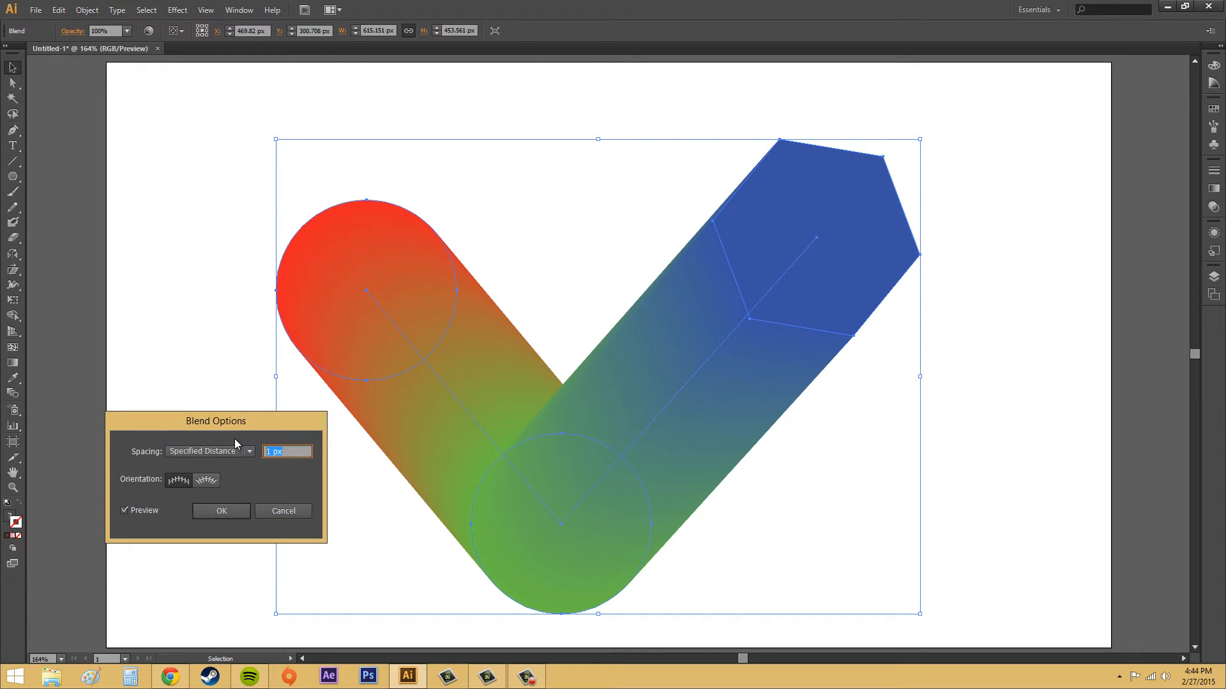
pyautogui.write('1000')
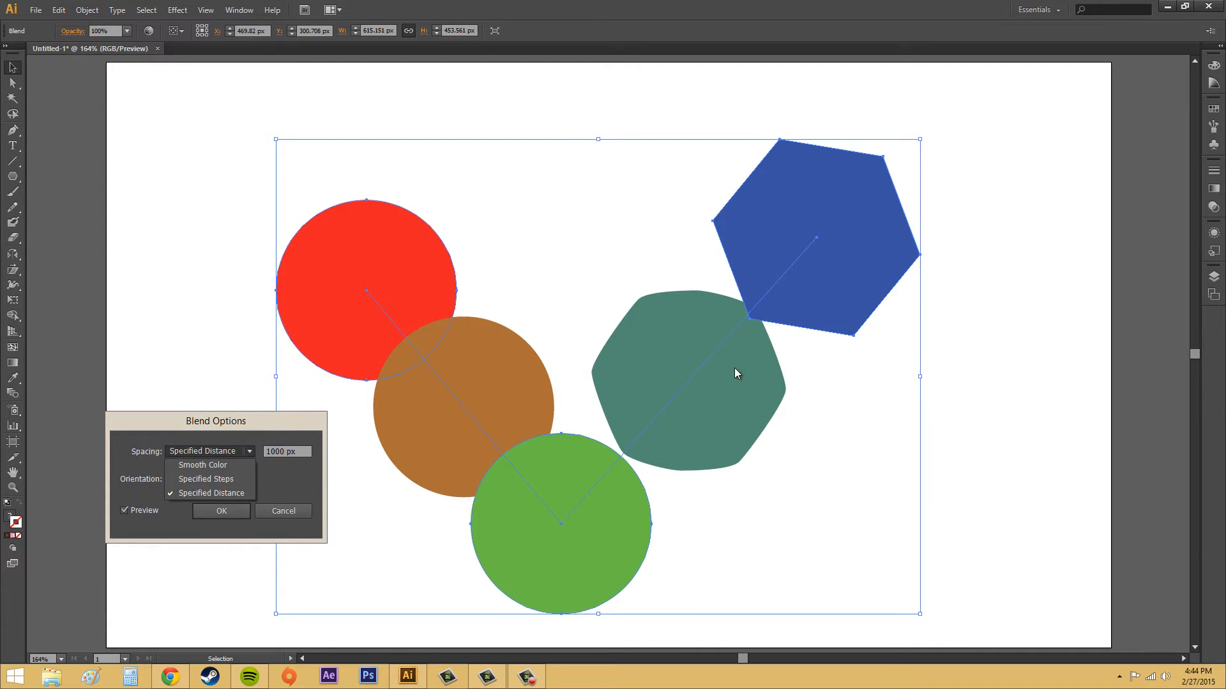
pyautogui.moveTo(842, 244)
pyautogui.write('5')
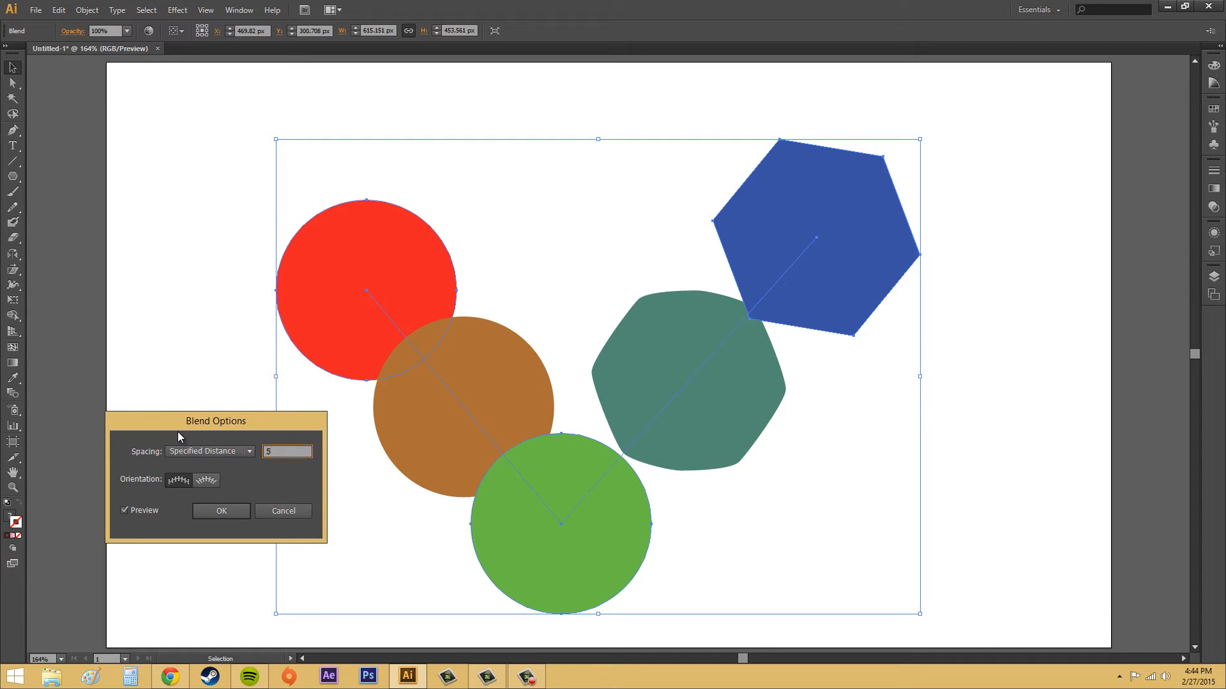
pyautogui.click(249, 450)
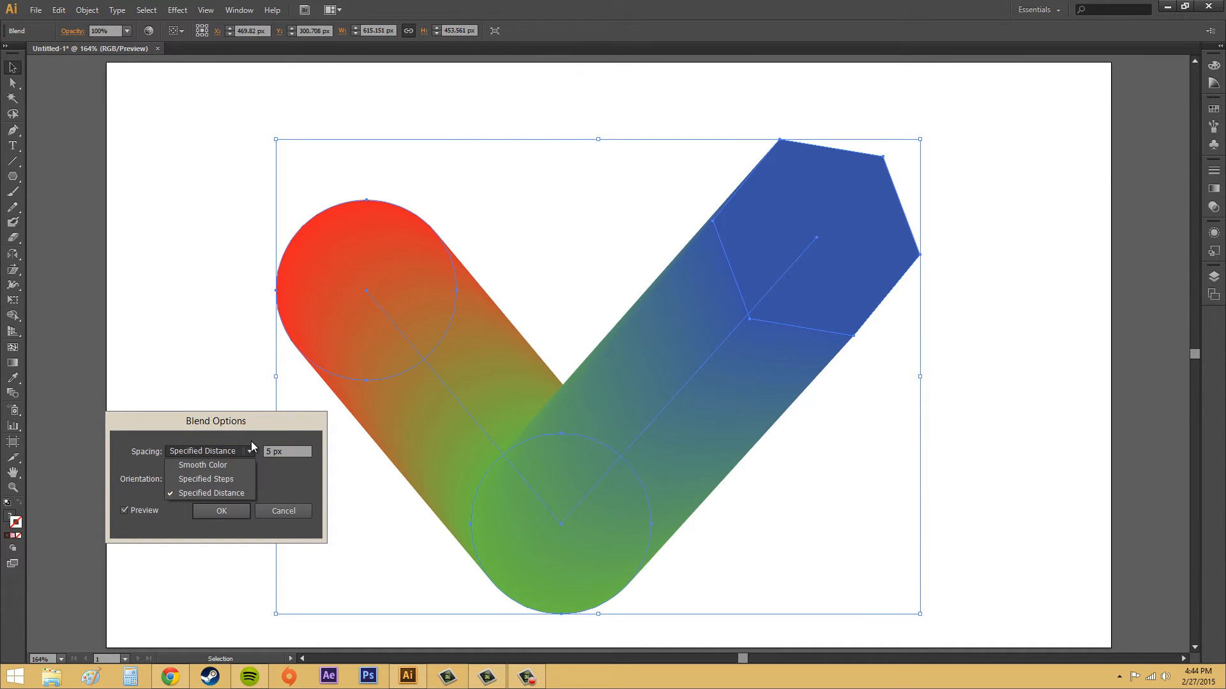
# Return spacing to Smooth Color and set orientation to Align to Path after comparing both
pyautogui.click(209, 450)
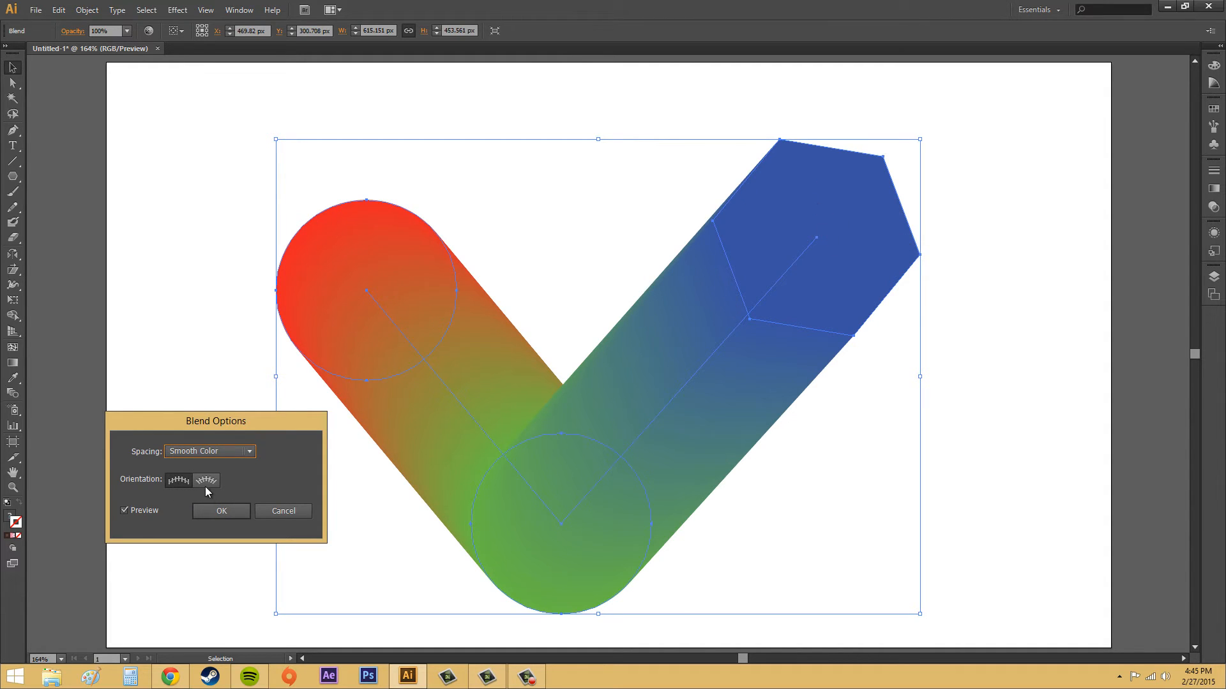
pyautogui.moveTo(205, 480)
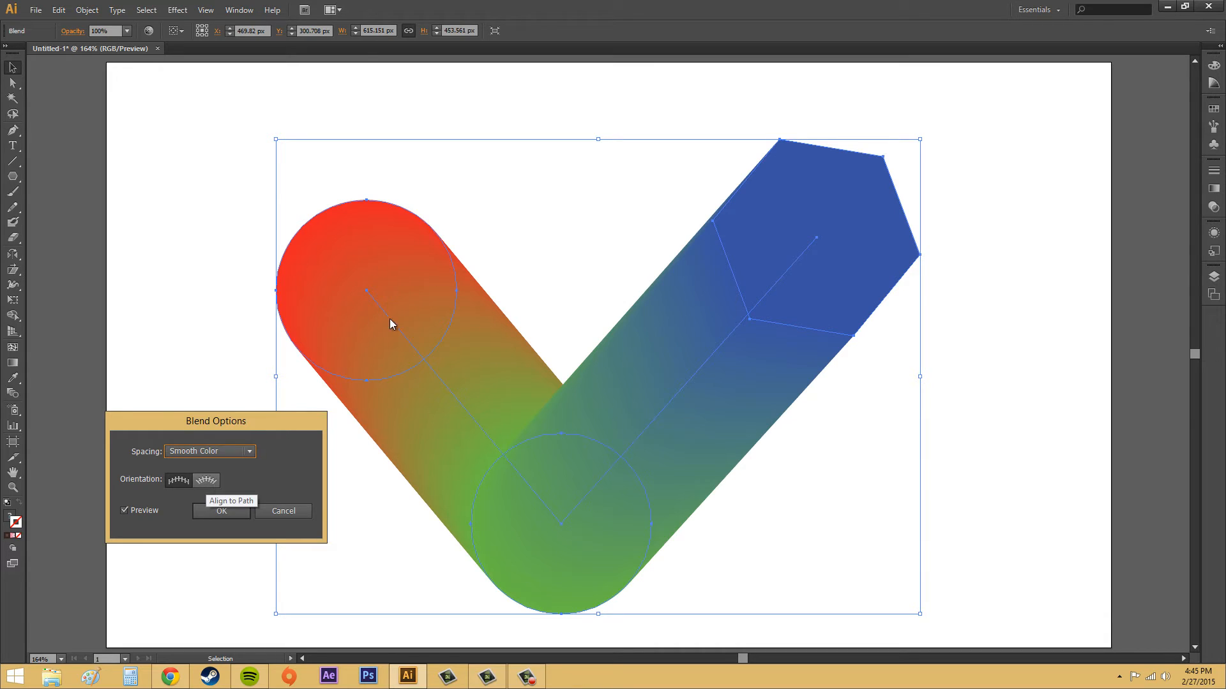
pyautogui.moveTo(710, 294)
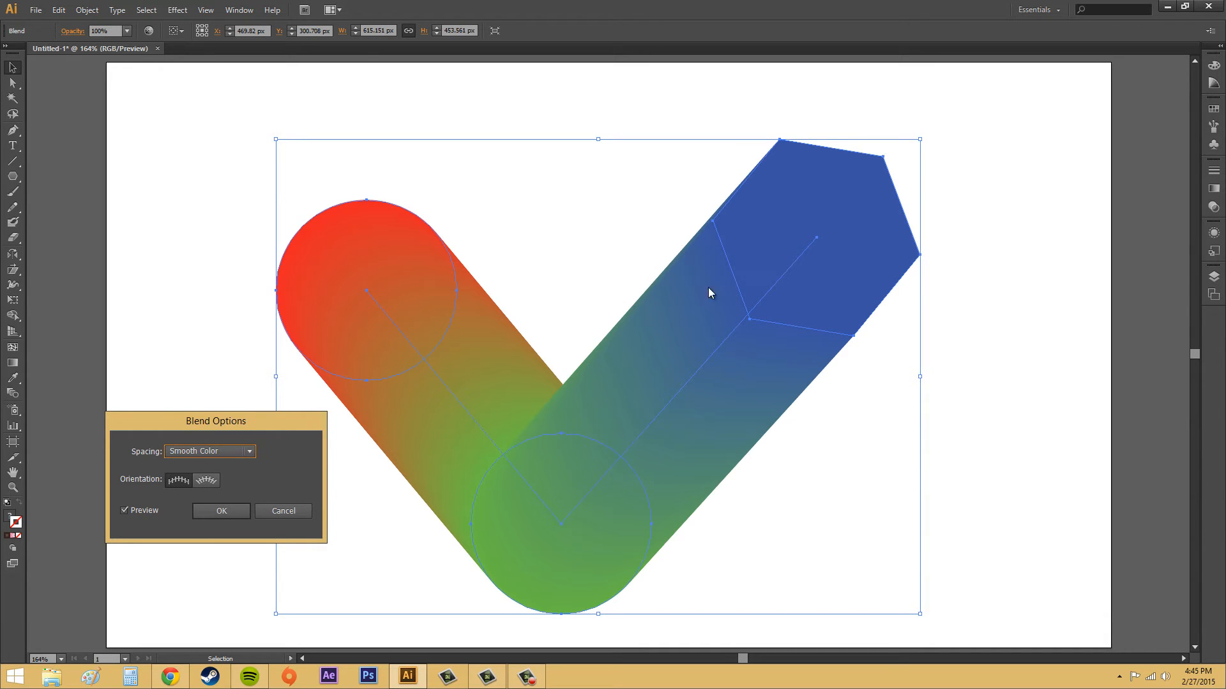
pyautogui.moveTo(830, 168)
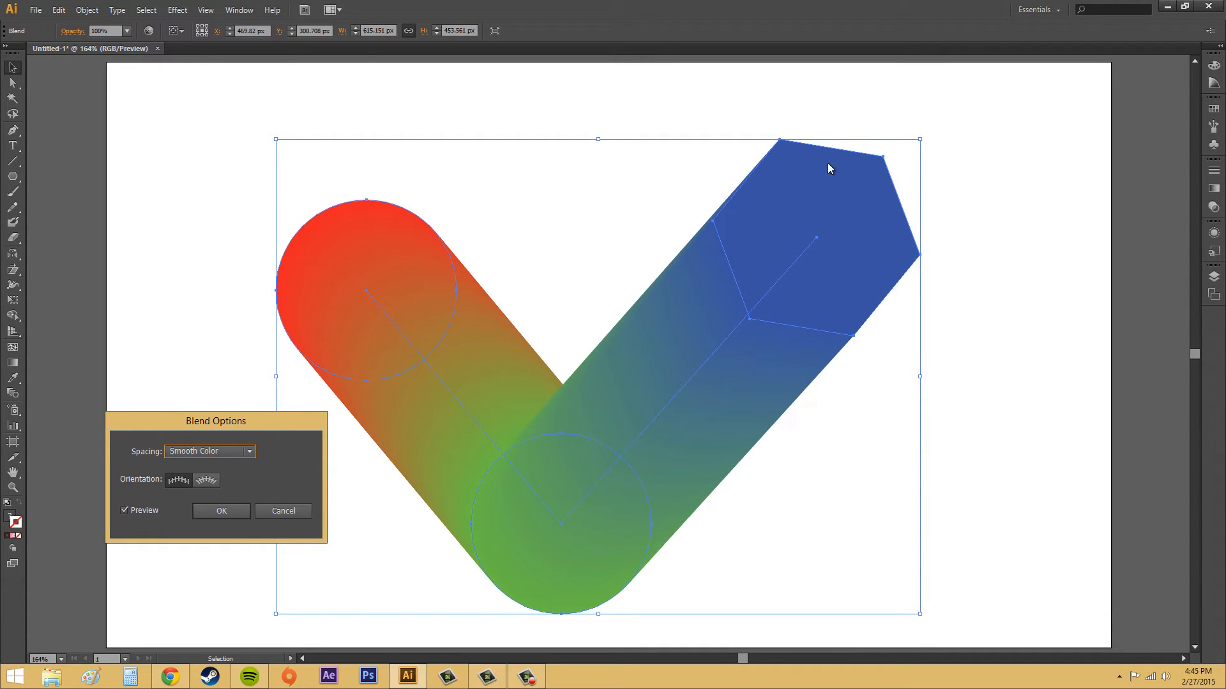
pyautogui.click(206, 480)
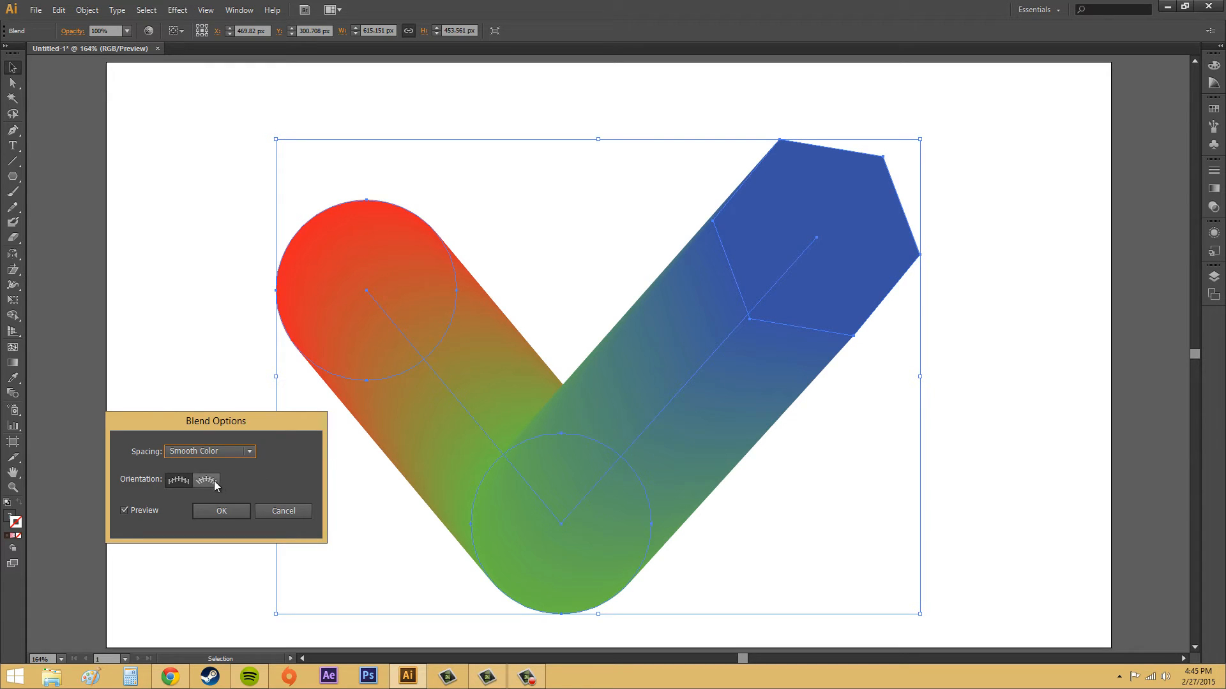
pyautogui.click(179, 480)
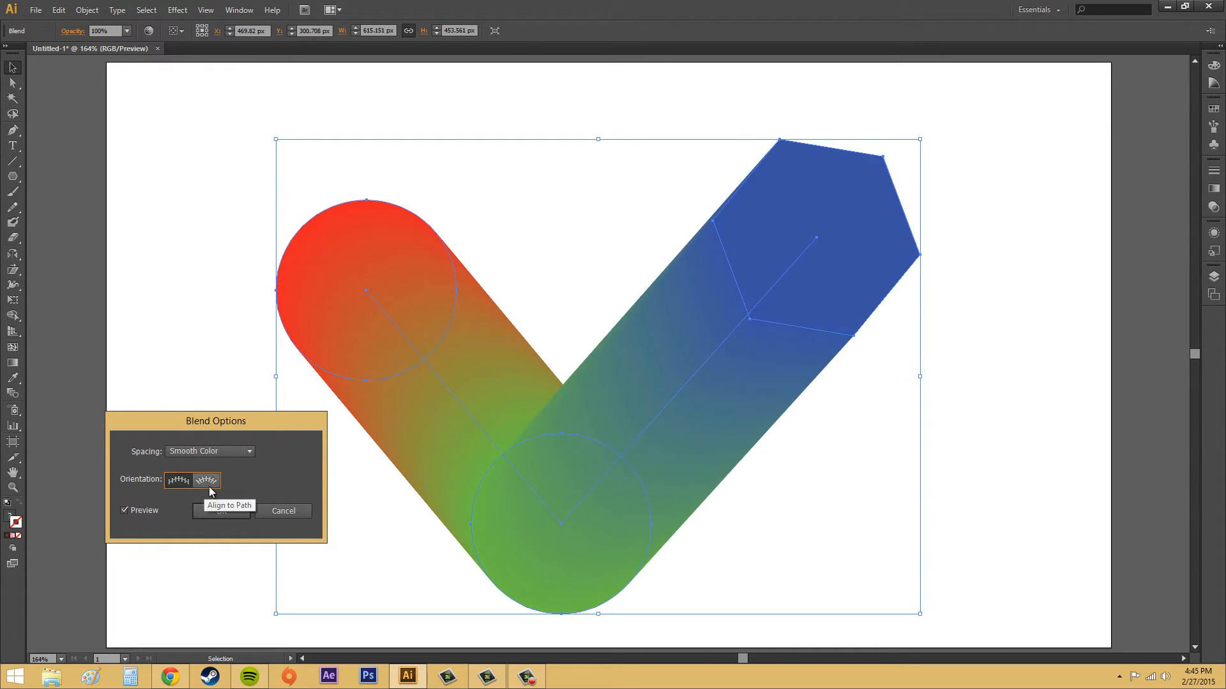
pyautogui.click(179, 480)
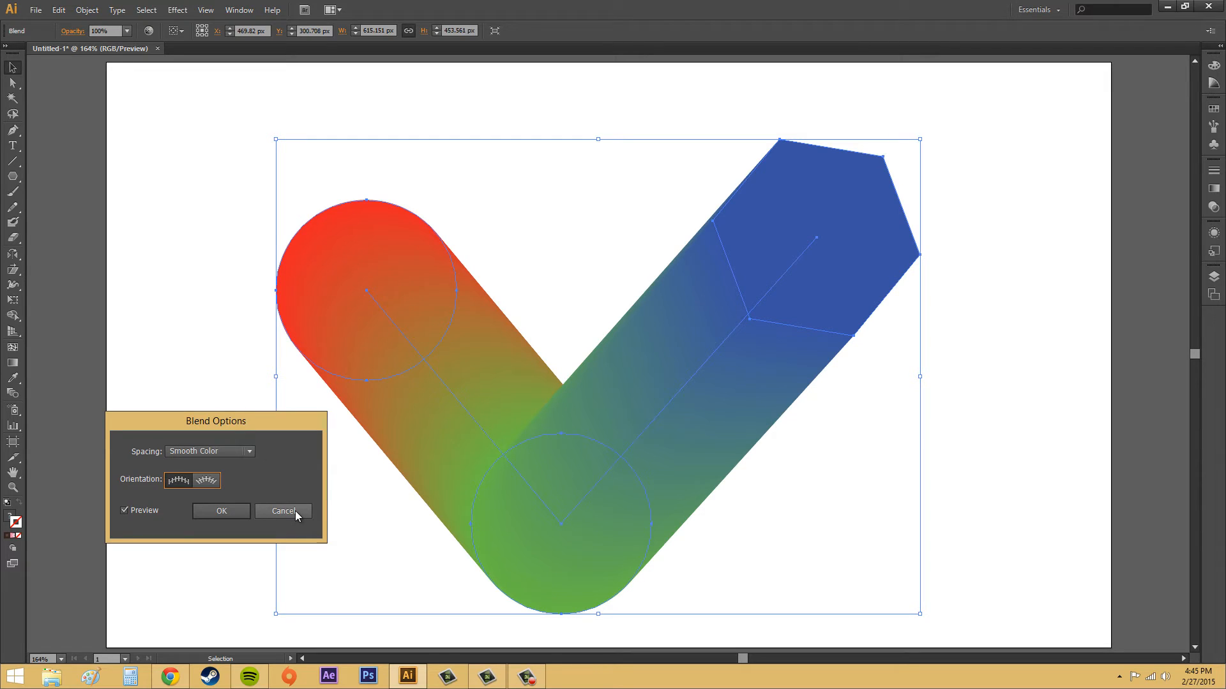
# Close Blend Options, pick the Blend tool, and restore opacity to 100% after a 40% trial
pyautogui.click(284, 511)
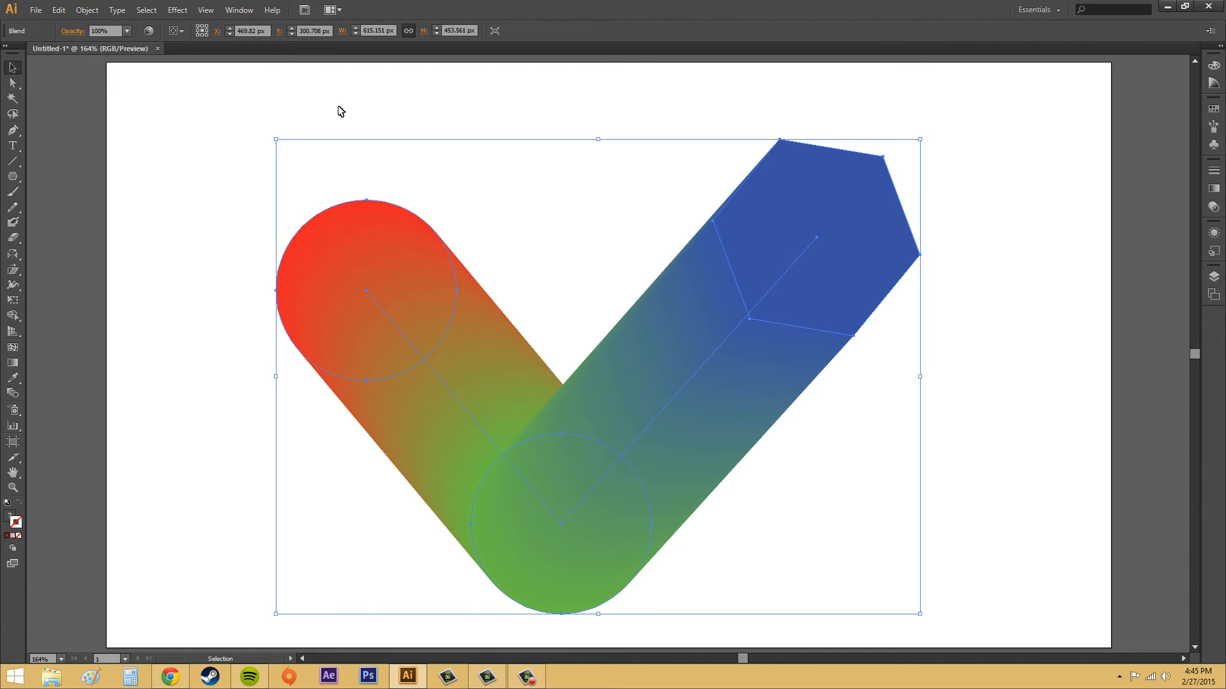
pyautogui.click(12, 396)
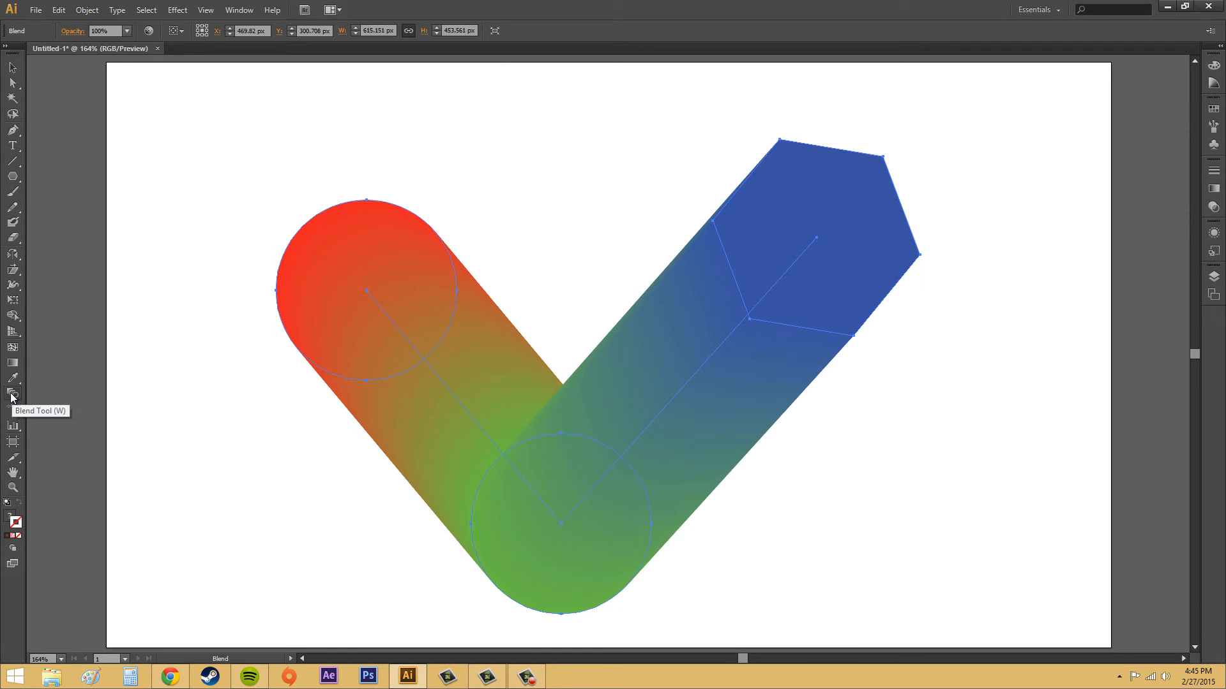
pyautogui.moveTo(148, 31)
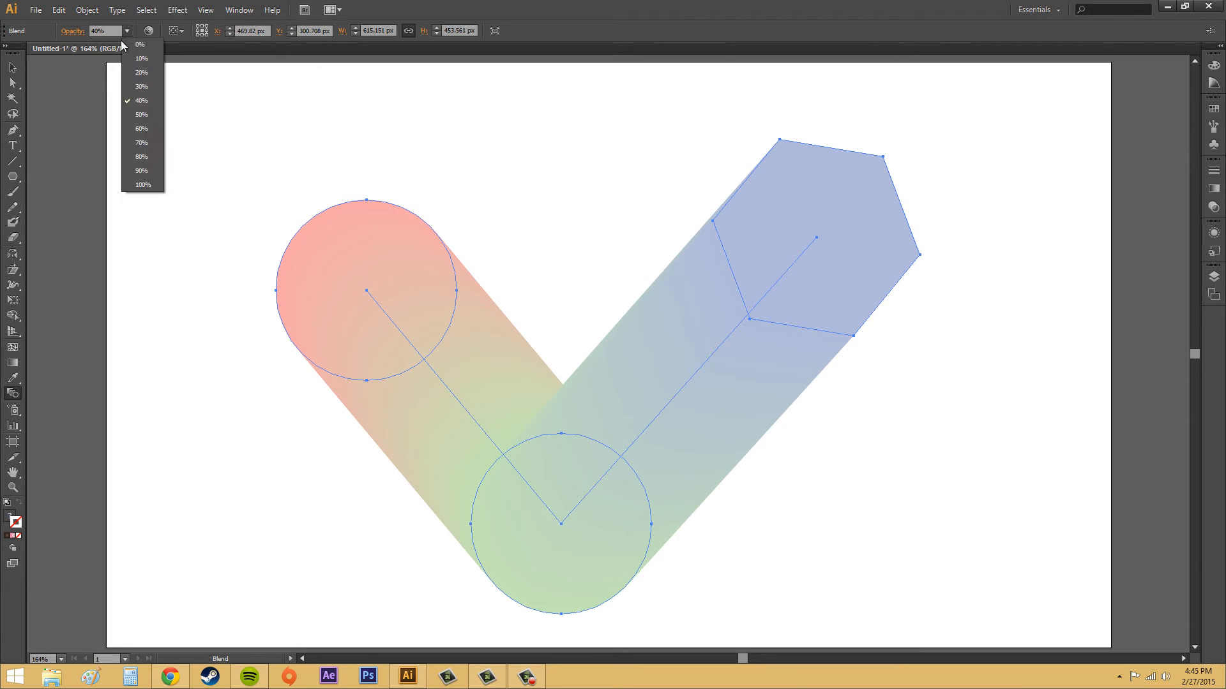
pyautogui.click(143, 184)
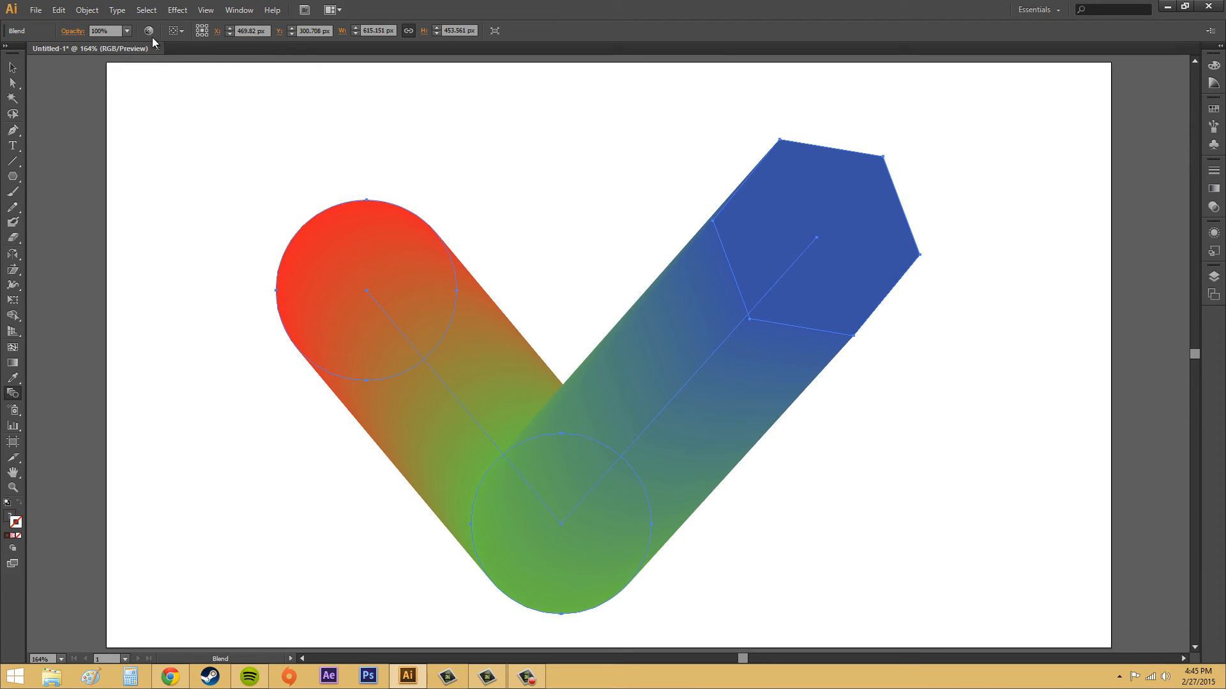
# Bring up Recolor Artwork, move it aside, and decline adding a new harmony colour
pyautogui.click(148, 31)
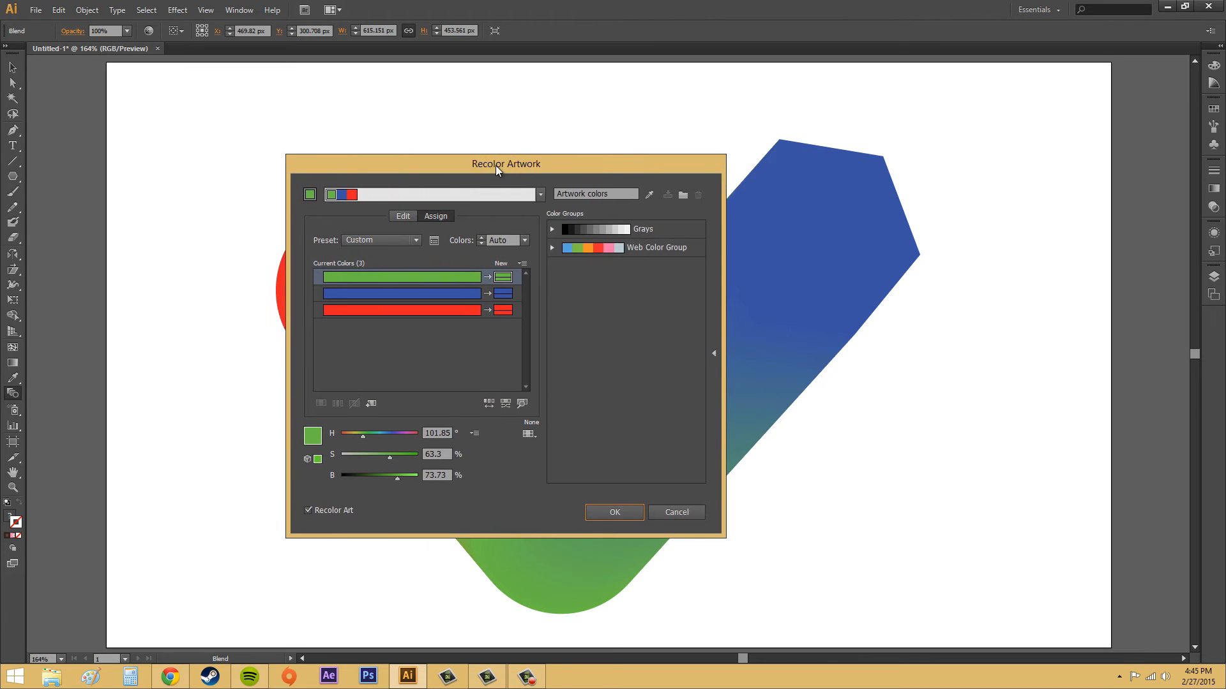
pyautogui.moveTo(506, 163); pyautogui.dragTo(452, 172)
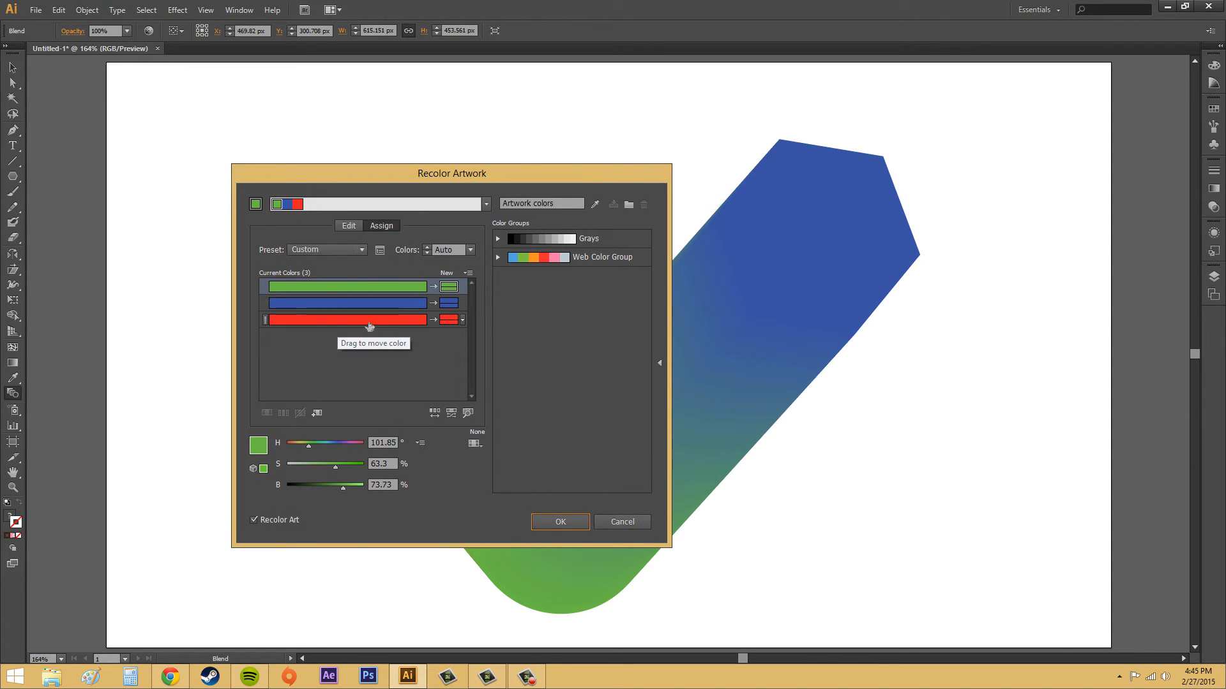
pyautogui.moveTo(346, 309)
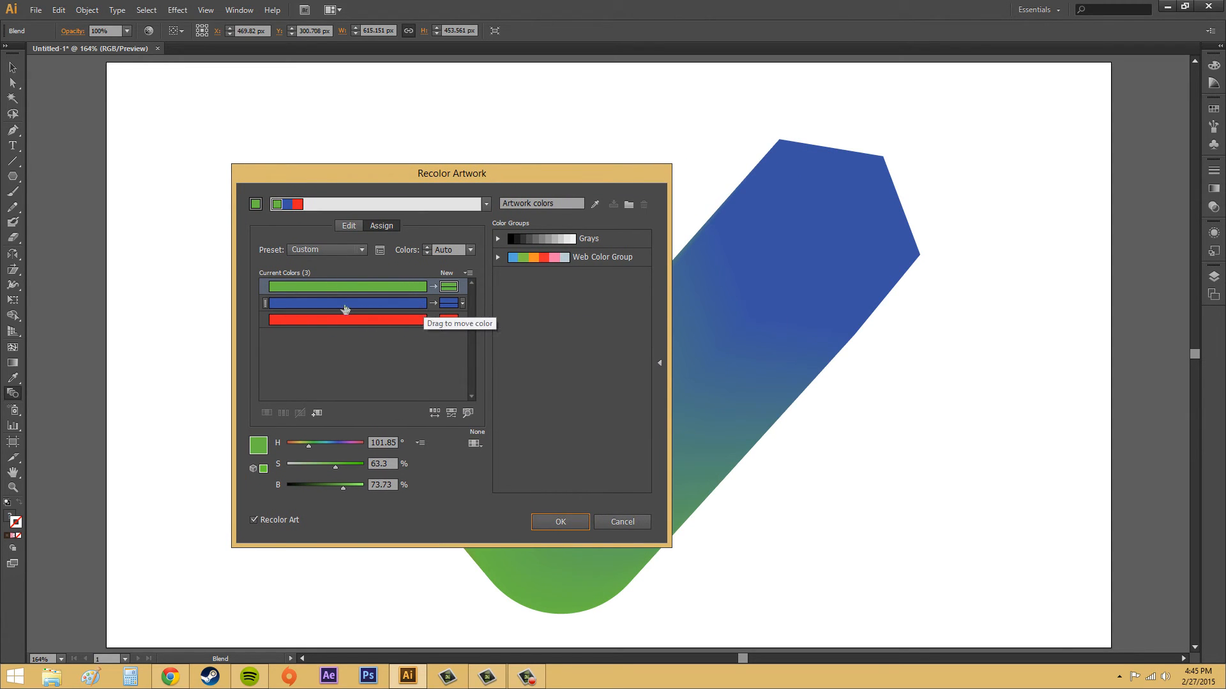
pyautogui.click(343, 303)
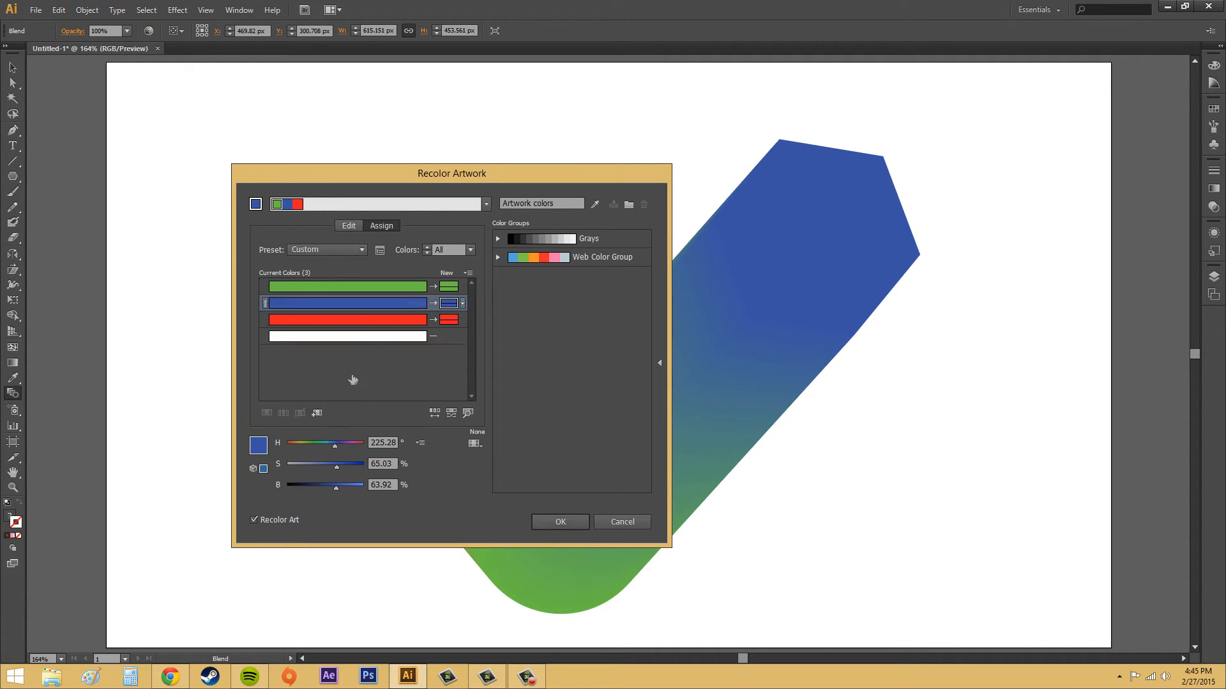
pyautogui.moveTo(397, 304)
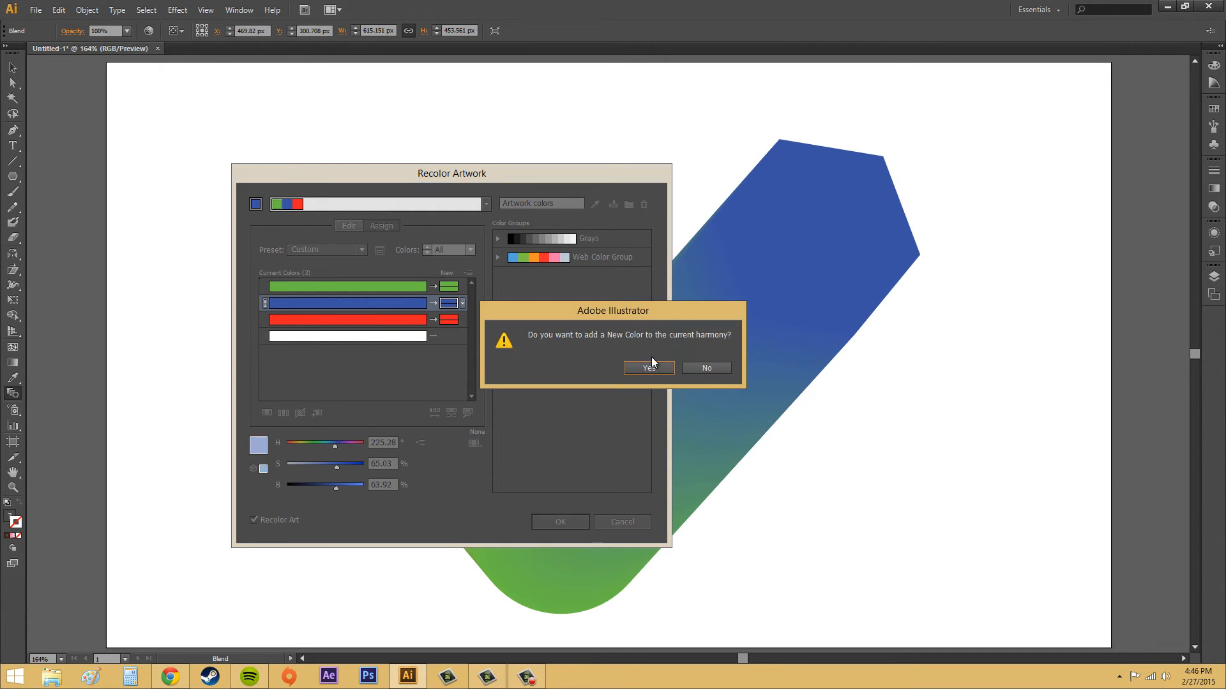
pyautogui.moveTo(705, 367)
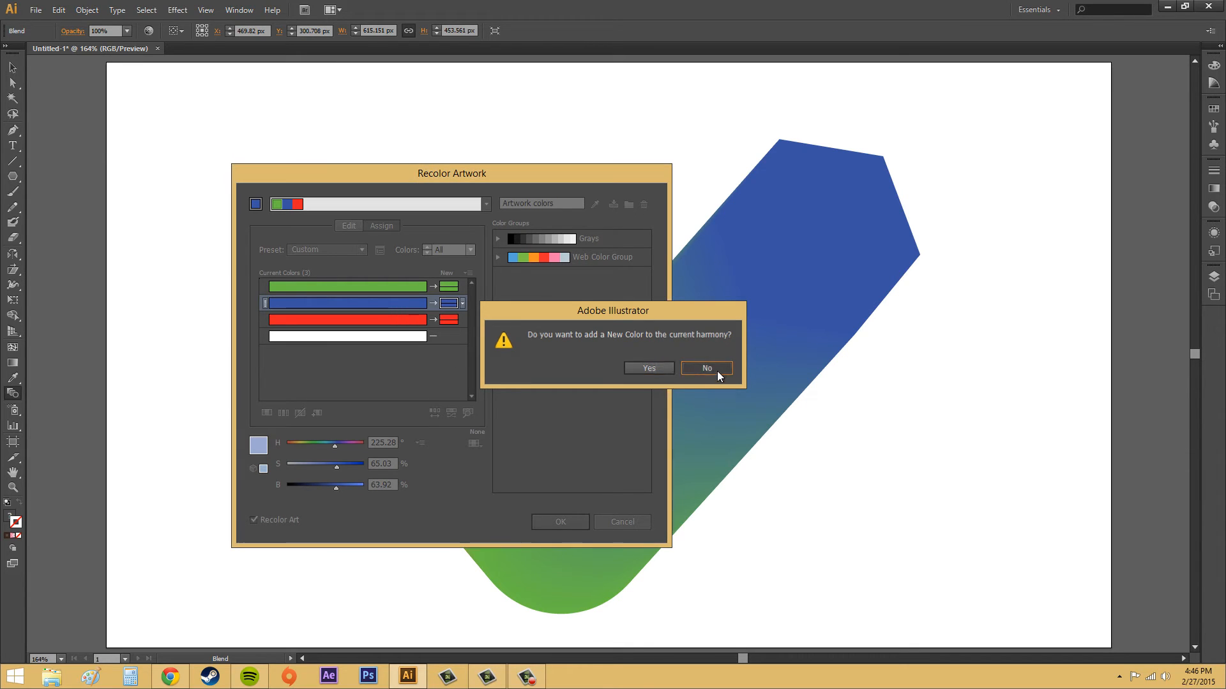
pyautogui.click(705, 367)
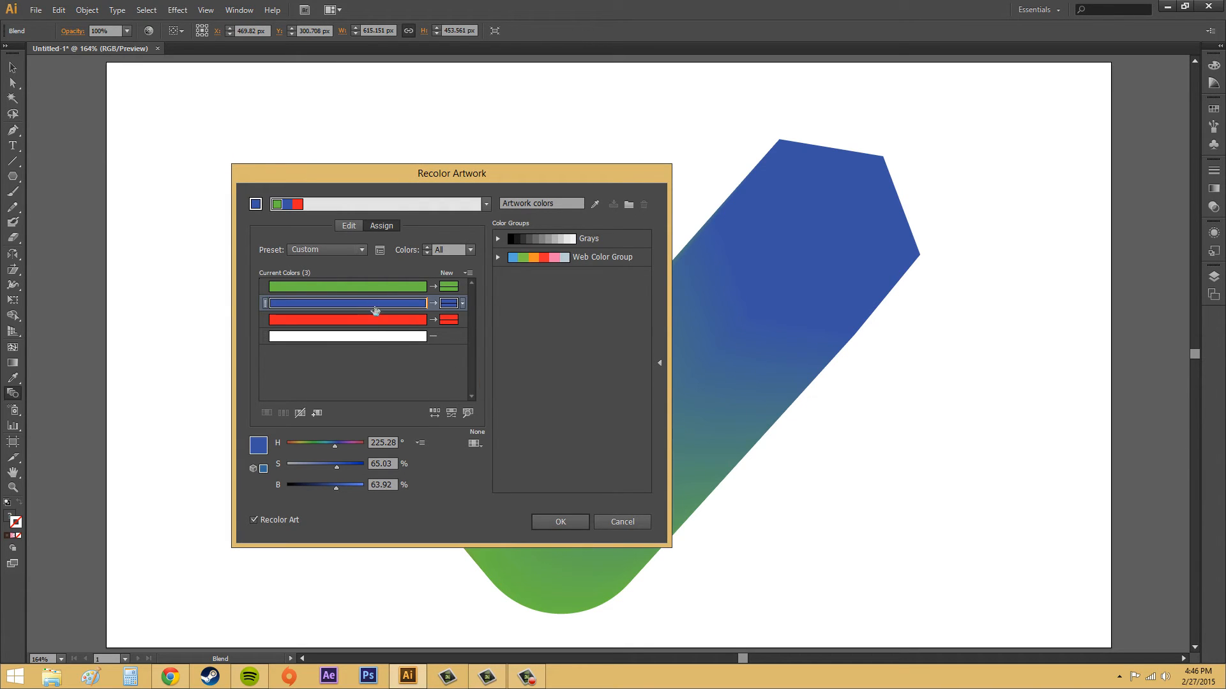
pyautogui.moveTo(461, 304)
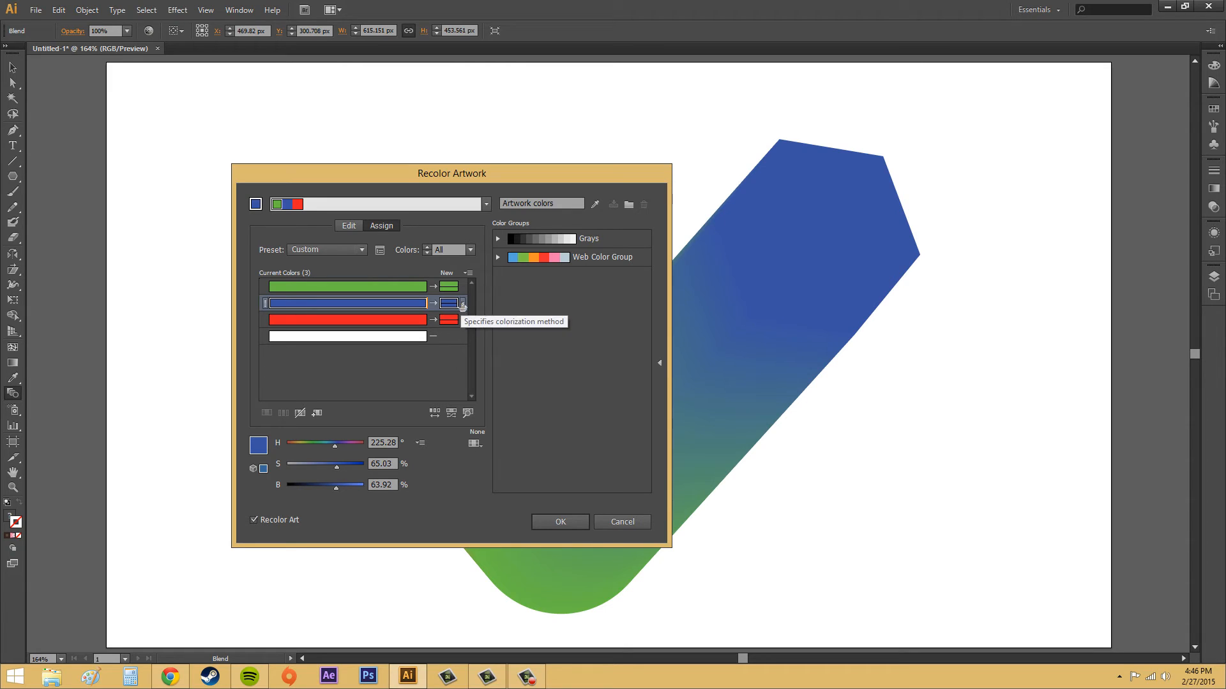
# Preview the 1 color job preset, then cancel so the blend keeps red, green and blue
pyautogui.click(462, 304)
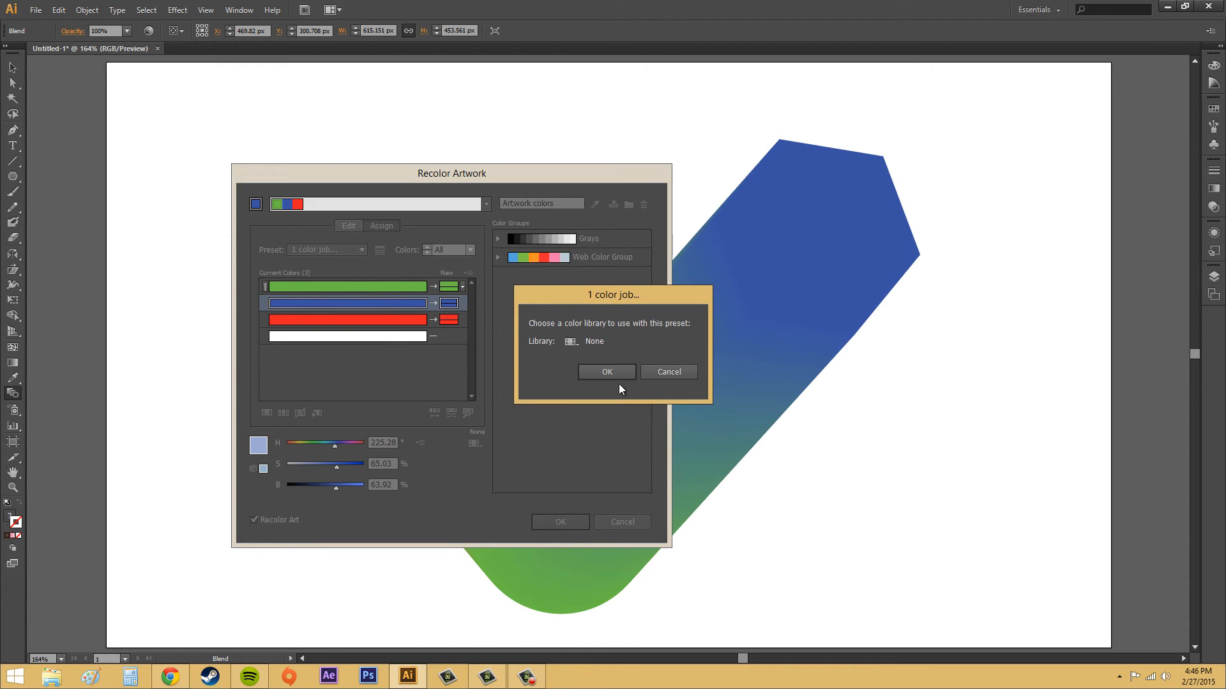
pyautogui.click(606, 372)
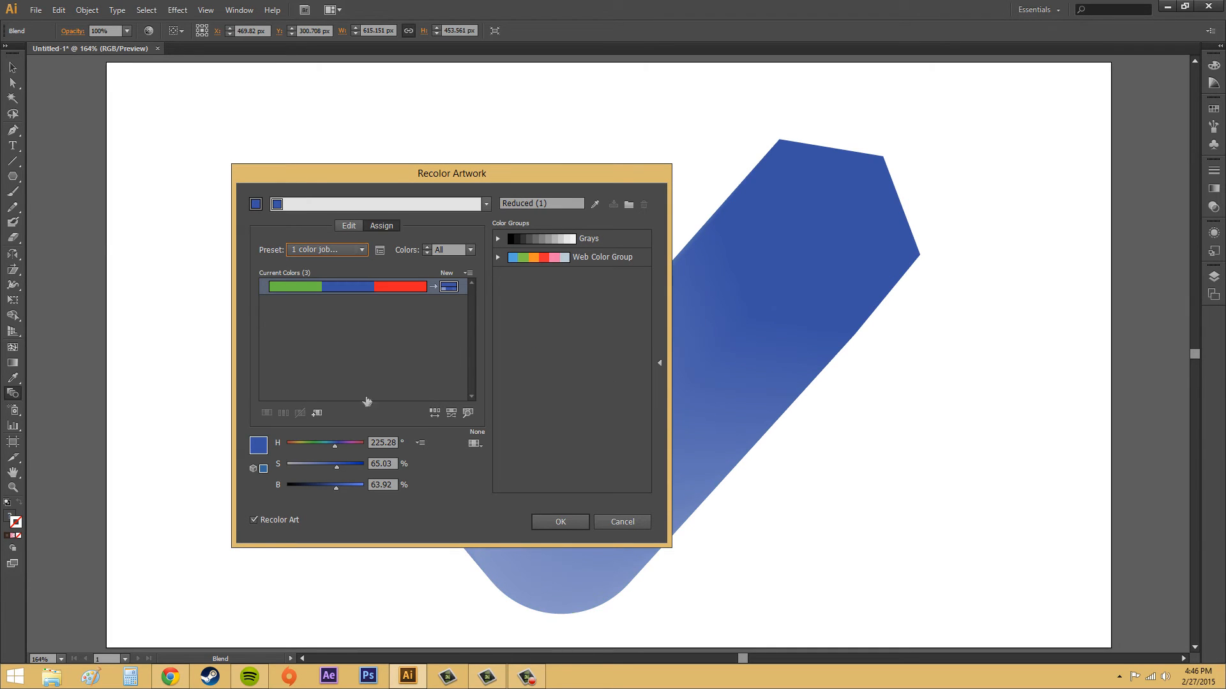
pyautogui.moveTo(452, 172); pyautogui.dragTo(877, 517)
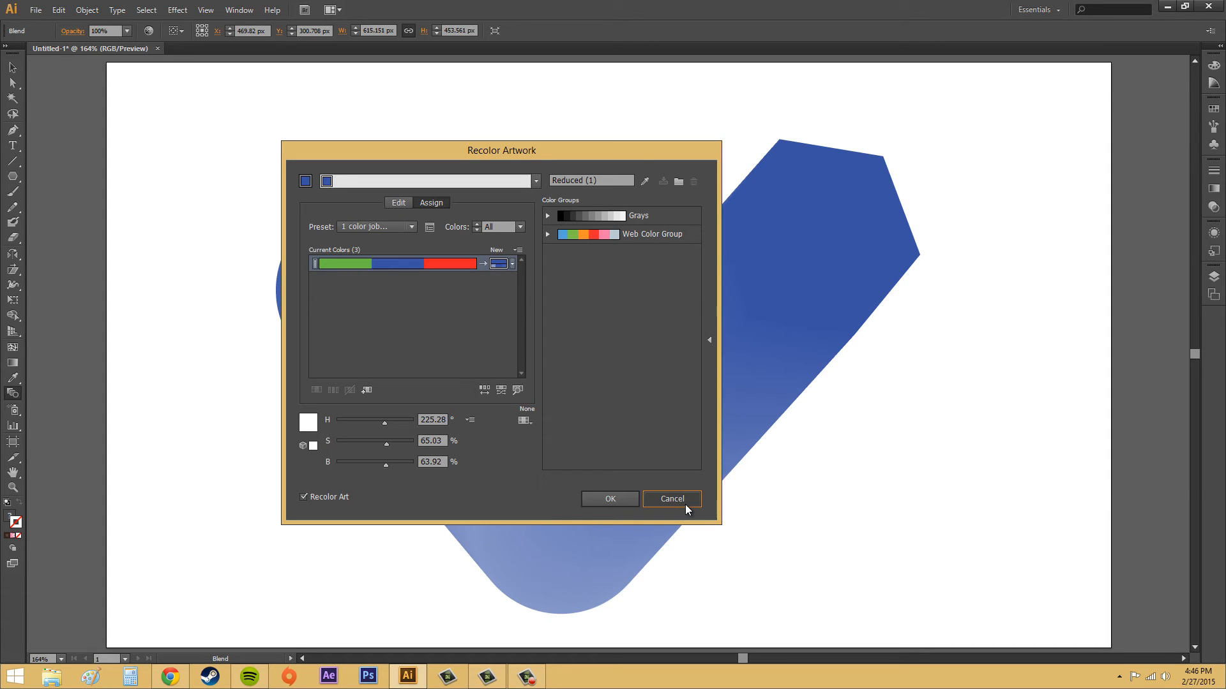
pyautogui.click(672, 500)
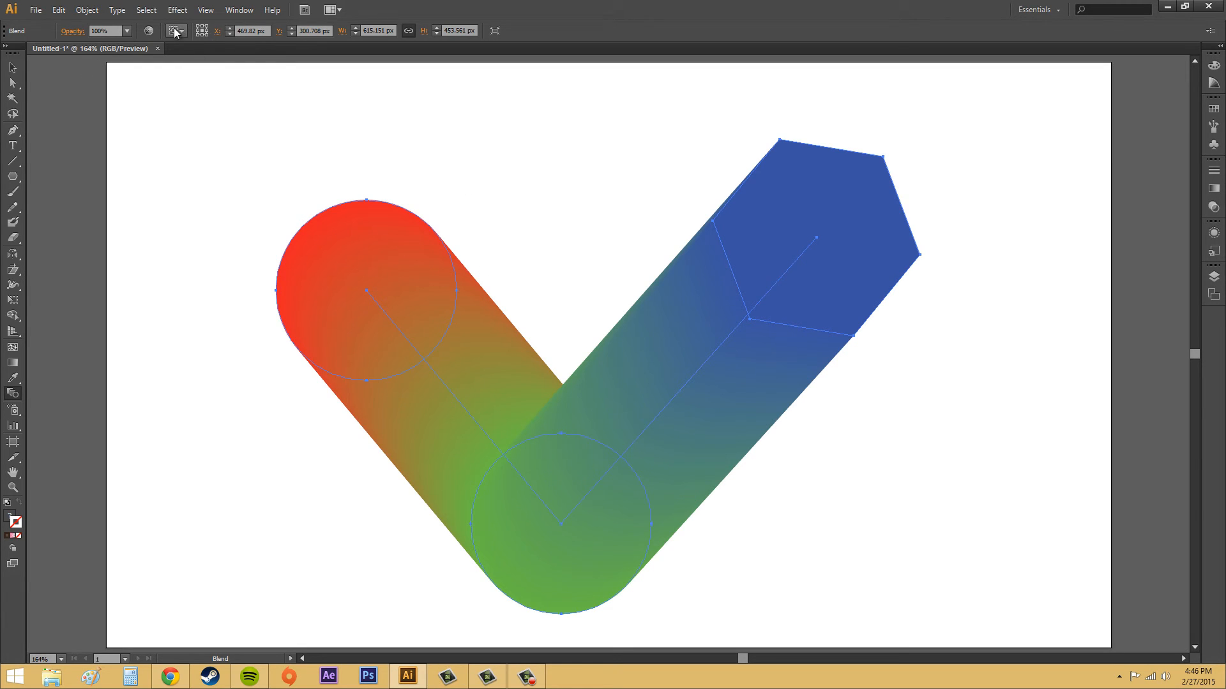
# Select the entire red-green-blue blend as one object with the Selection tool
pyautogui.click(175, 30)
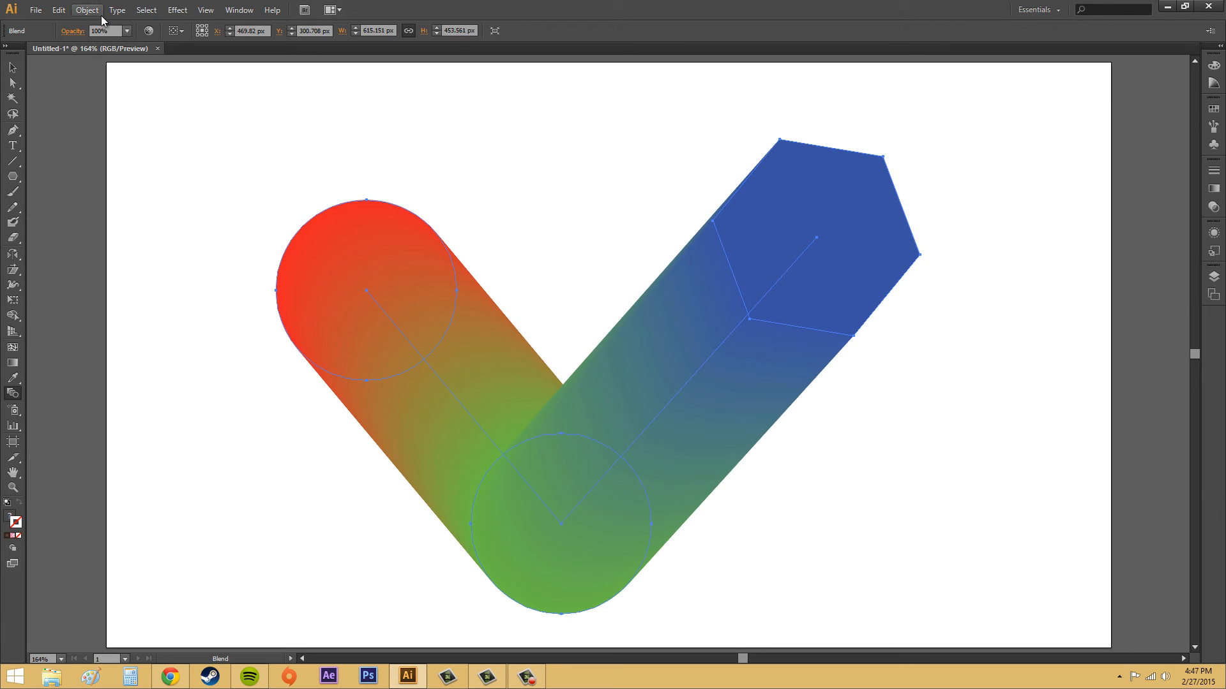
pyautogui.click(86, 9)
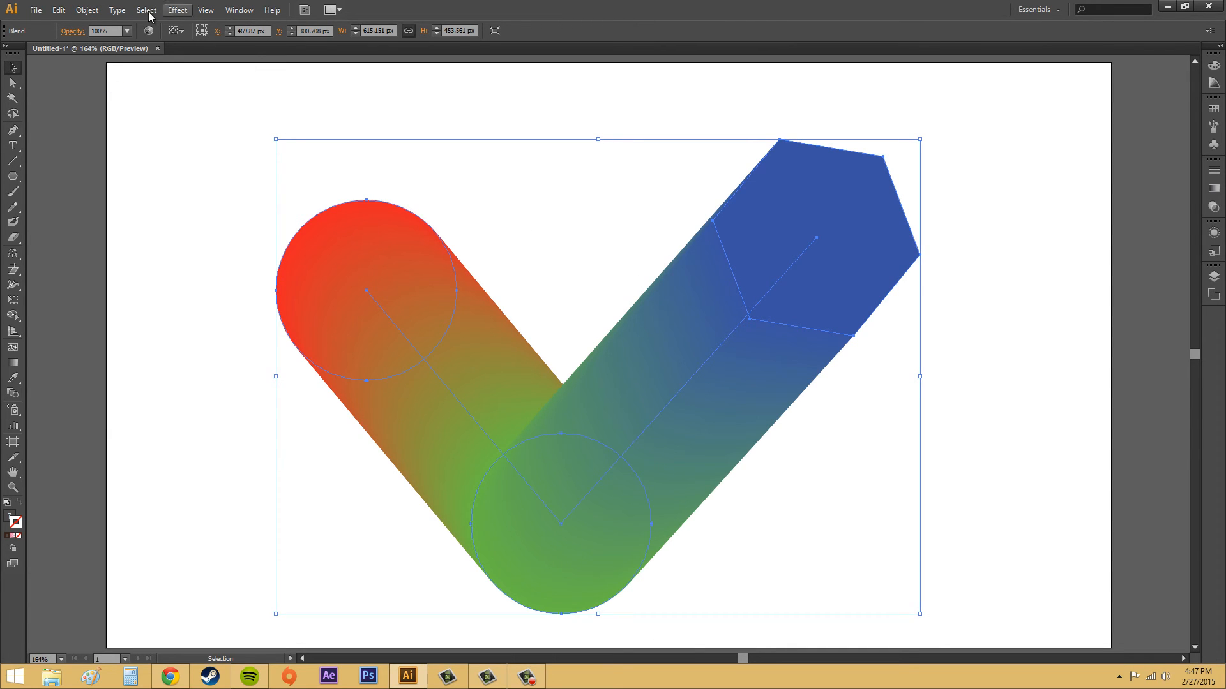
# Apply Reverse Spine to the blend, then reverse it again to restore the original direction
pyautogui.click(85, 9)
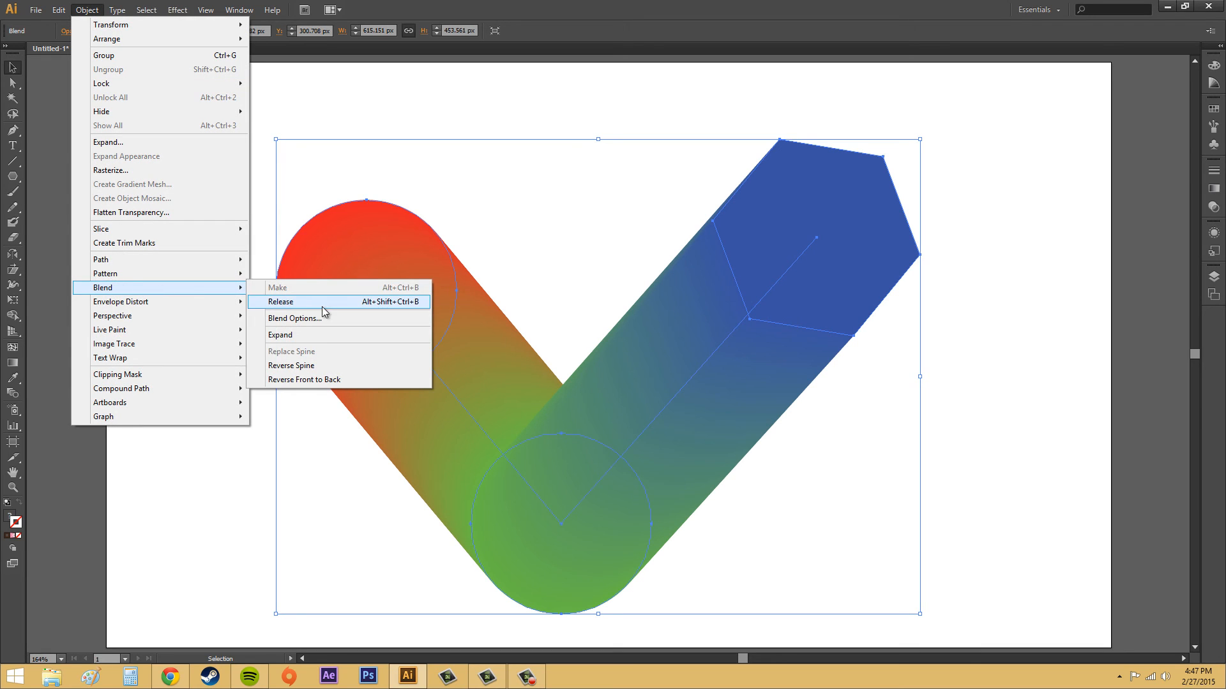
pyautogui.moveTo(319, 322)
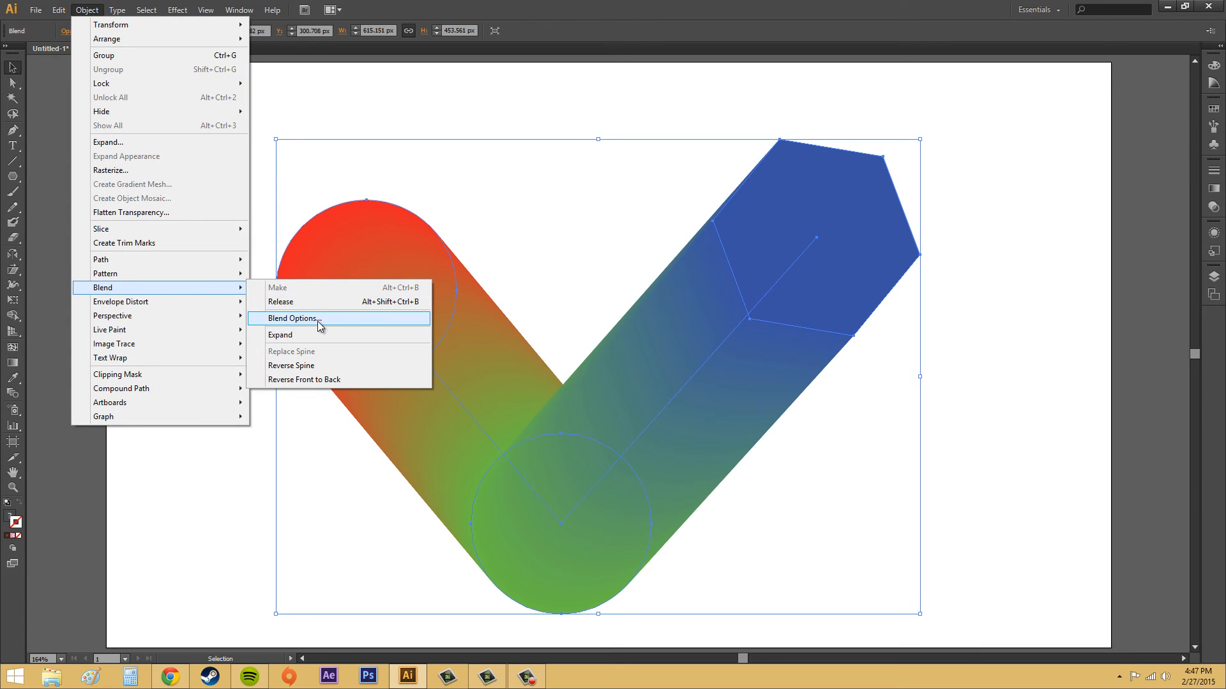
pyautogui.moveTo(304, 368)
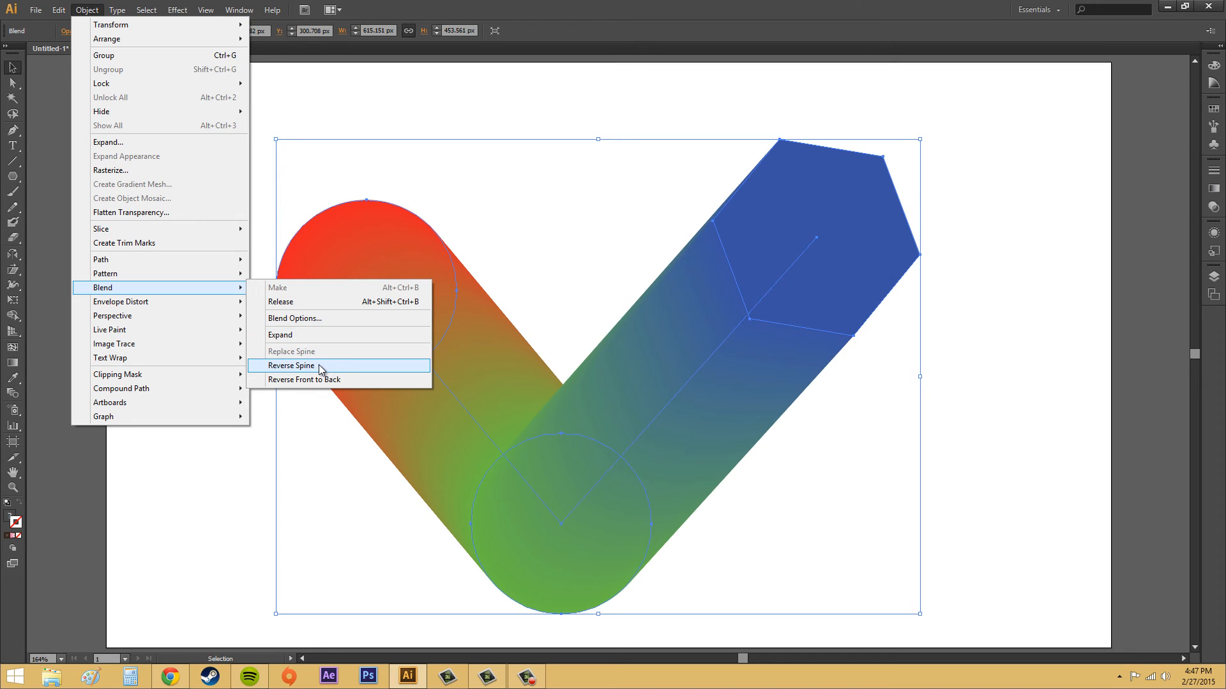
pyautogui.click(291, 365)
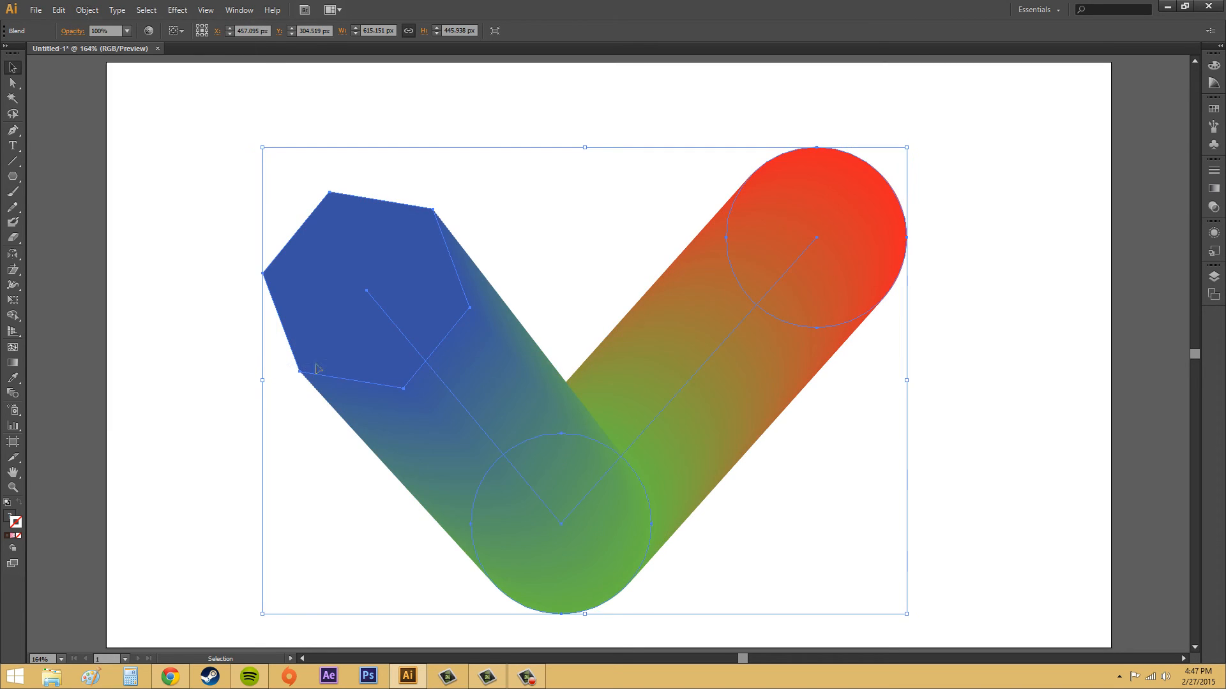
pyautogui.moveTo(41, 23)
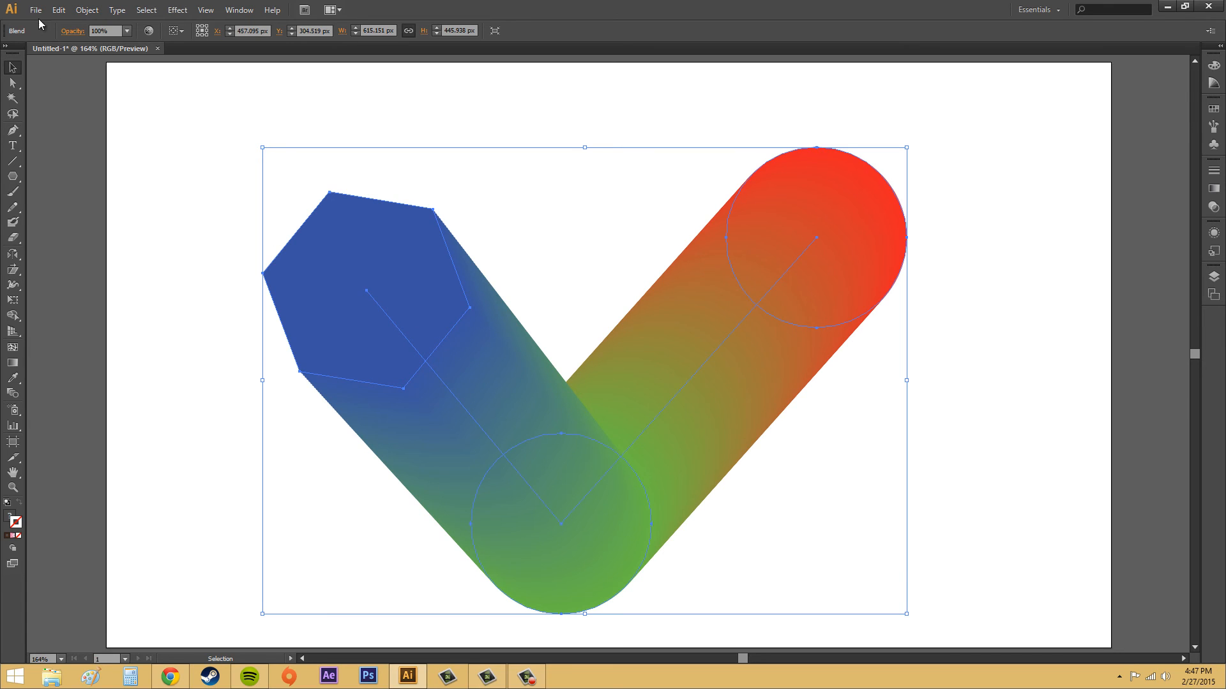
pyautogui.click(87, 9)
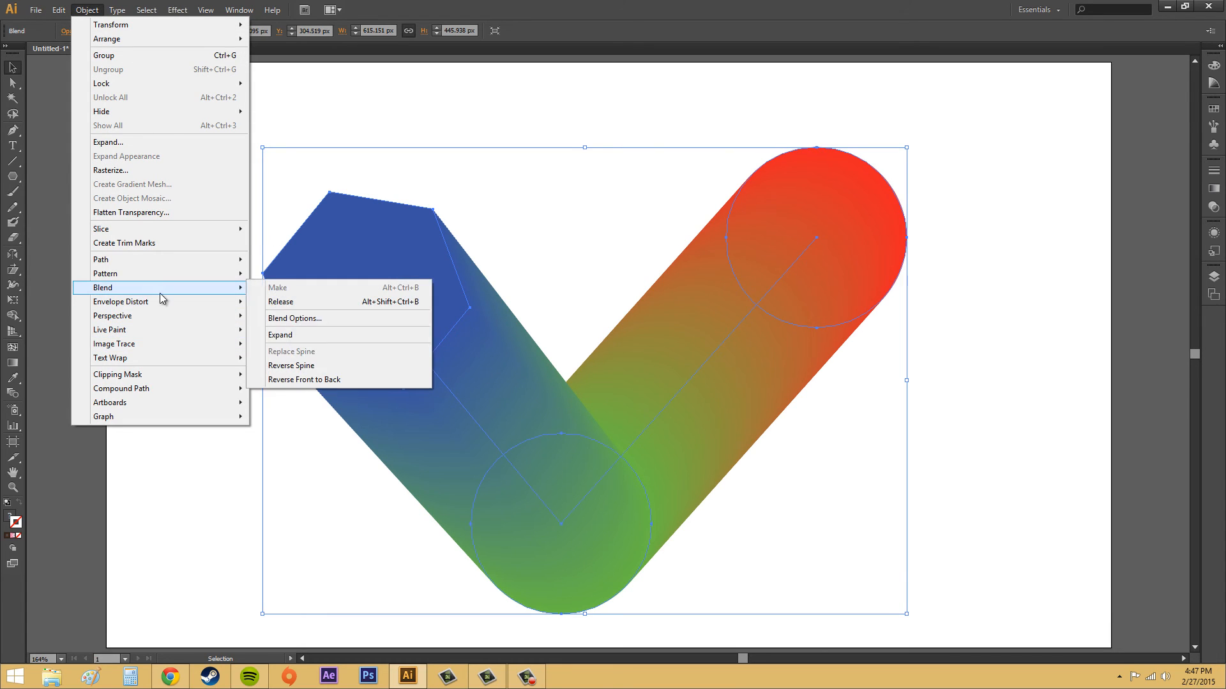
pyautogui.click(304, 379)
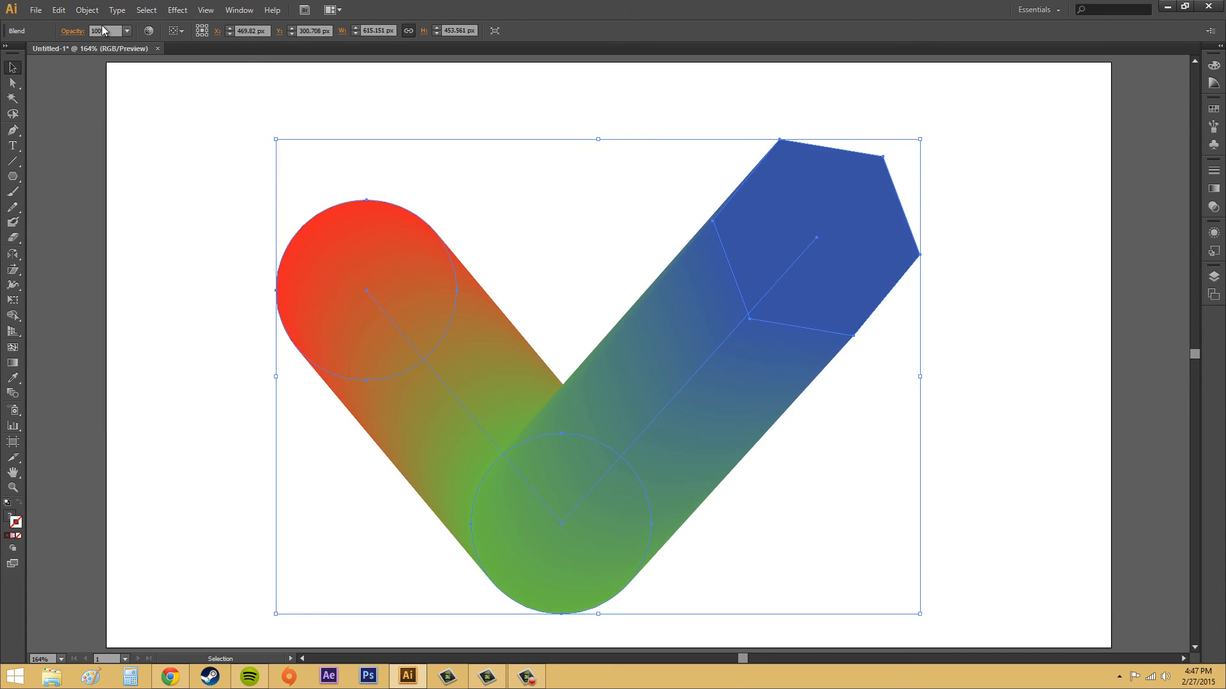
# Apply Reverse Front to Back so the red end stacks in front
pyautogui.click(86, 8)
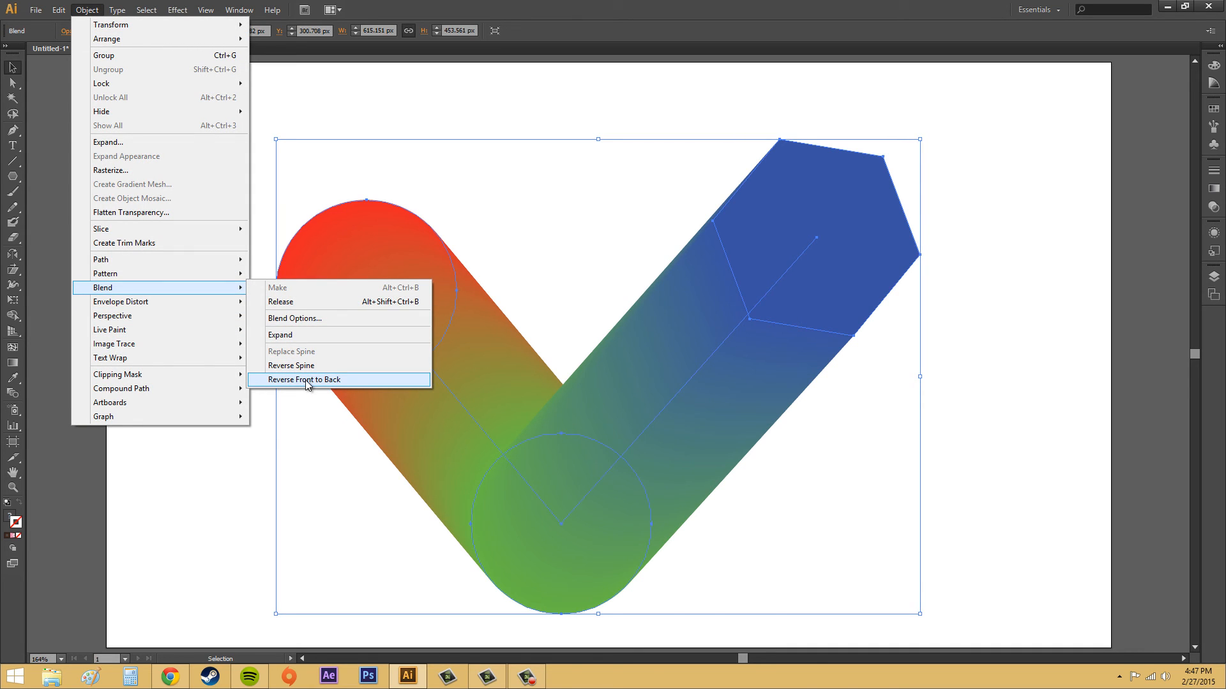
pyautogui.click(305, 379)
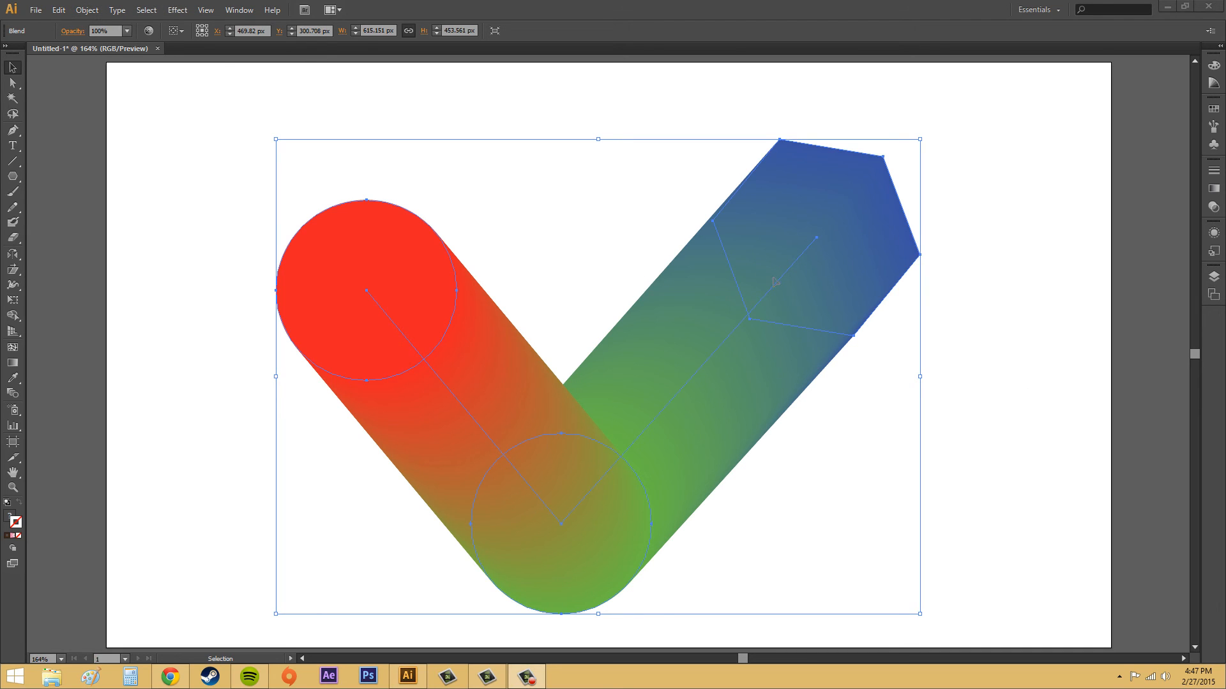
pyautogui.moveTo(133, 114)
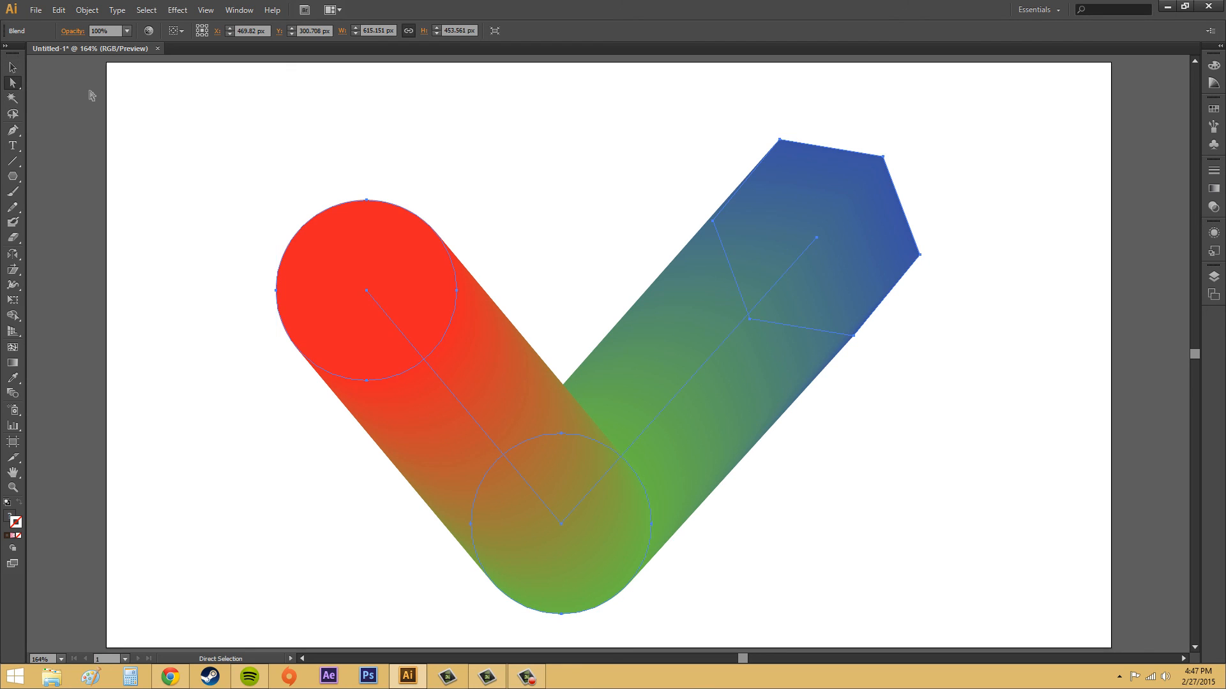
pyautogui.moveTo(12, 83)
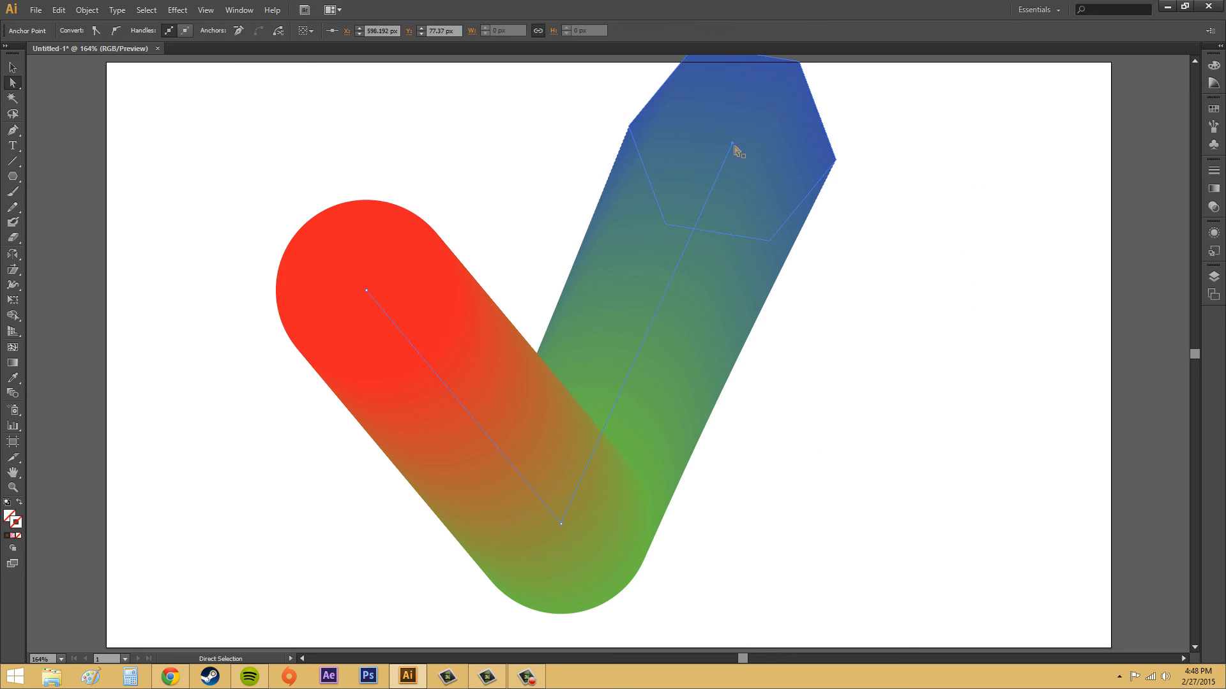
# Drag the spine's blue-end anchors outward and right so the blue arm fans wider
pyautogui.moveTo(739, 150); pyautogui.dragTo(828, 273)
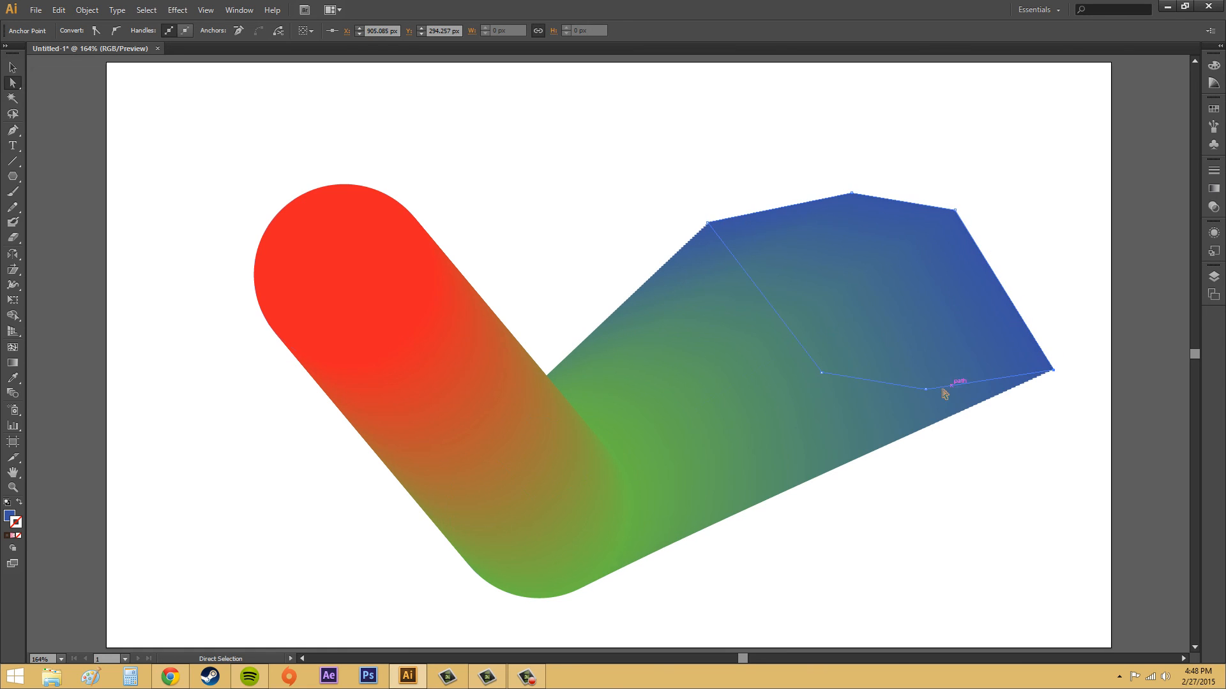
pyautogui.moveTo(935, 393); pyautogui.dragTo(945, 472)
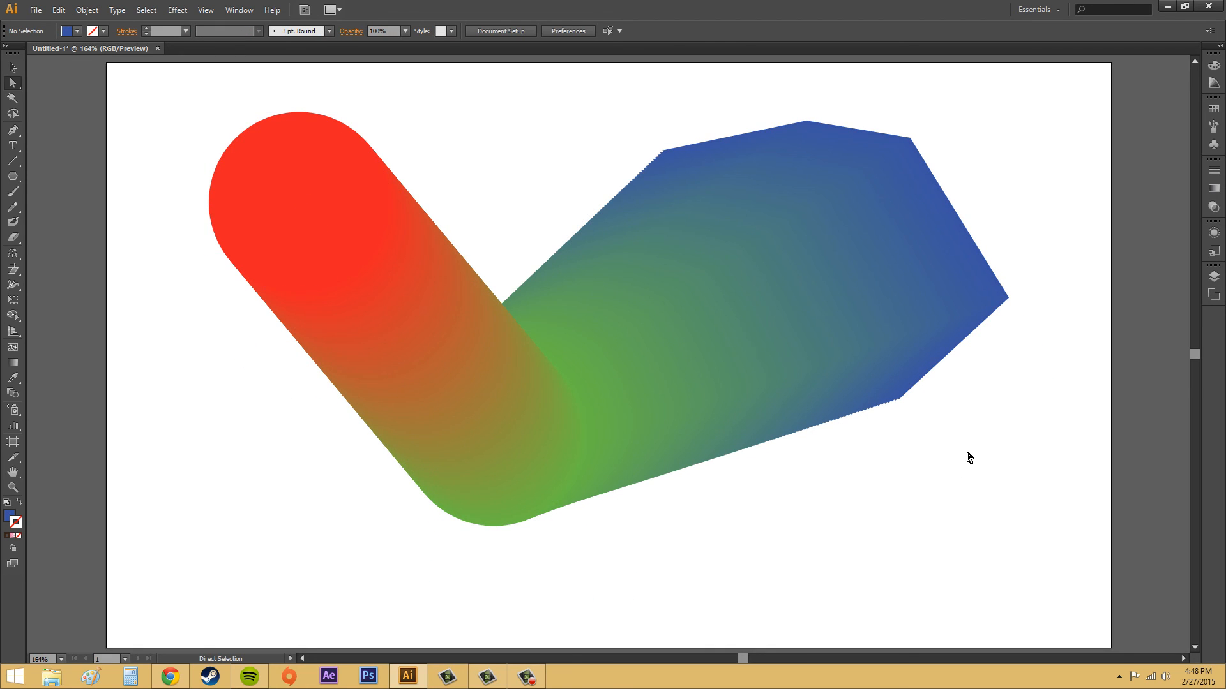
pyautogui.moveTo(946, 453)
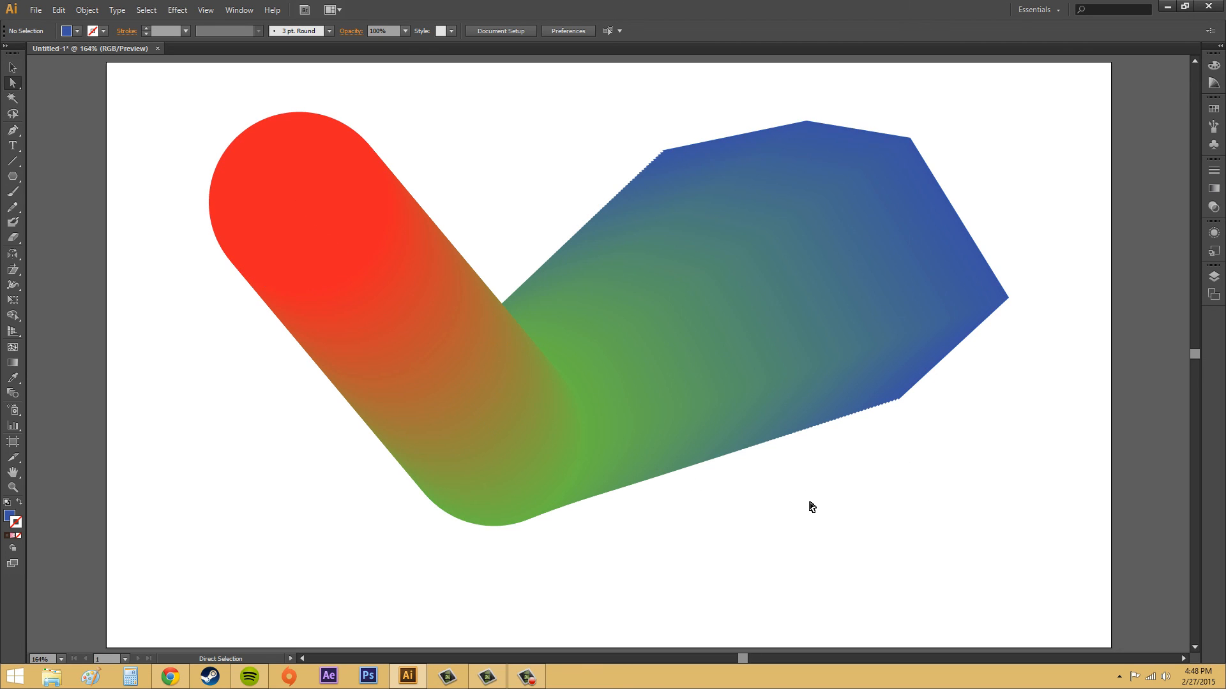
pyautogui.moveTo(813, 506)
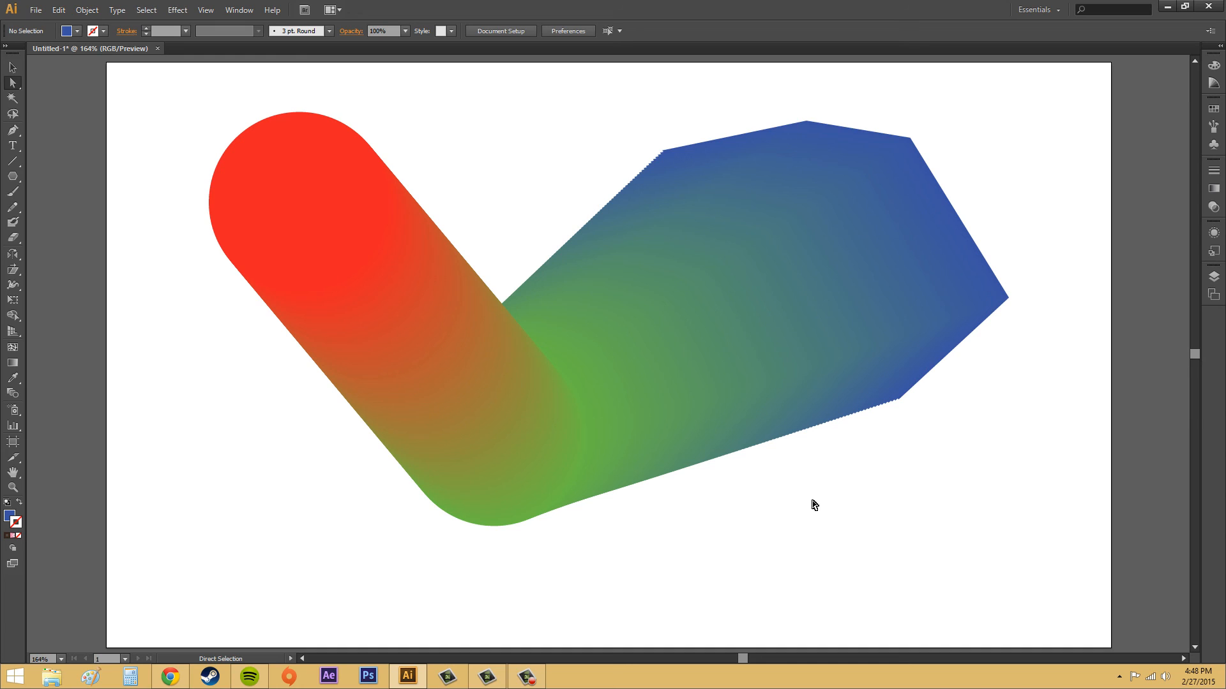
pyautogui.moveTo(756, 405)
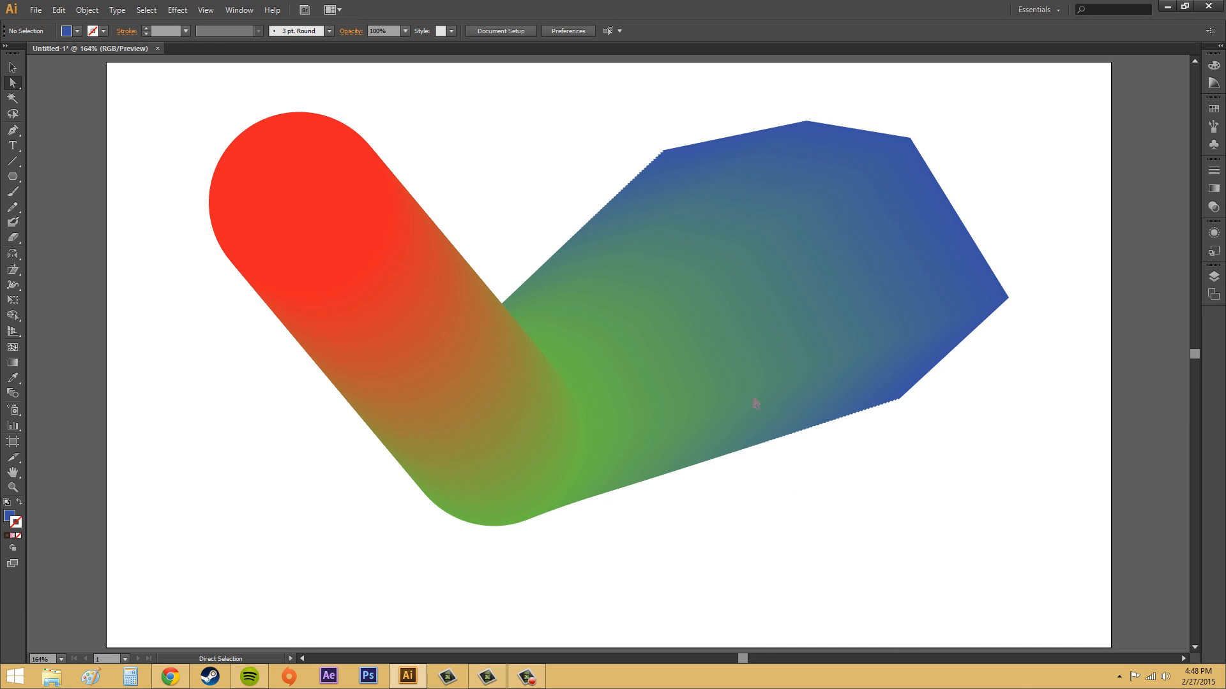